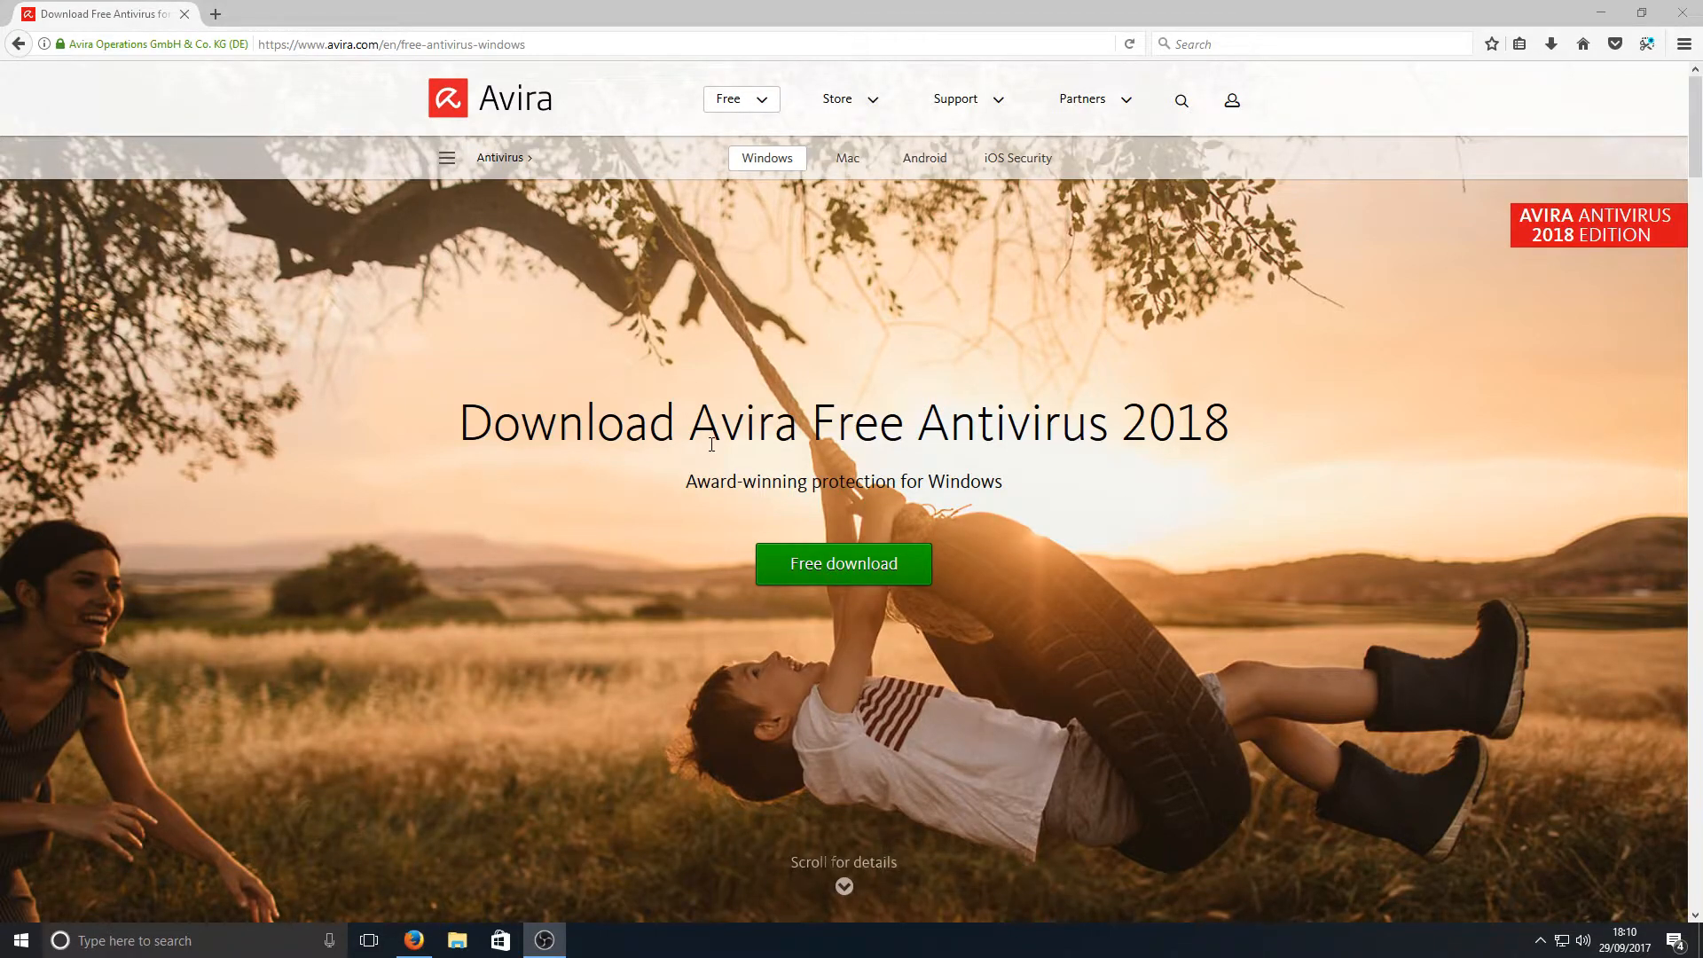
Scroll the Avira Free Antivirus 2018 page to the Free Antivirus versus Antivirus Pro comparison
scroll(down, 3)
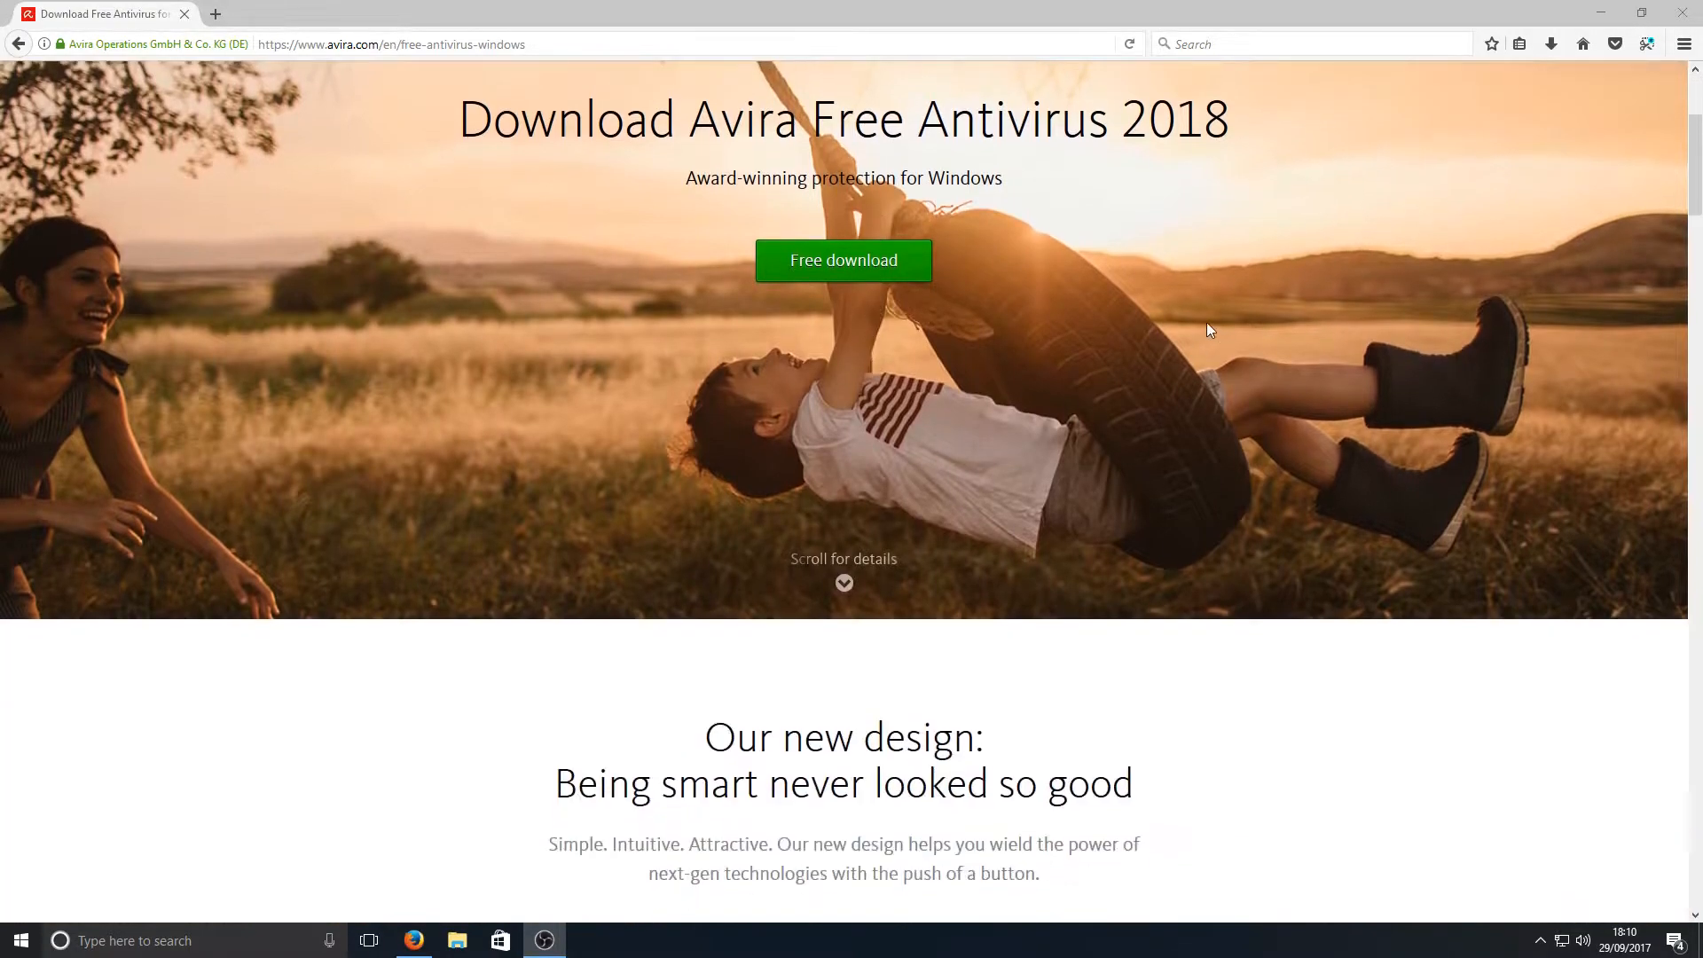
scroll(down, 3)
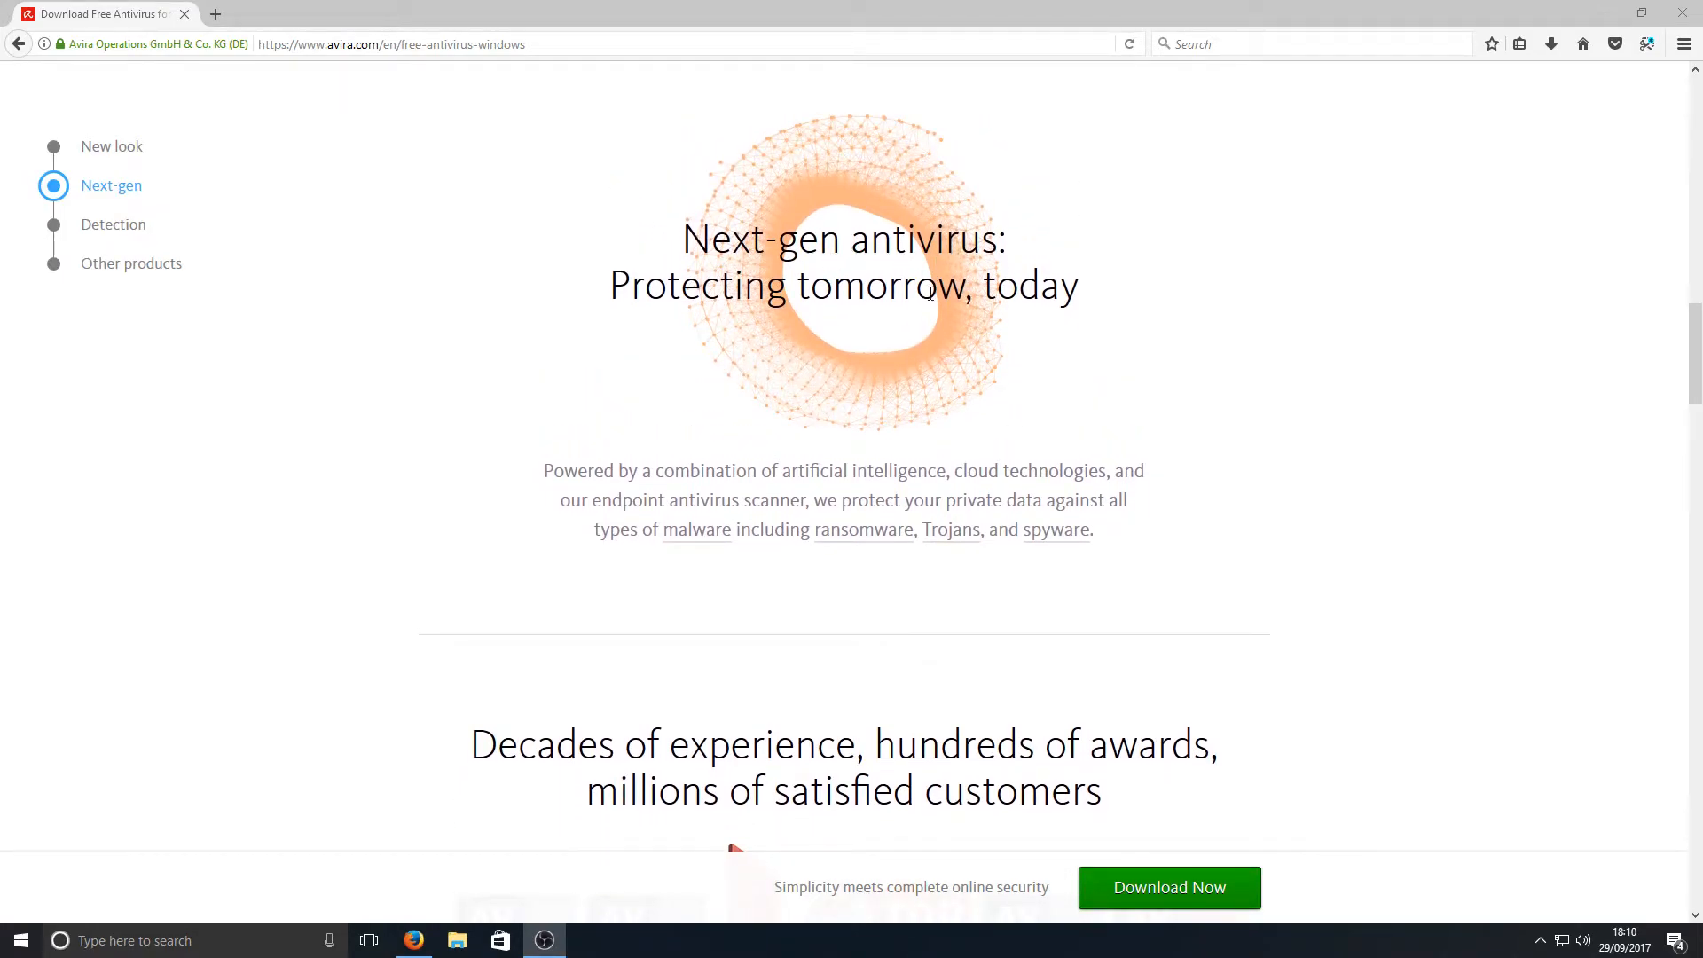
scroll(down, 3)
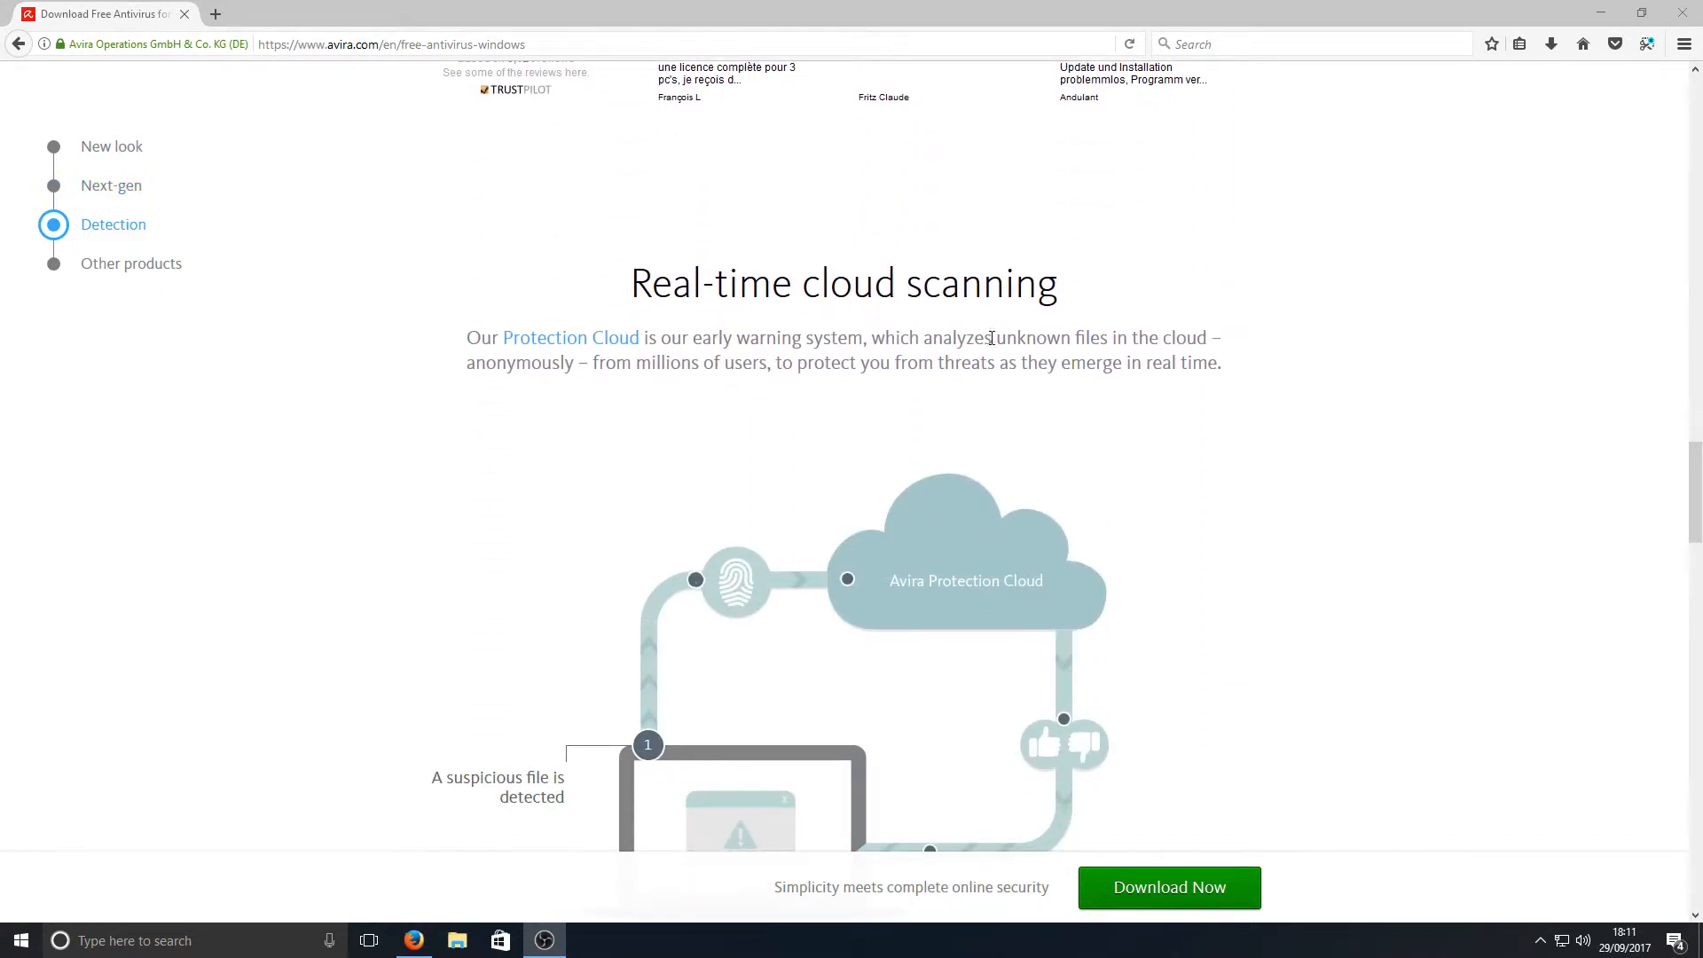
scroll(down, 3)
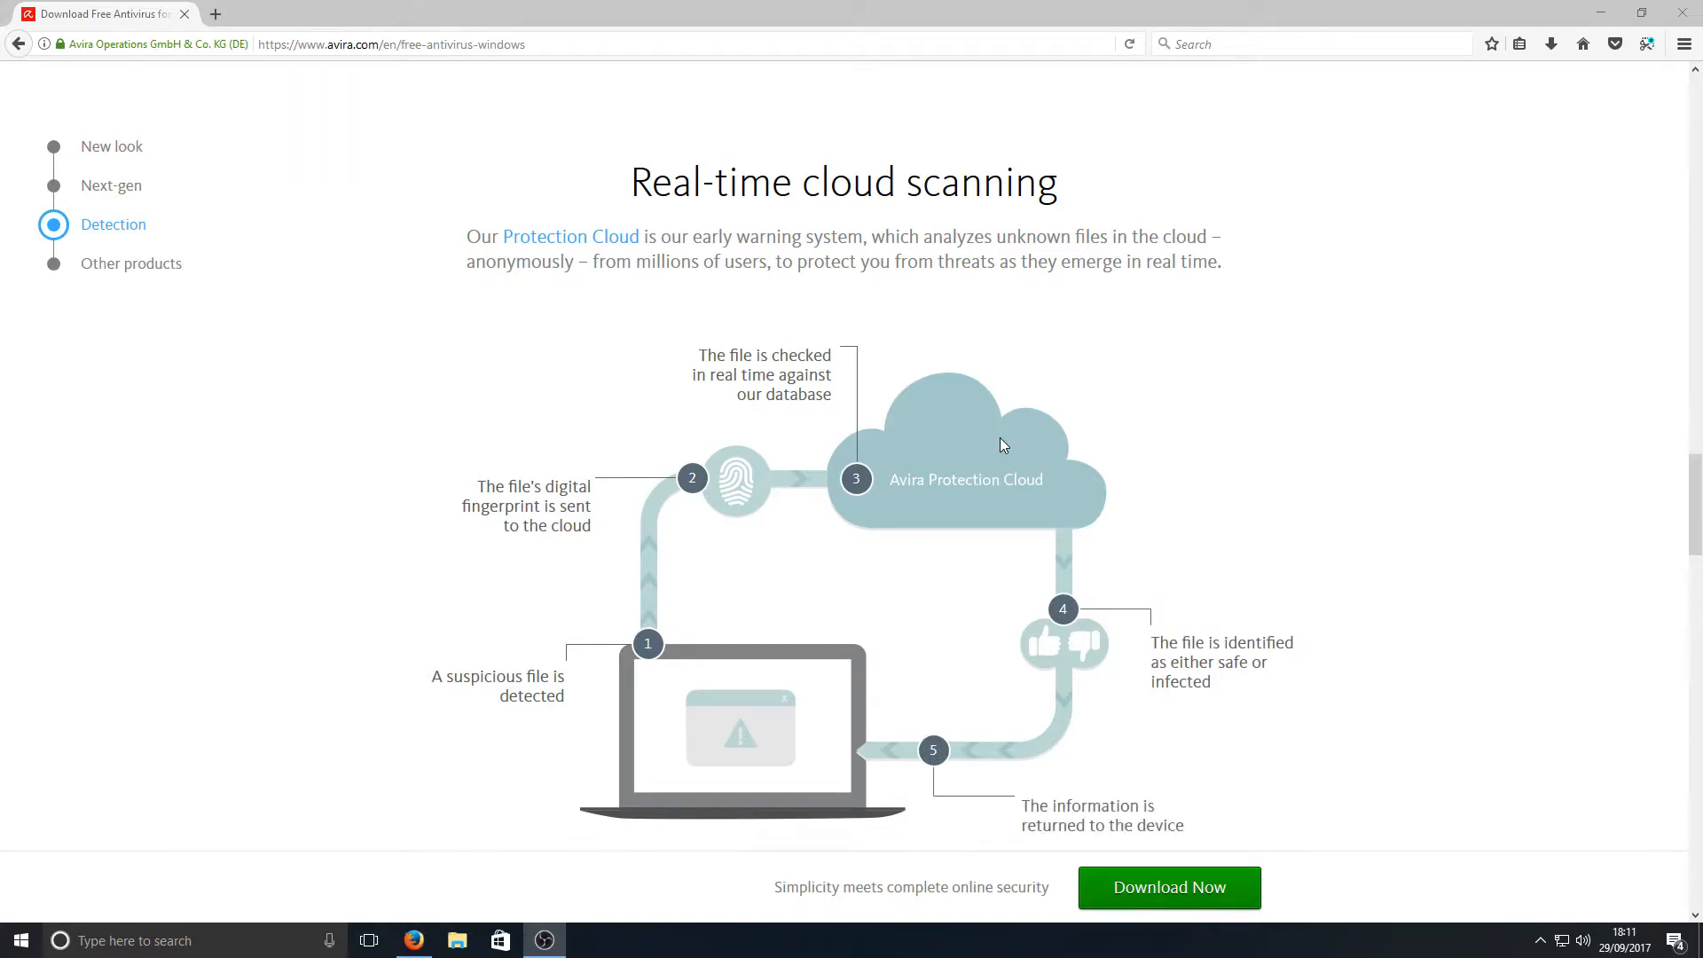
scroll(down, 3)
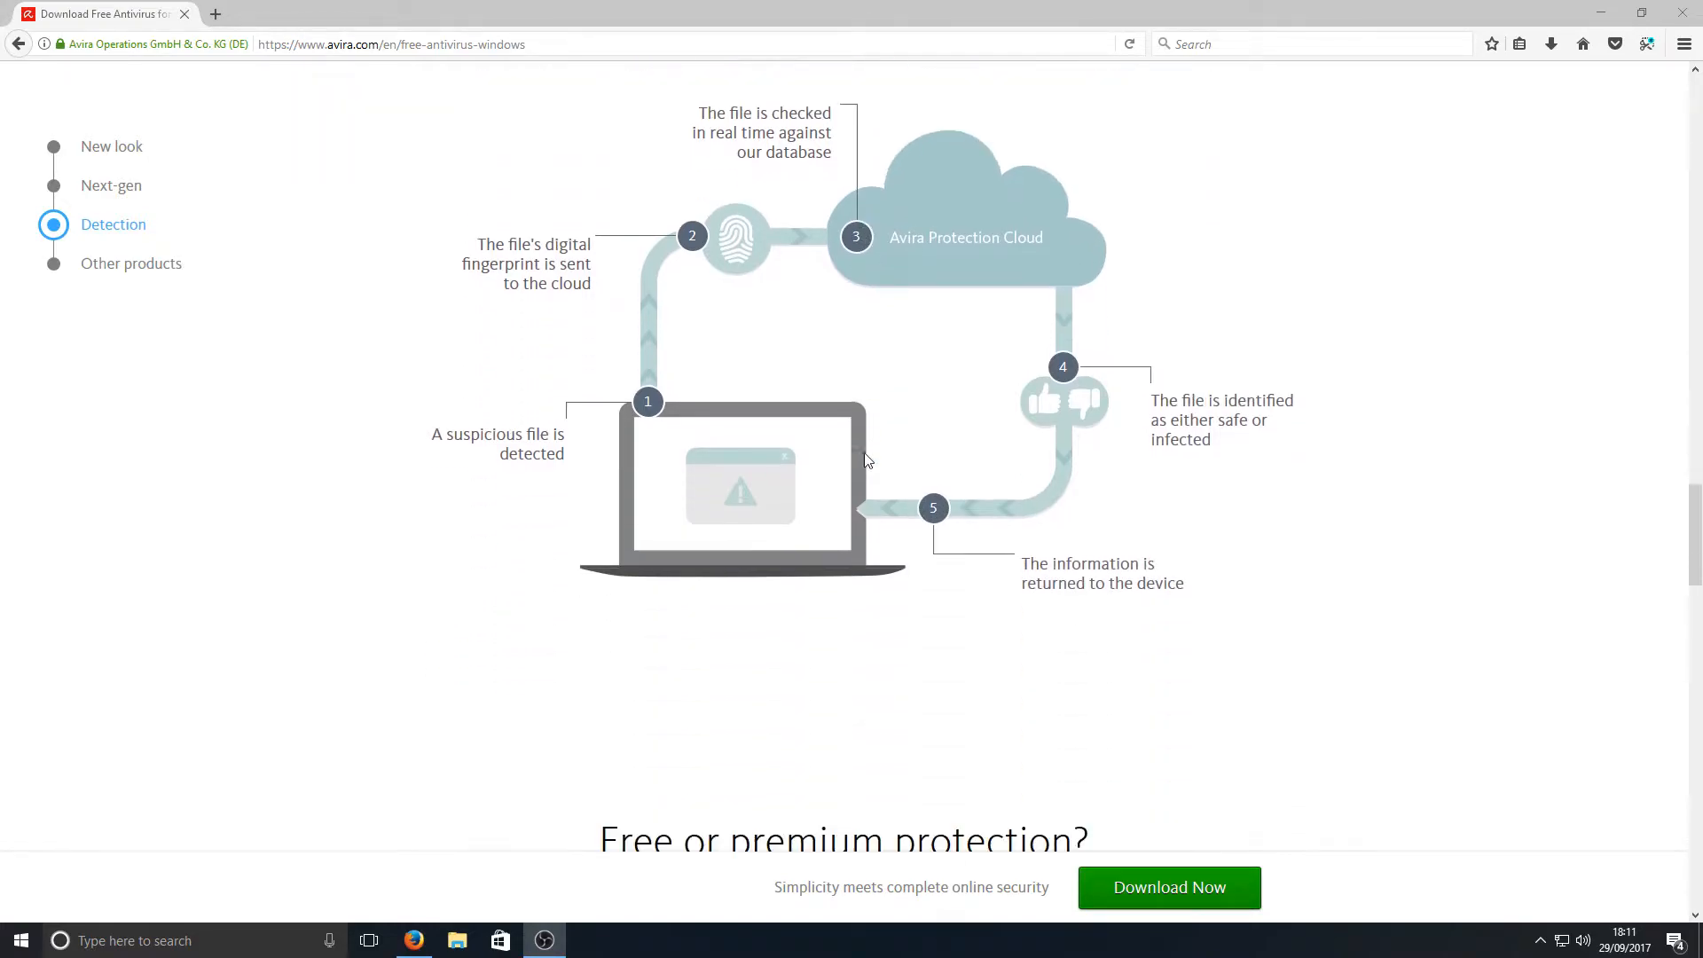
scroll(down, 3)
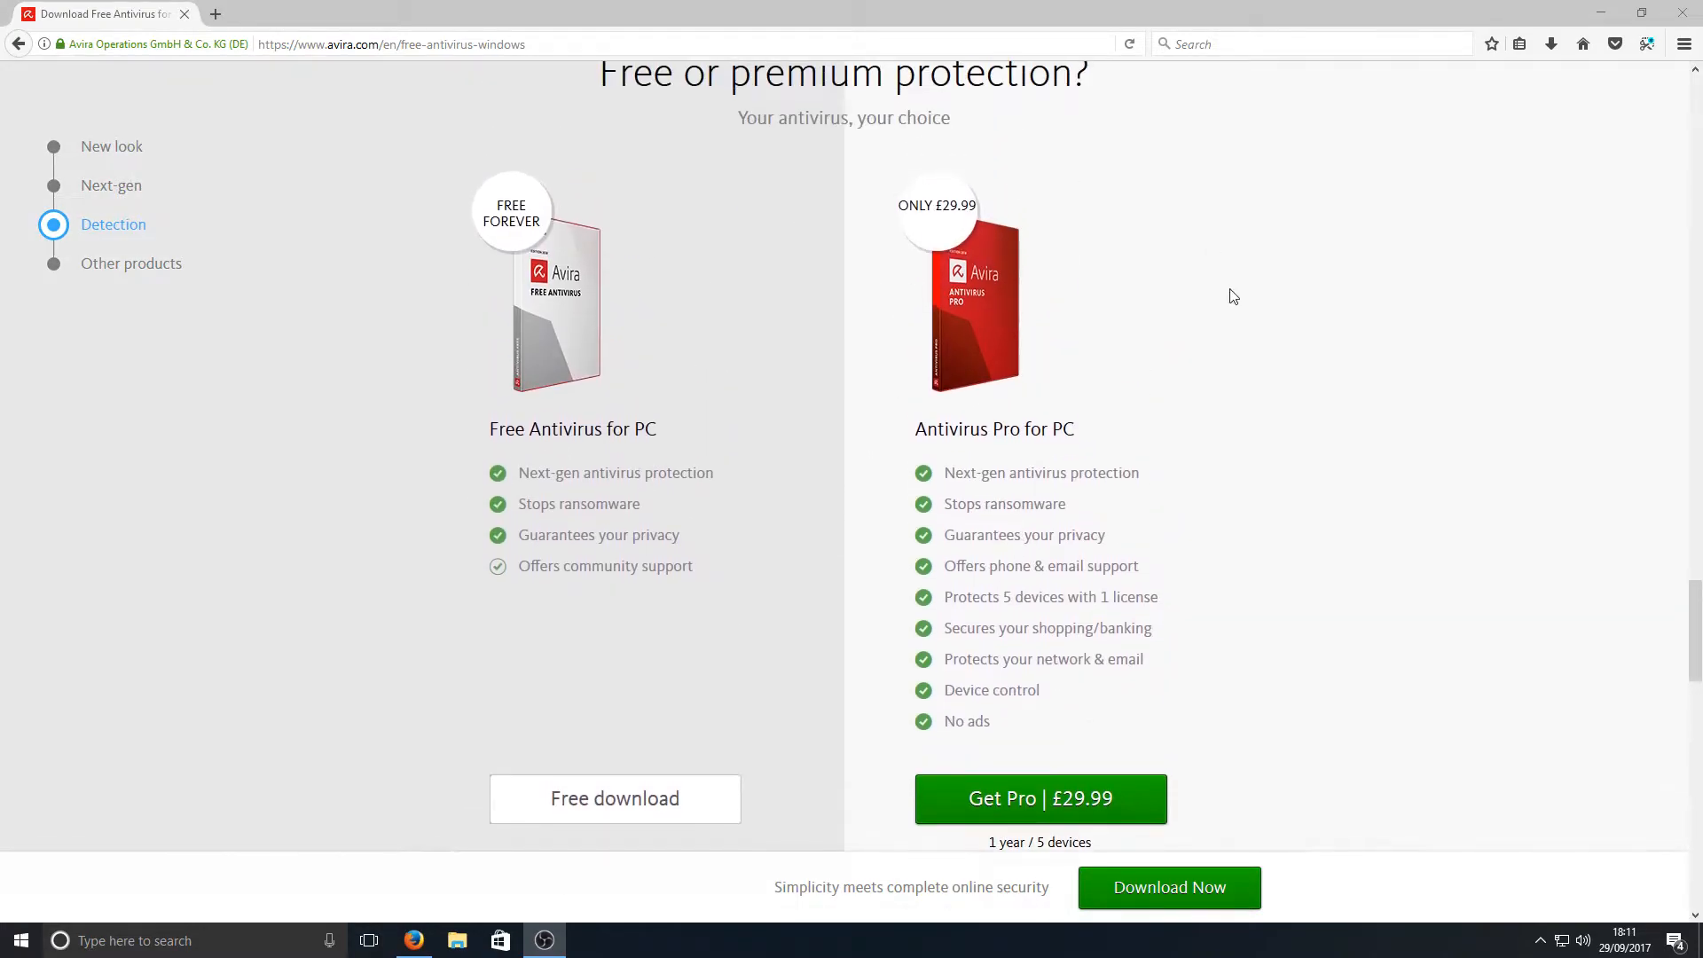
drag(978, 503, 1000, 722)
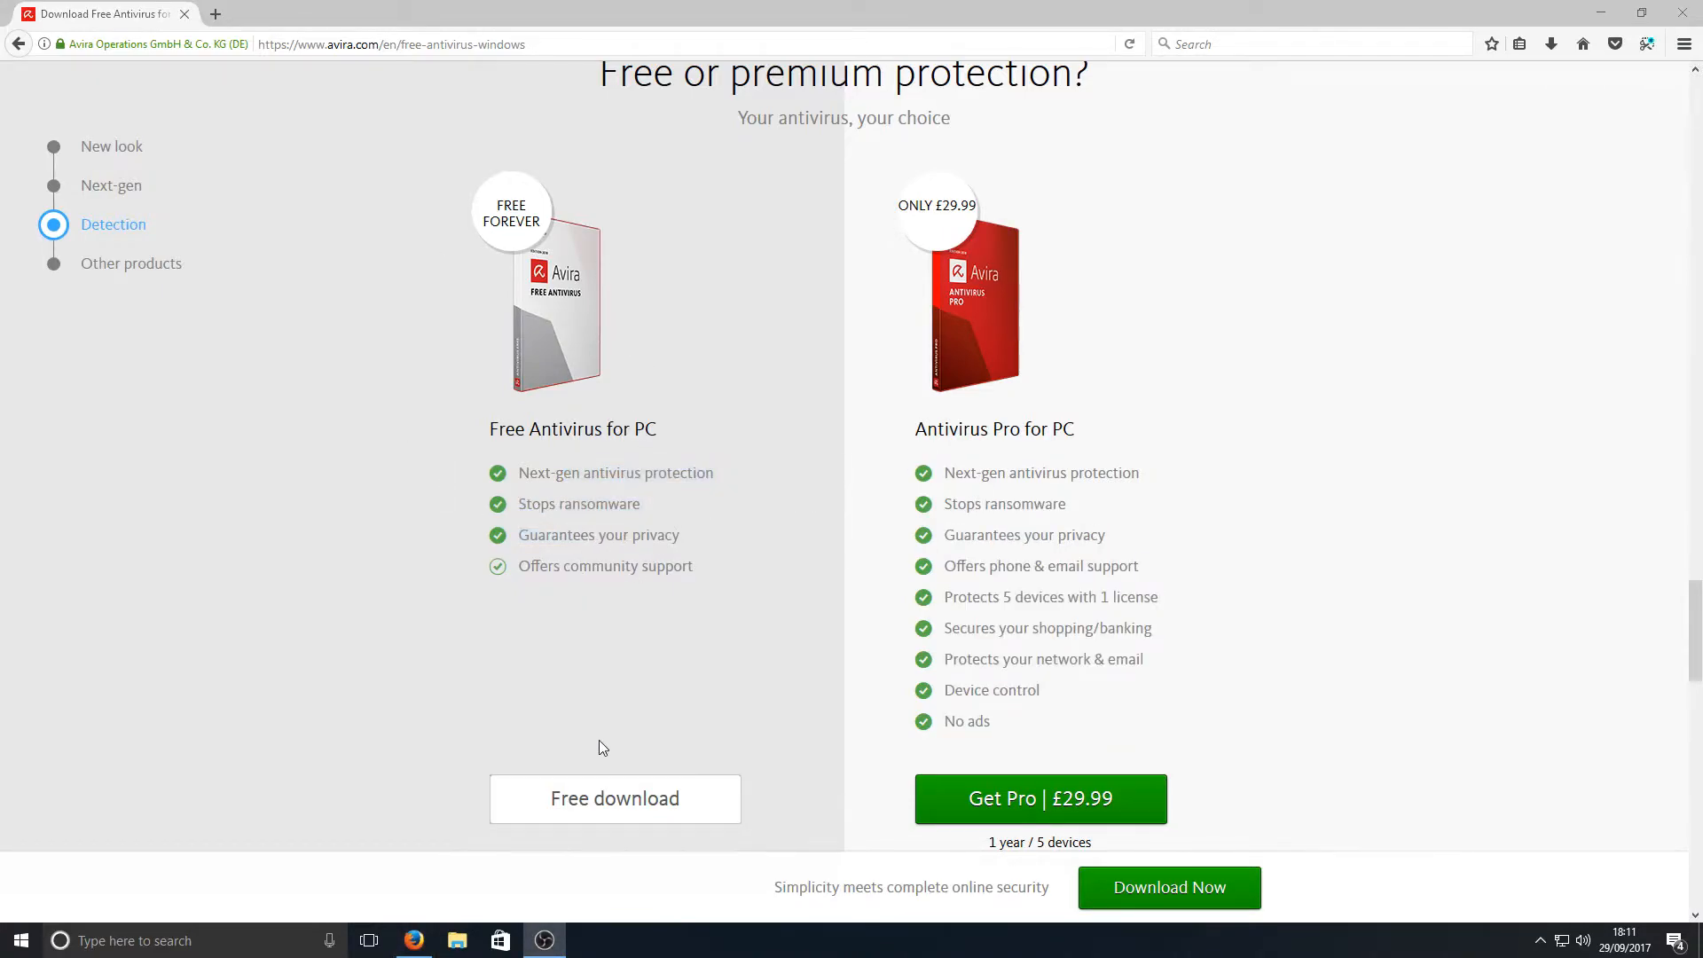
Download the Avira free installer, save the file, and run it past the security warning
click(614, 799)
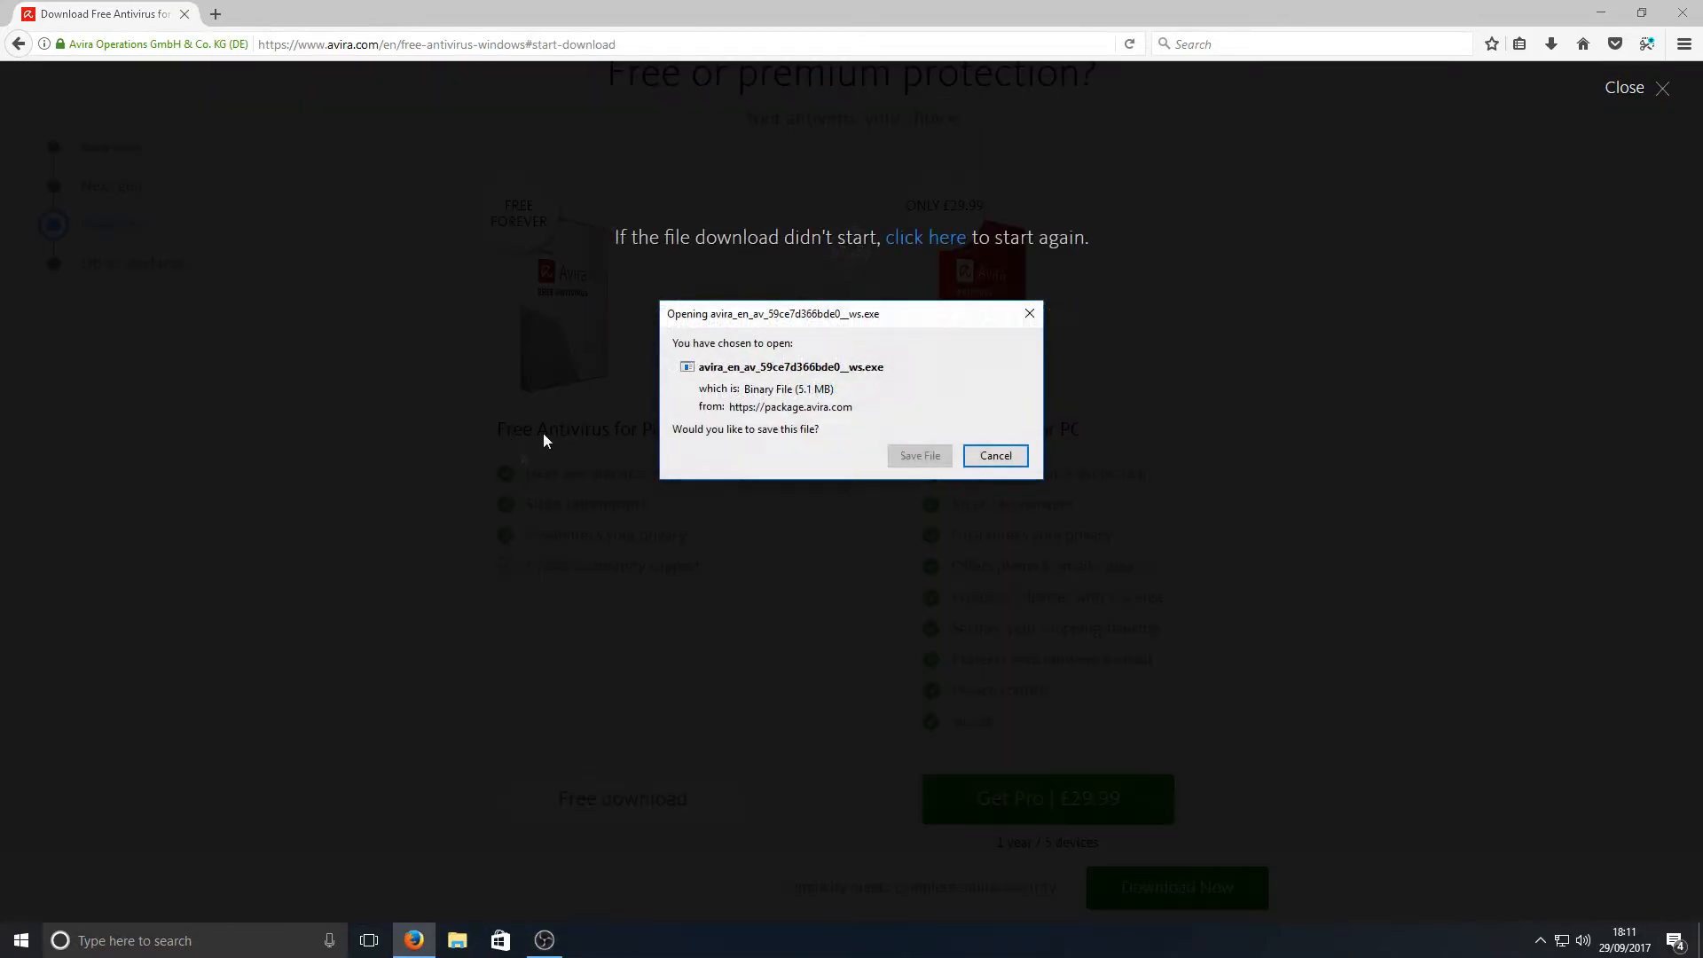
click(918, 455)
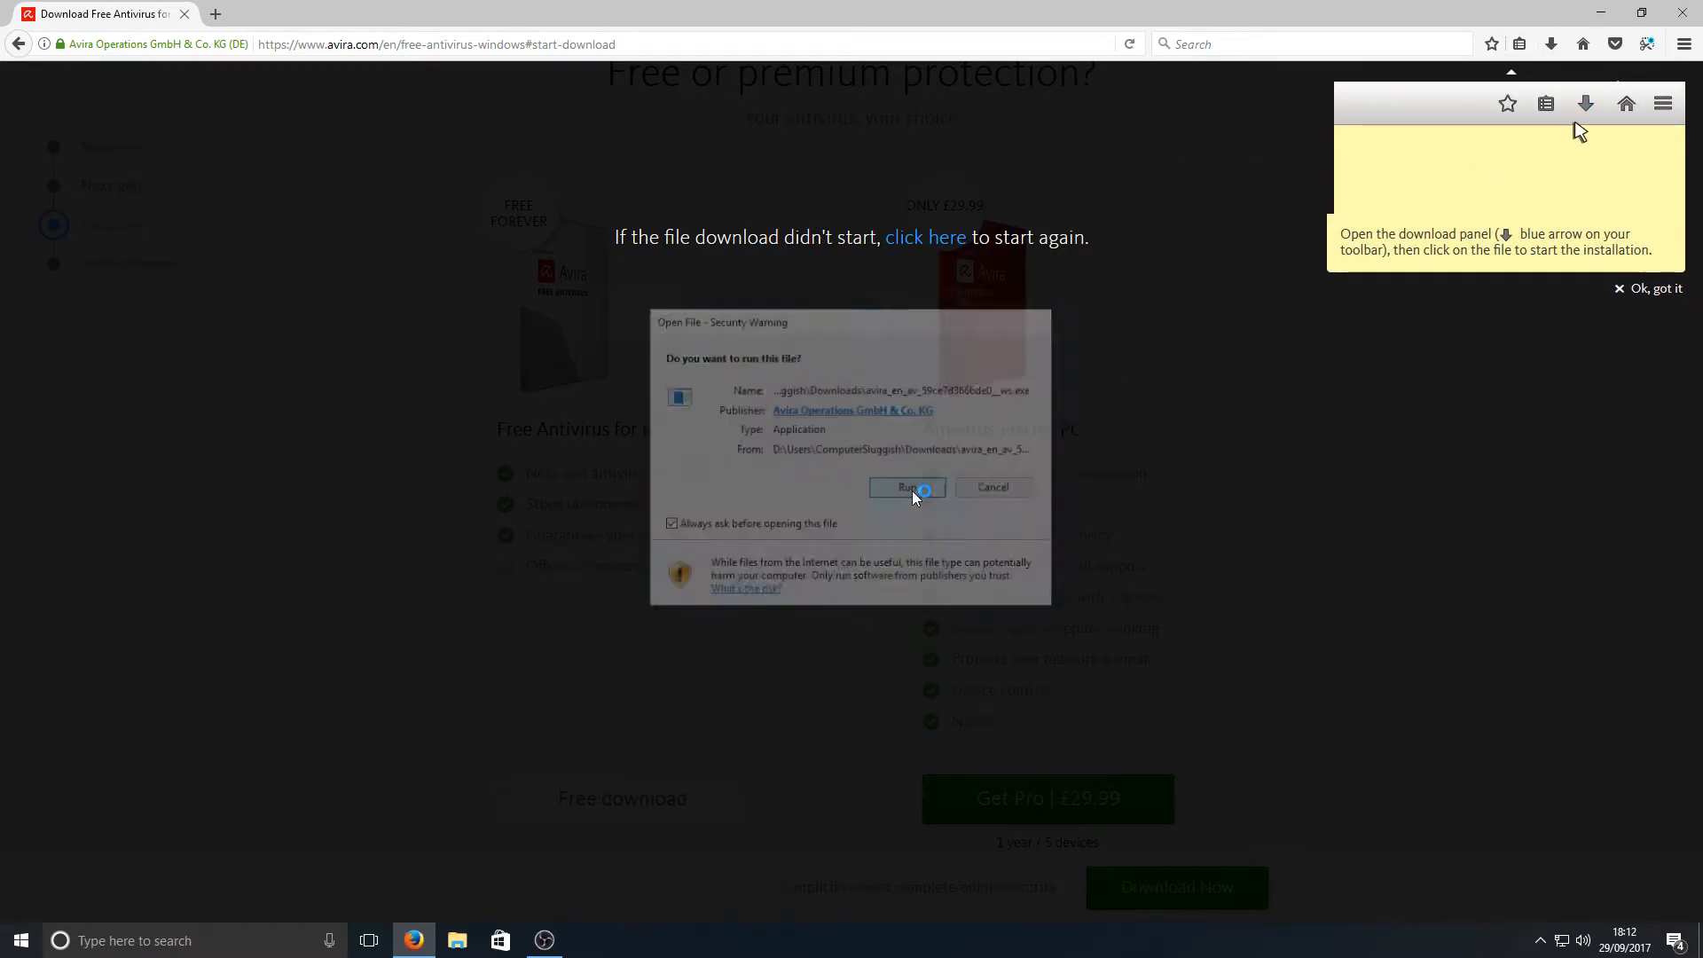
click(905, 487)
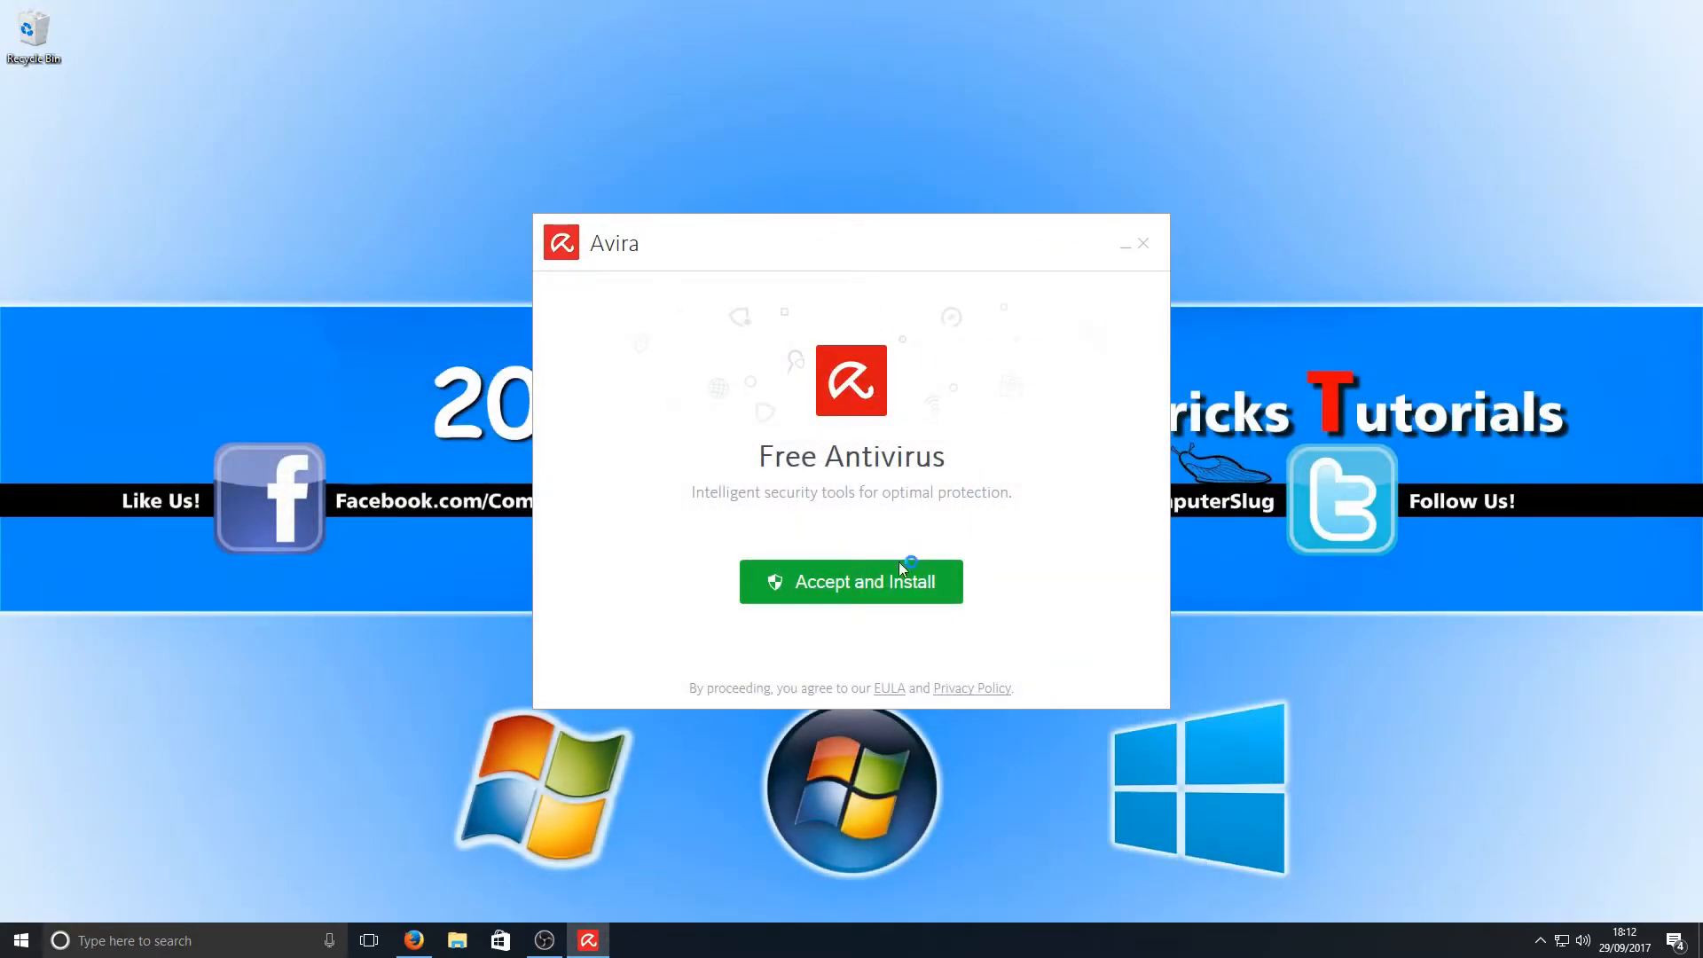
Accept the terms and install Avira Free Antivirus, then start it
click(851, 581)
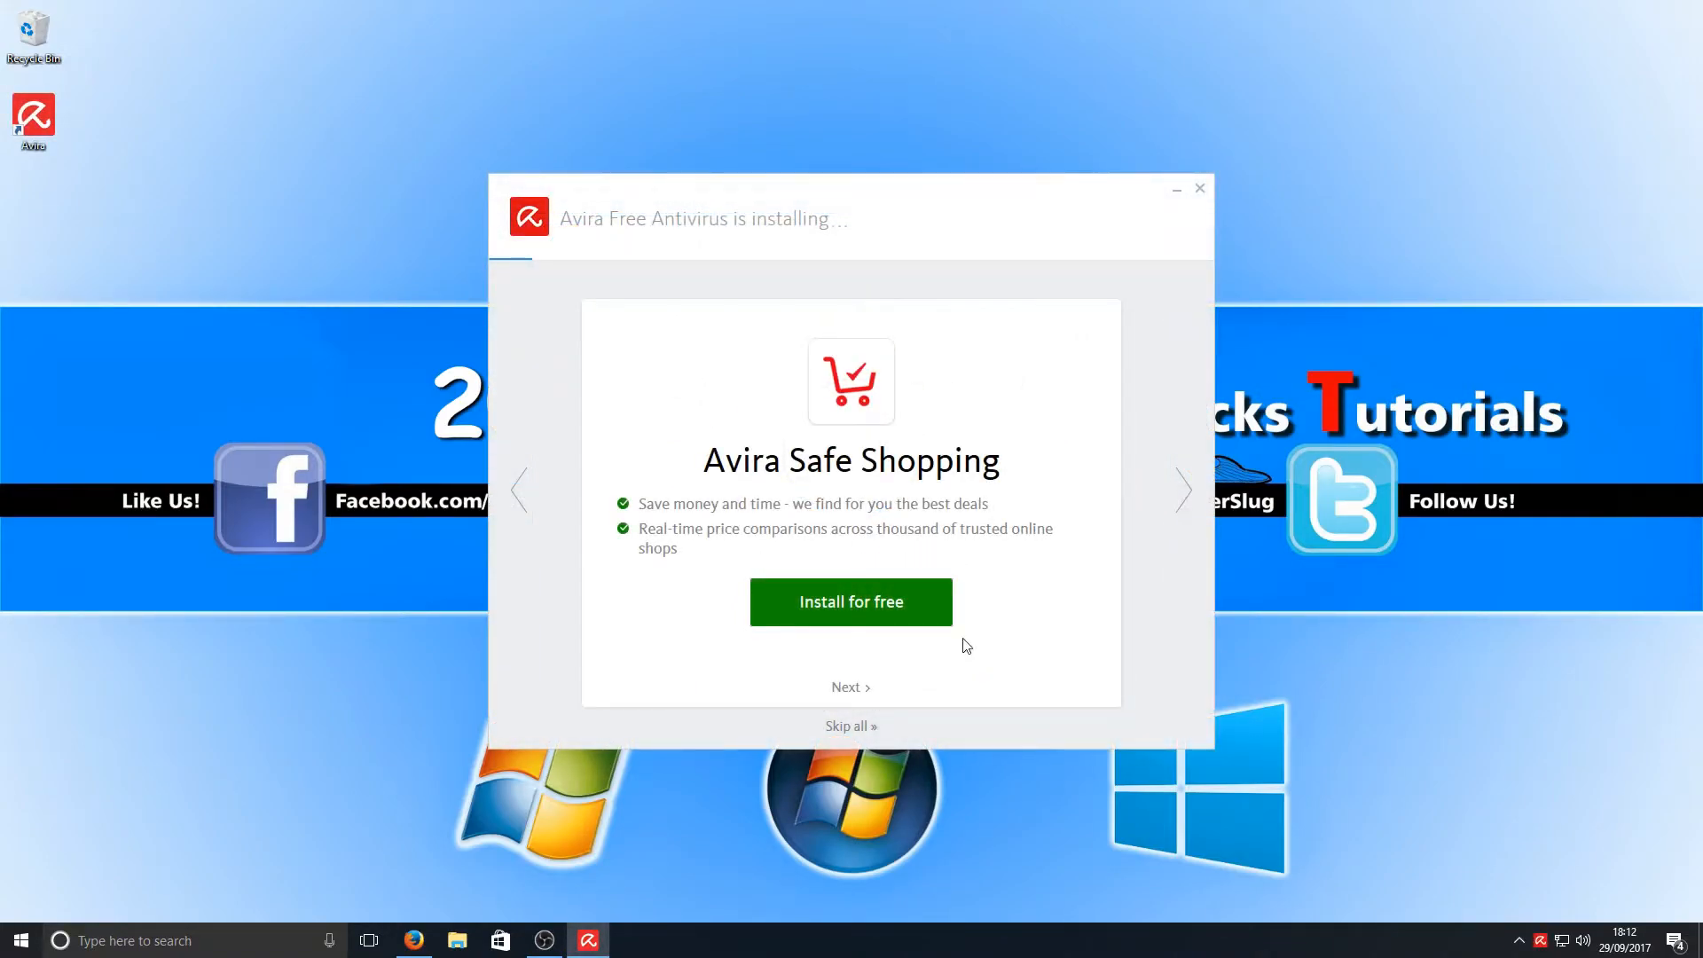
mouse_move(851, 726)
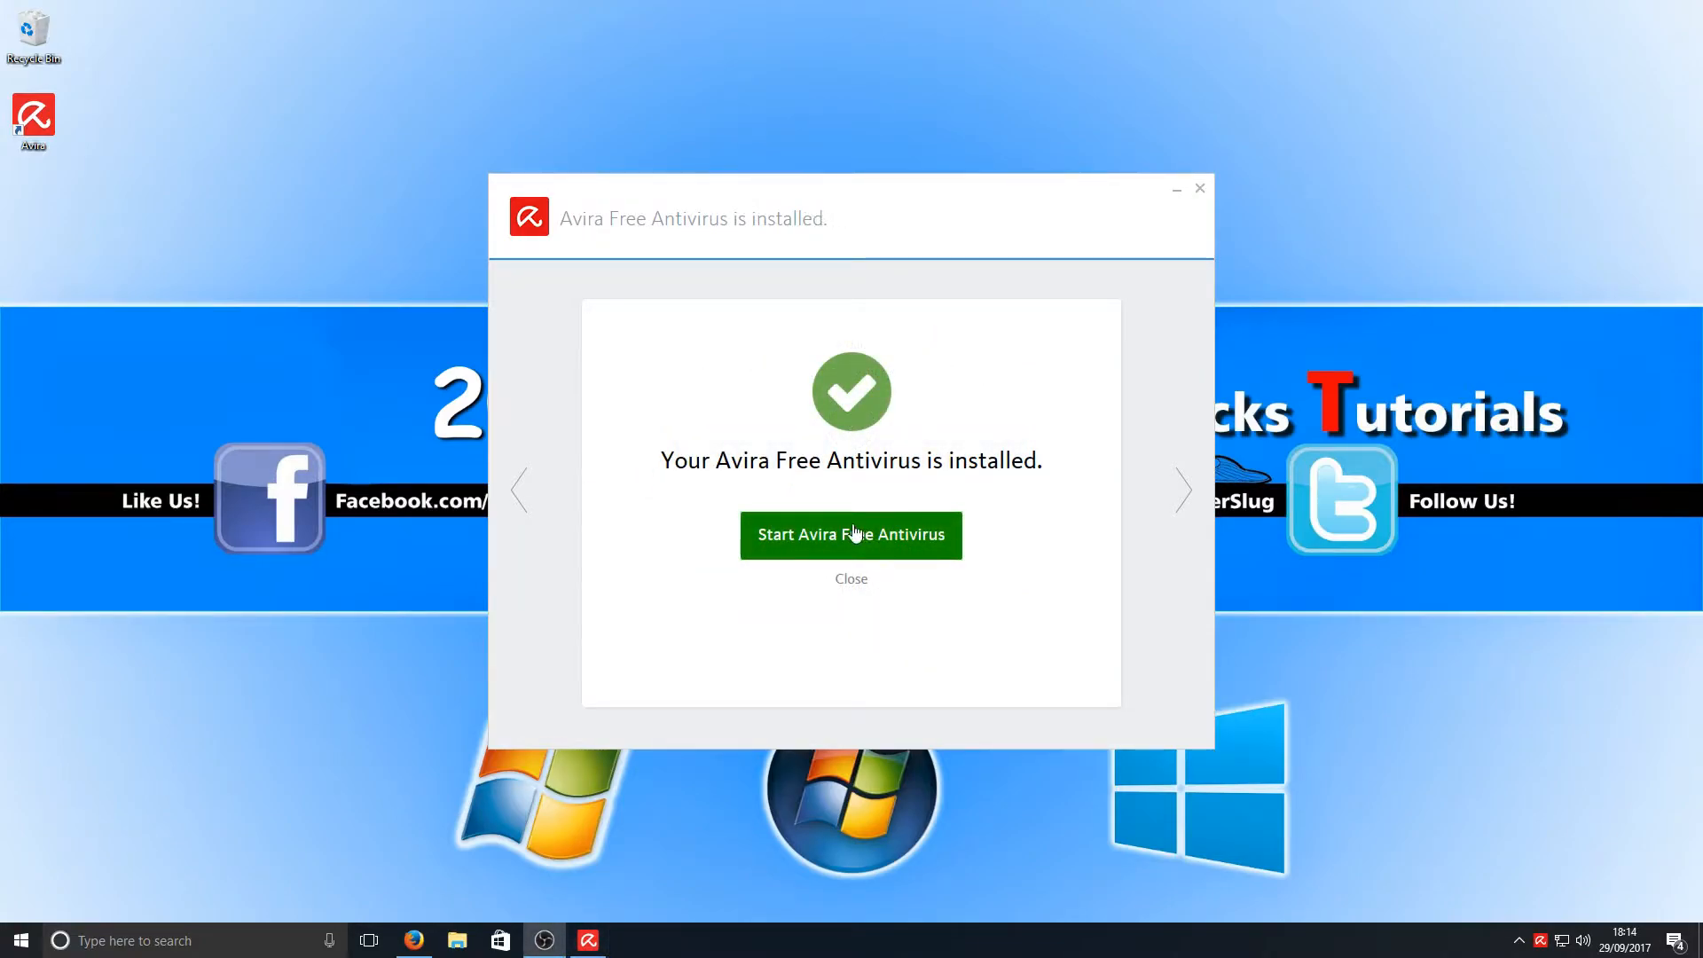
mouse_move(873, 543)
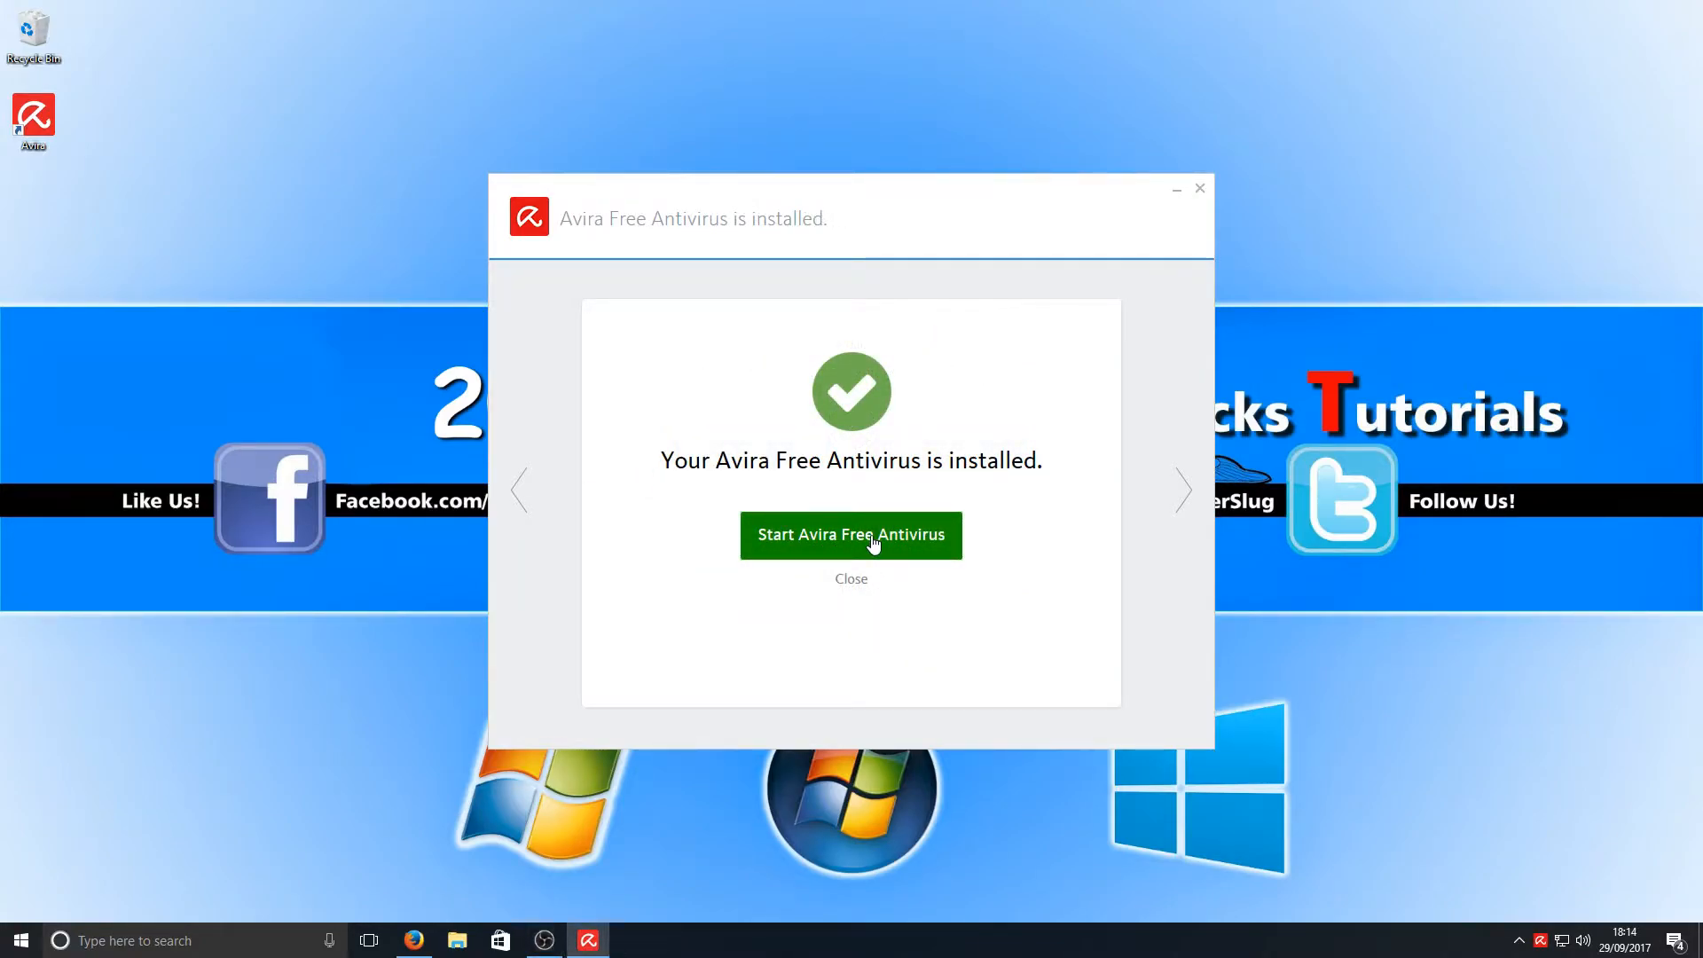
click(851, 534)
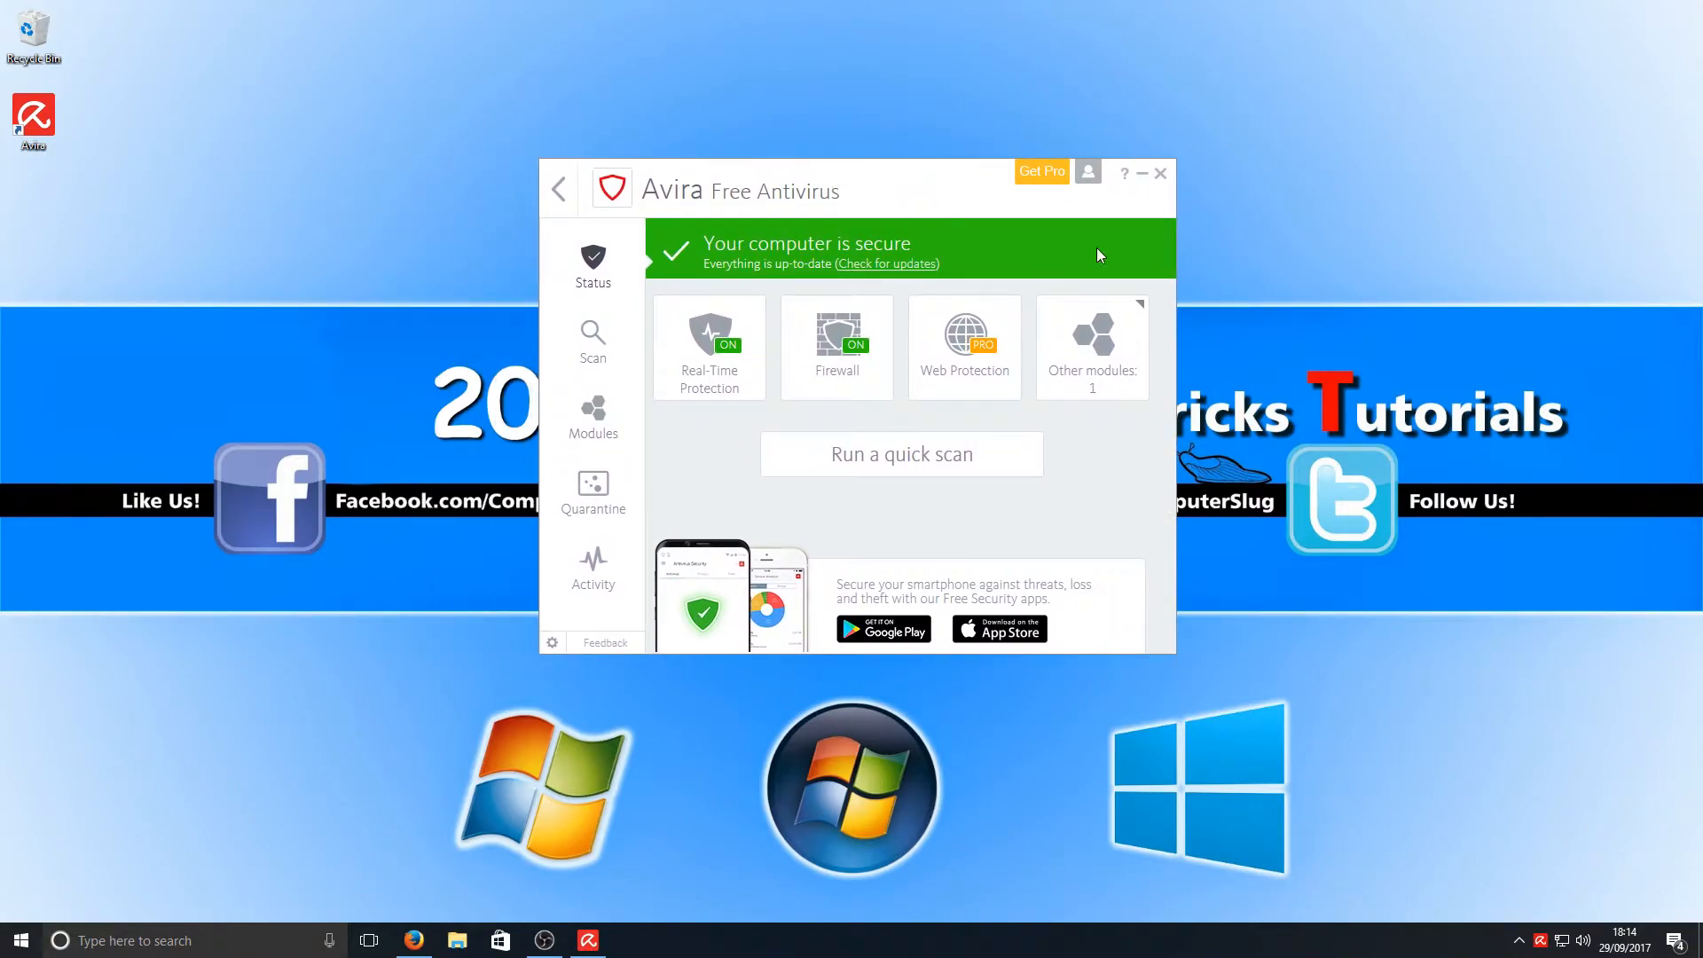
mouse_move(898, 247)
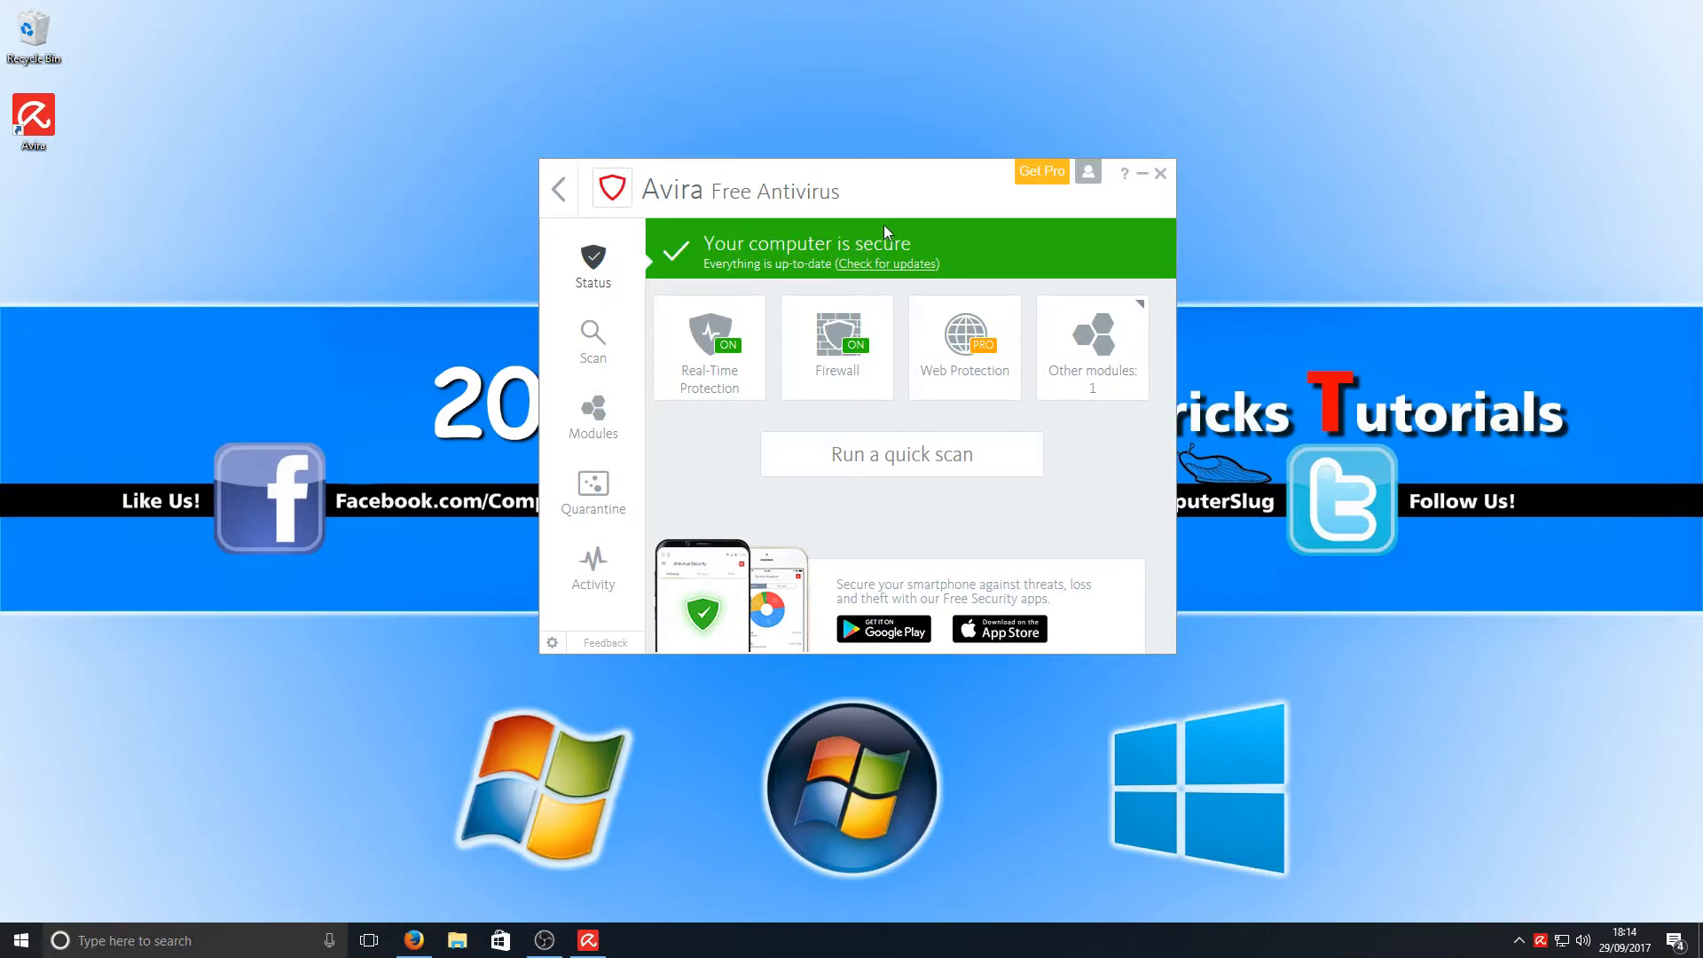
mouse_move(827, 243)
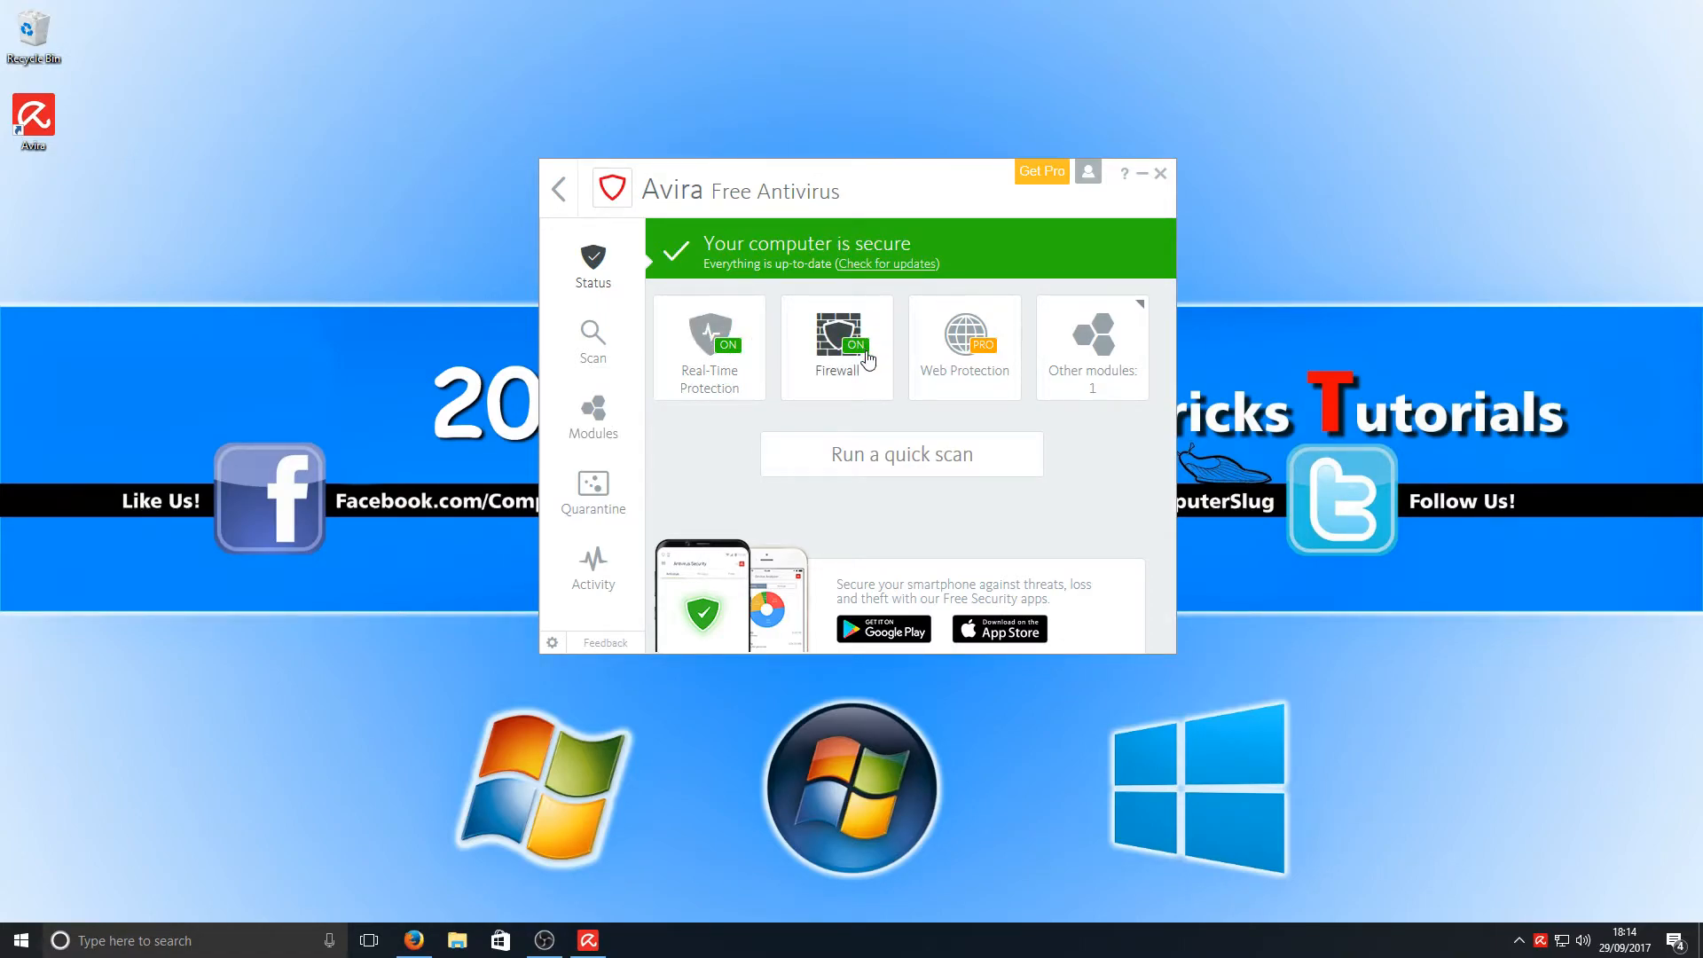
mouse_move(967, 345)
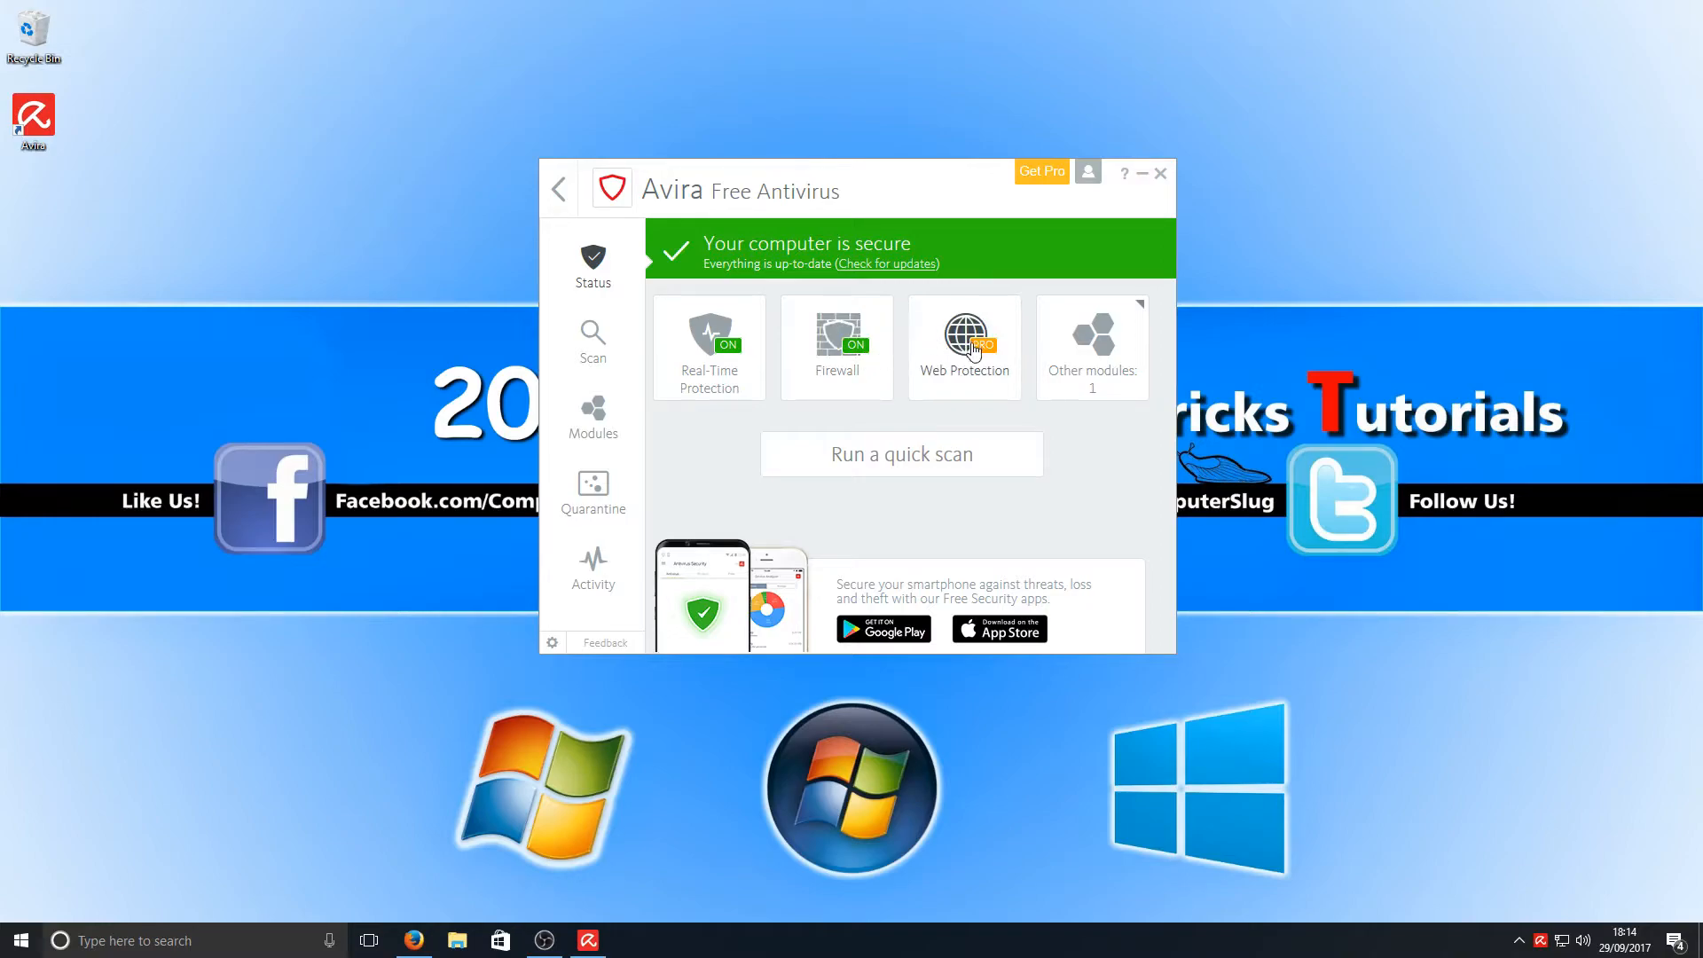
mouse_move(981, 388)
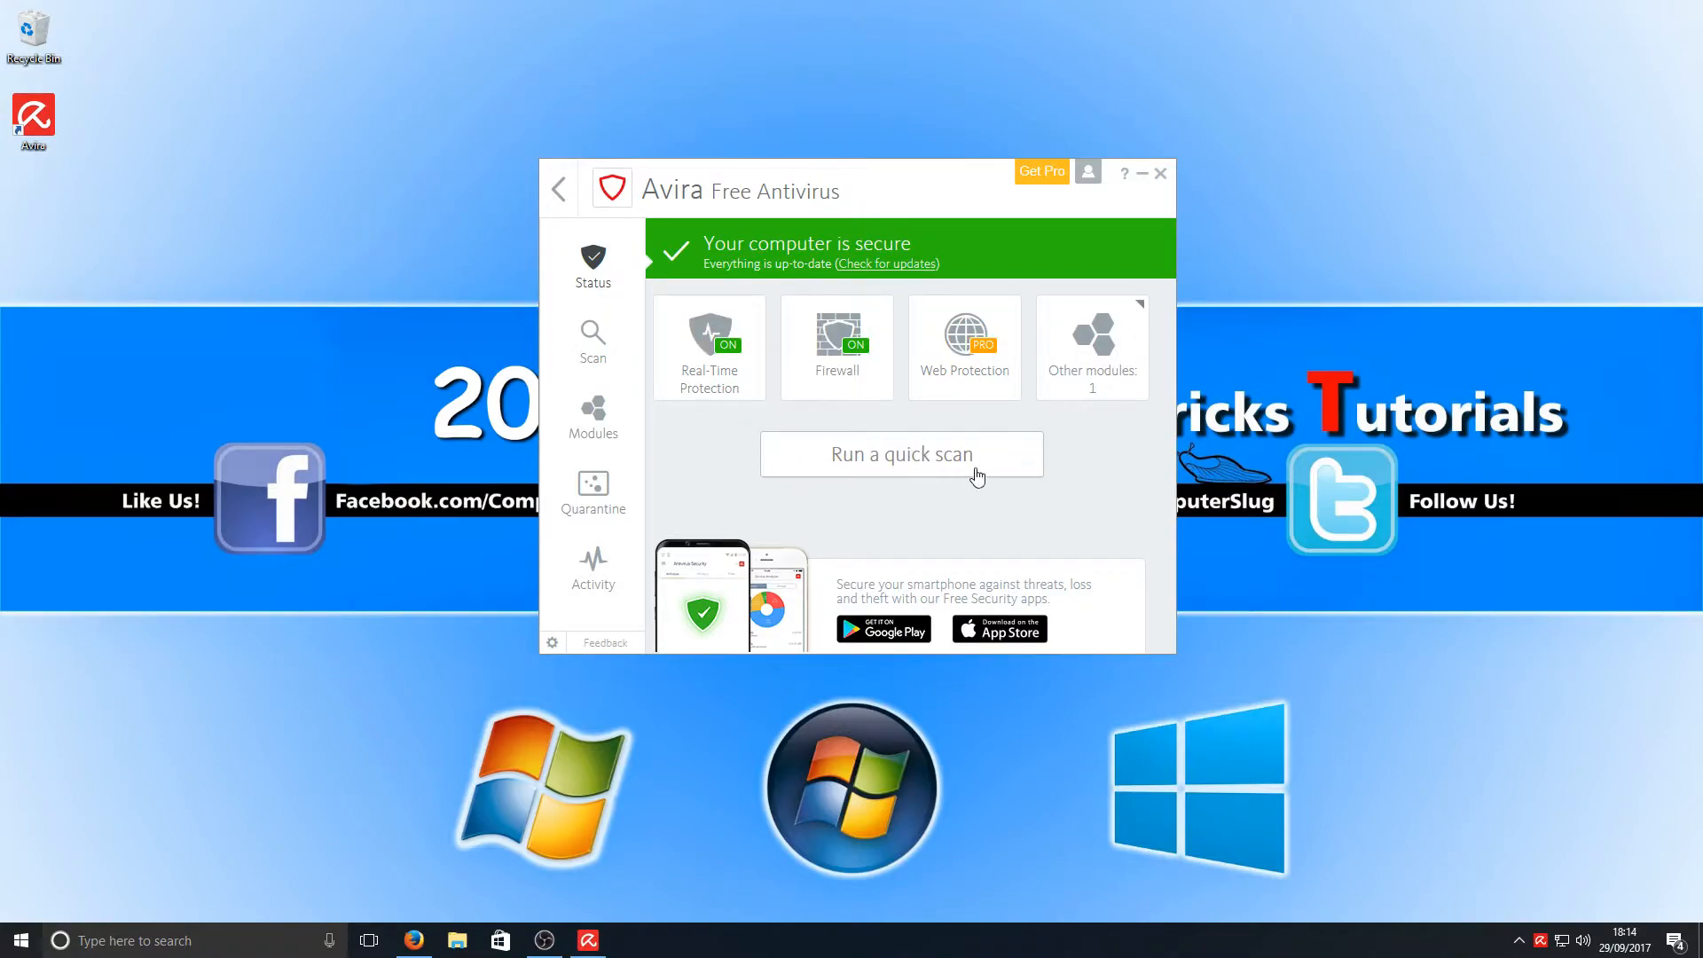
mouse_move(960, 464)
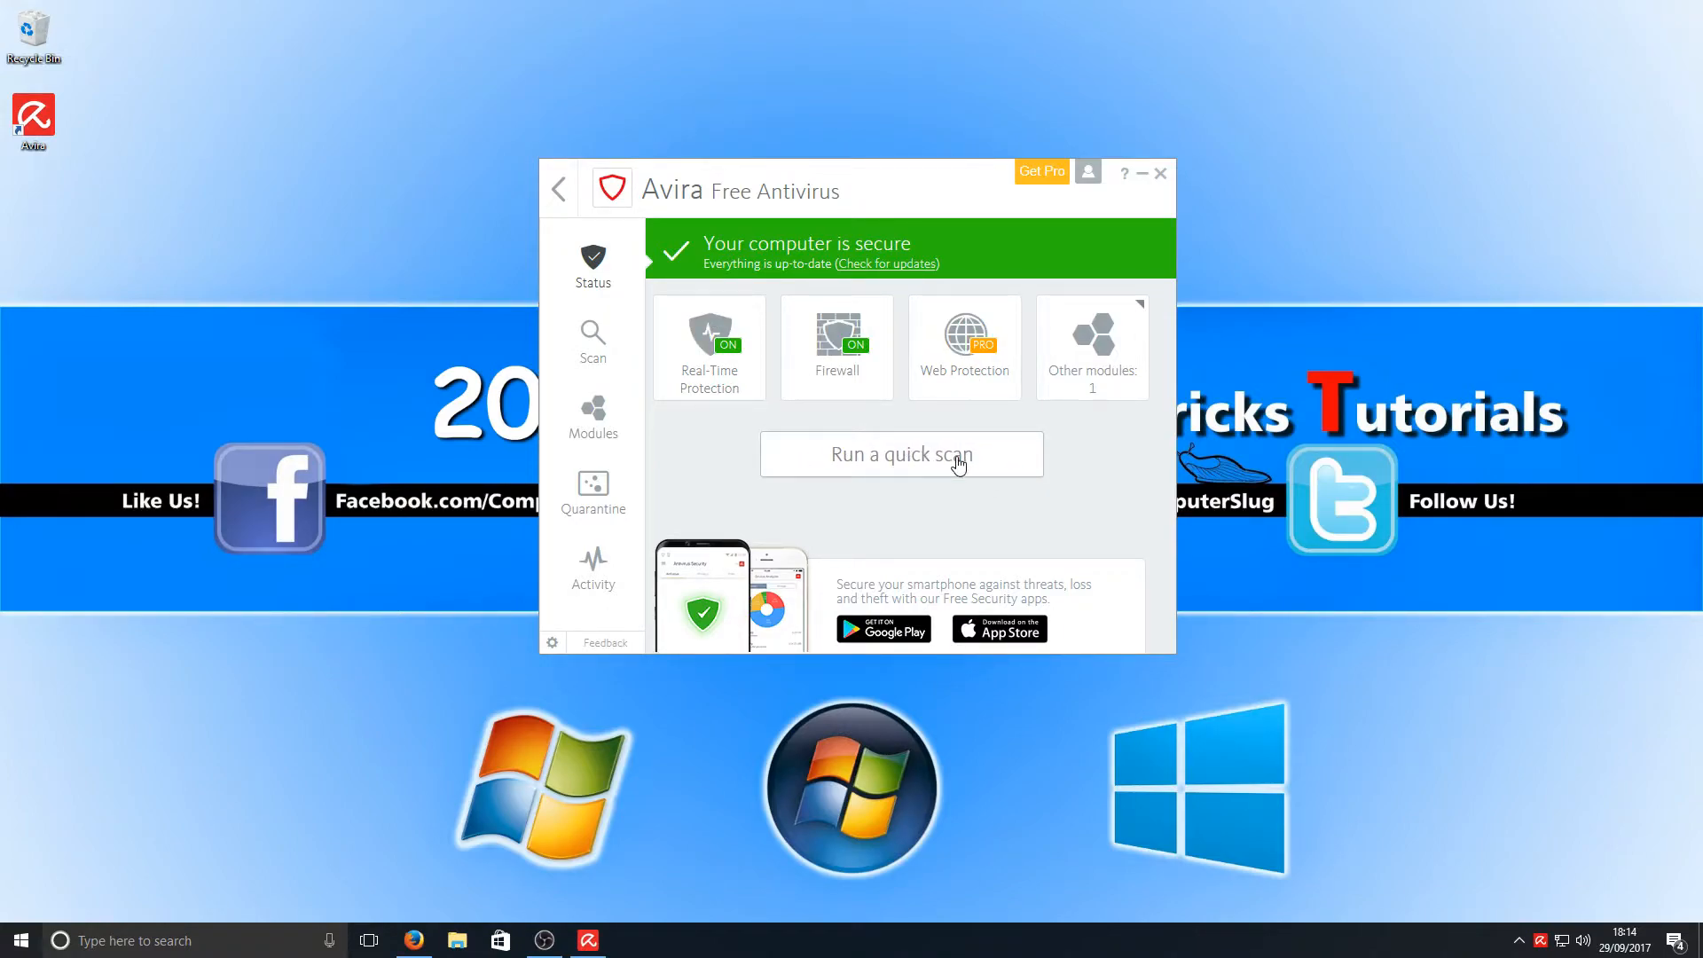
Run a quick scan and close the summary showing 300 files scanned, no detections
click(901, 454)
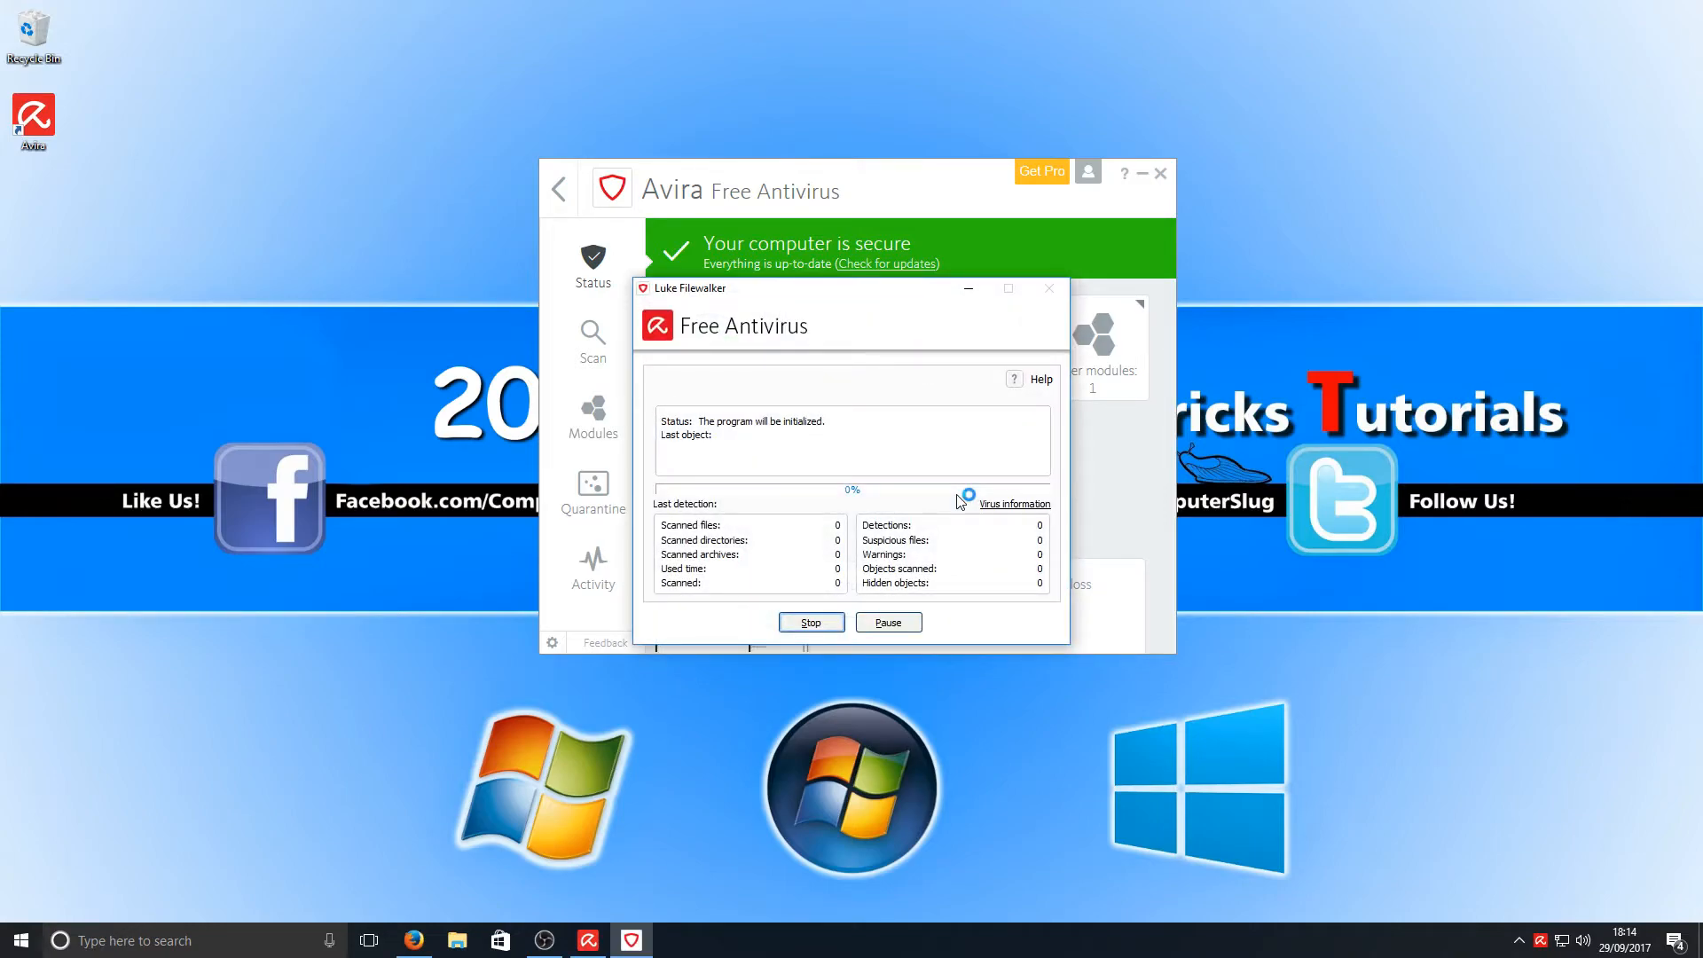
mouse_move(964, 499)
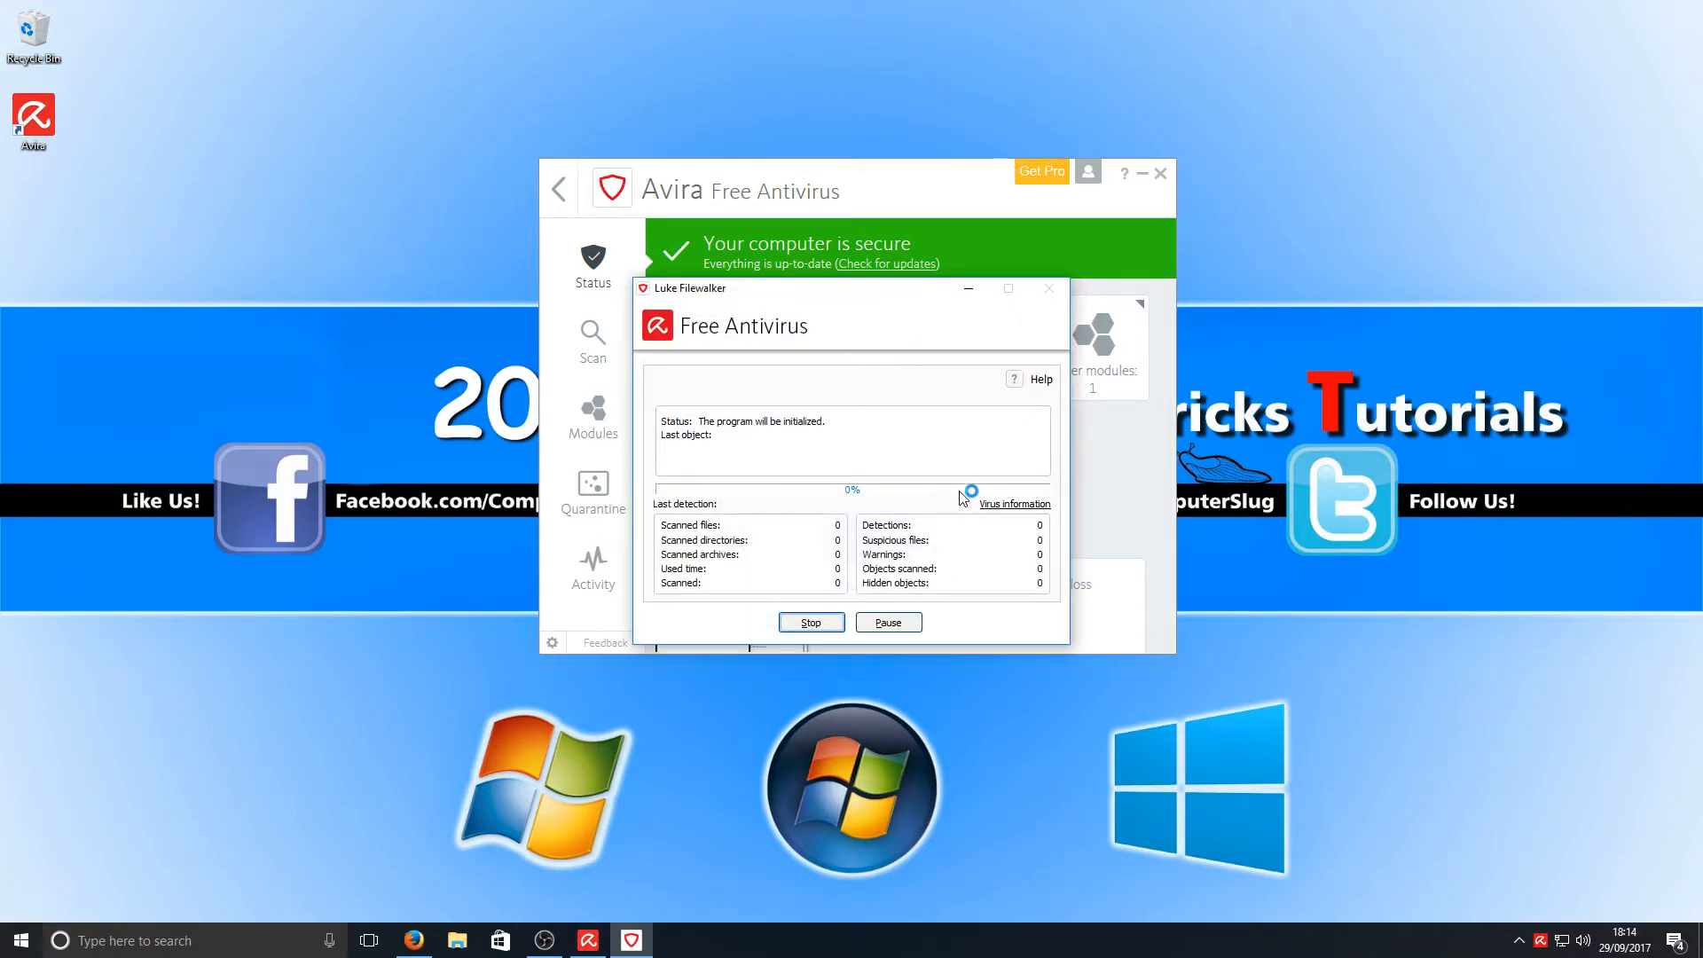
drag(739, 287, 753, 282)
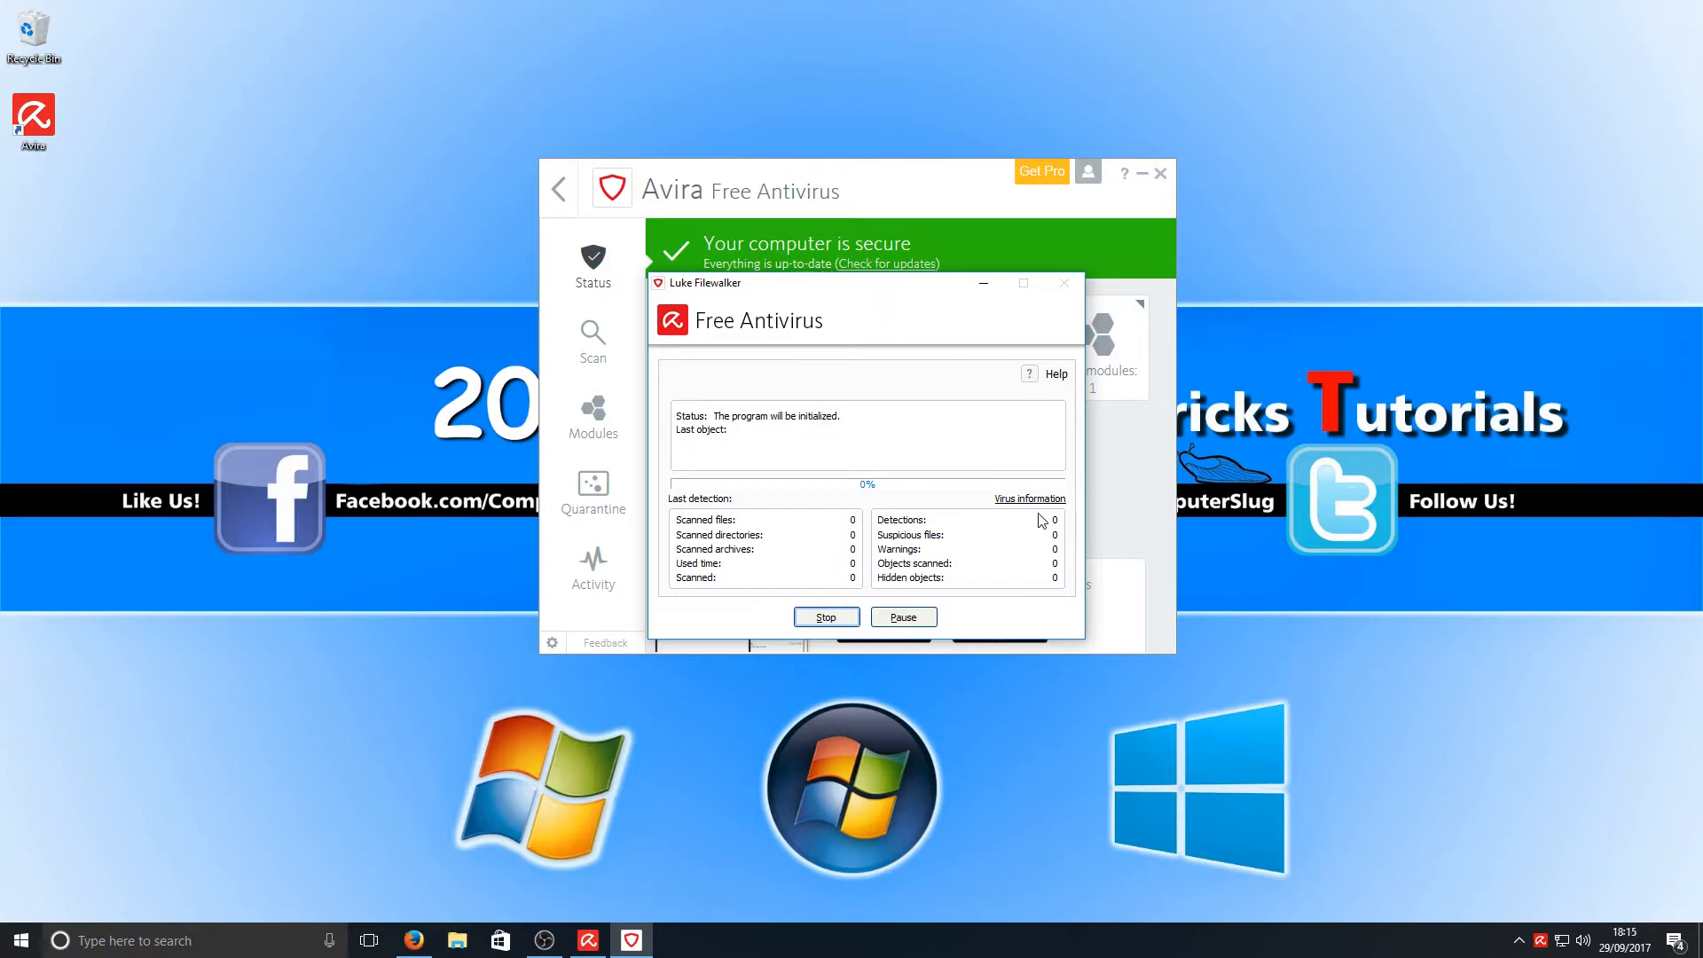
mouse_move(855, 304)
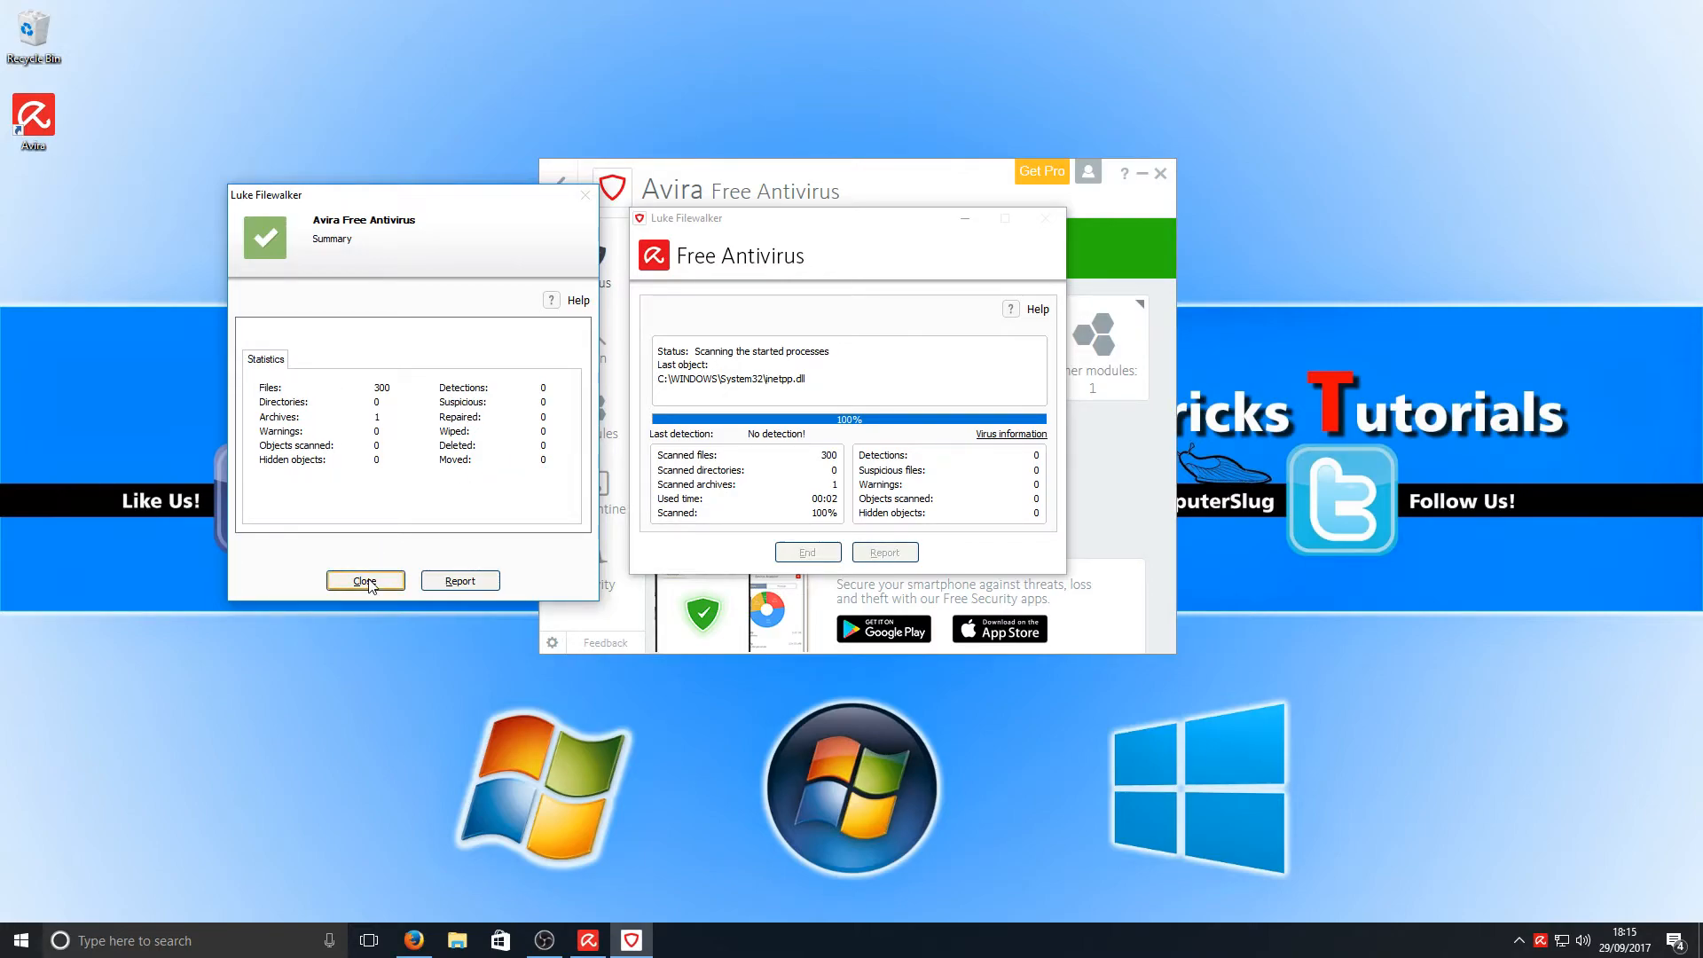
click(366, 581)
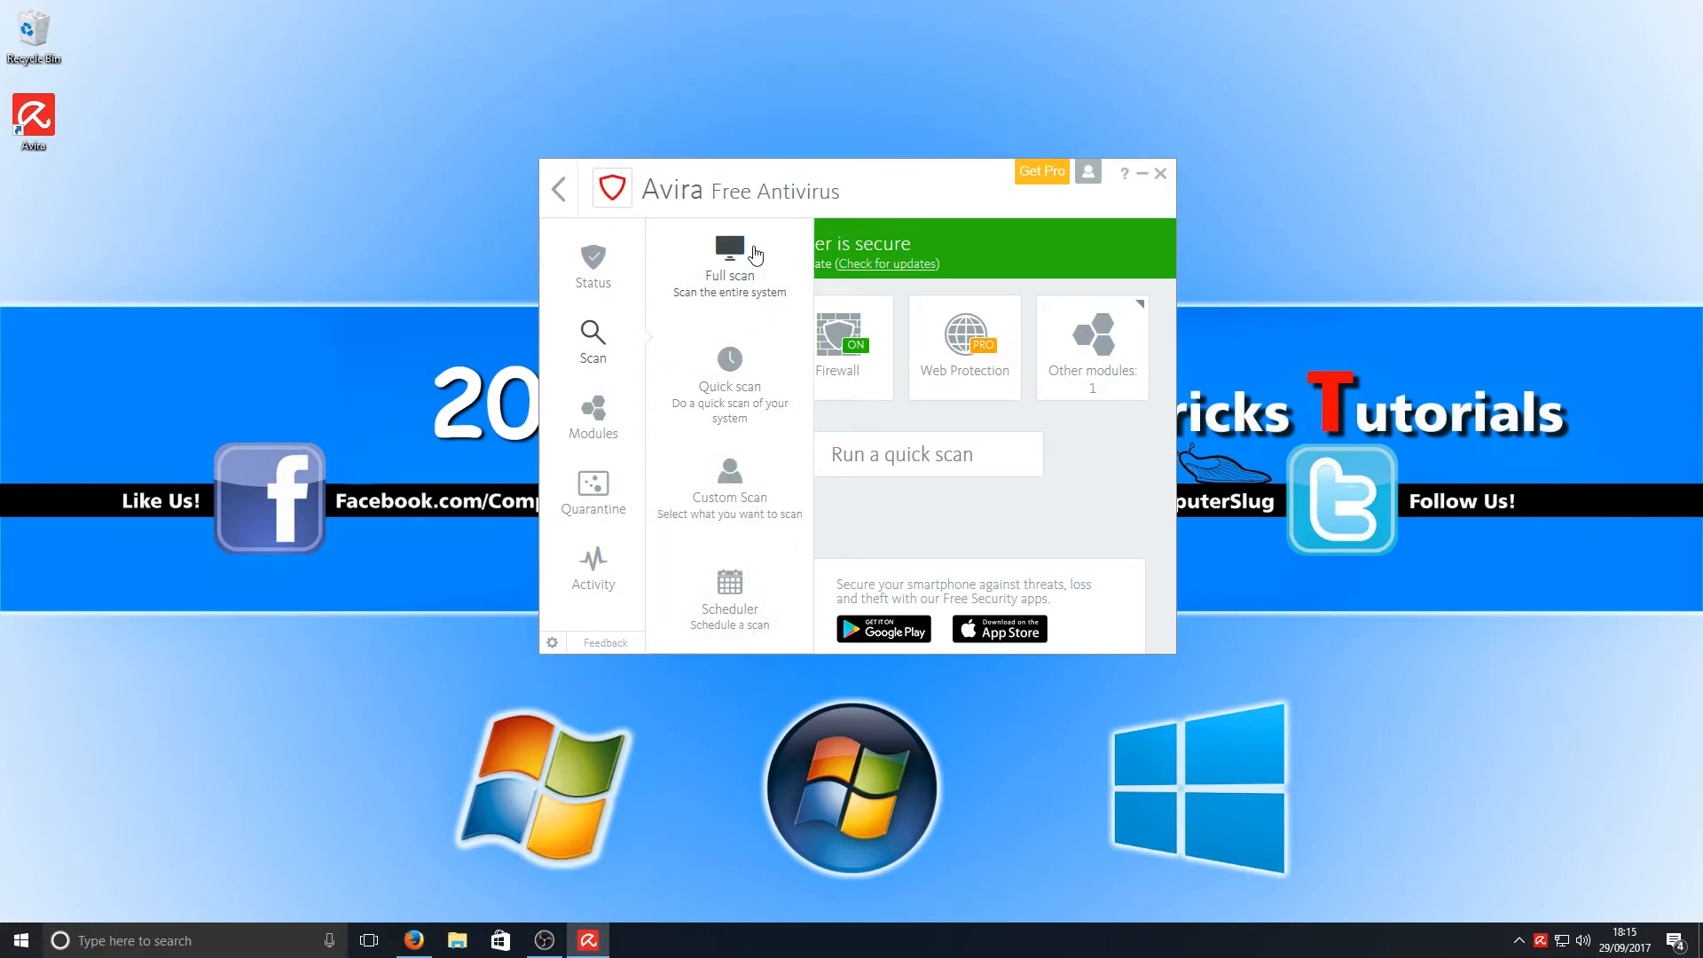
mouse_move(890, 435)
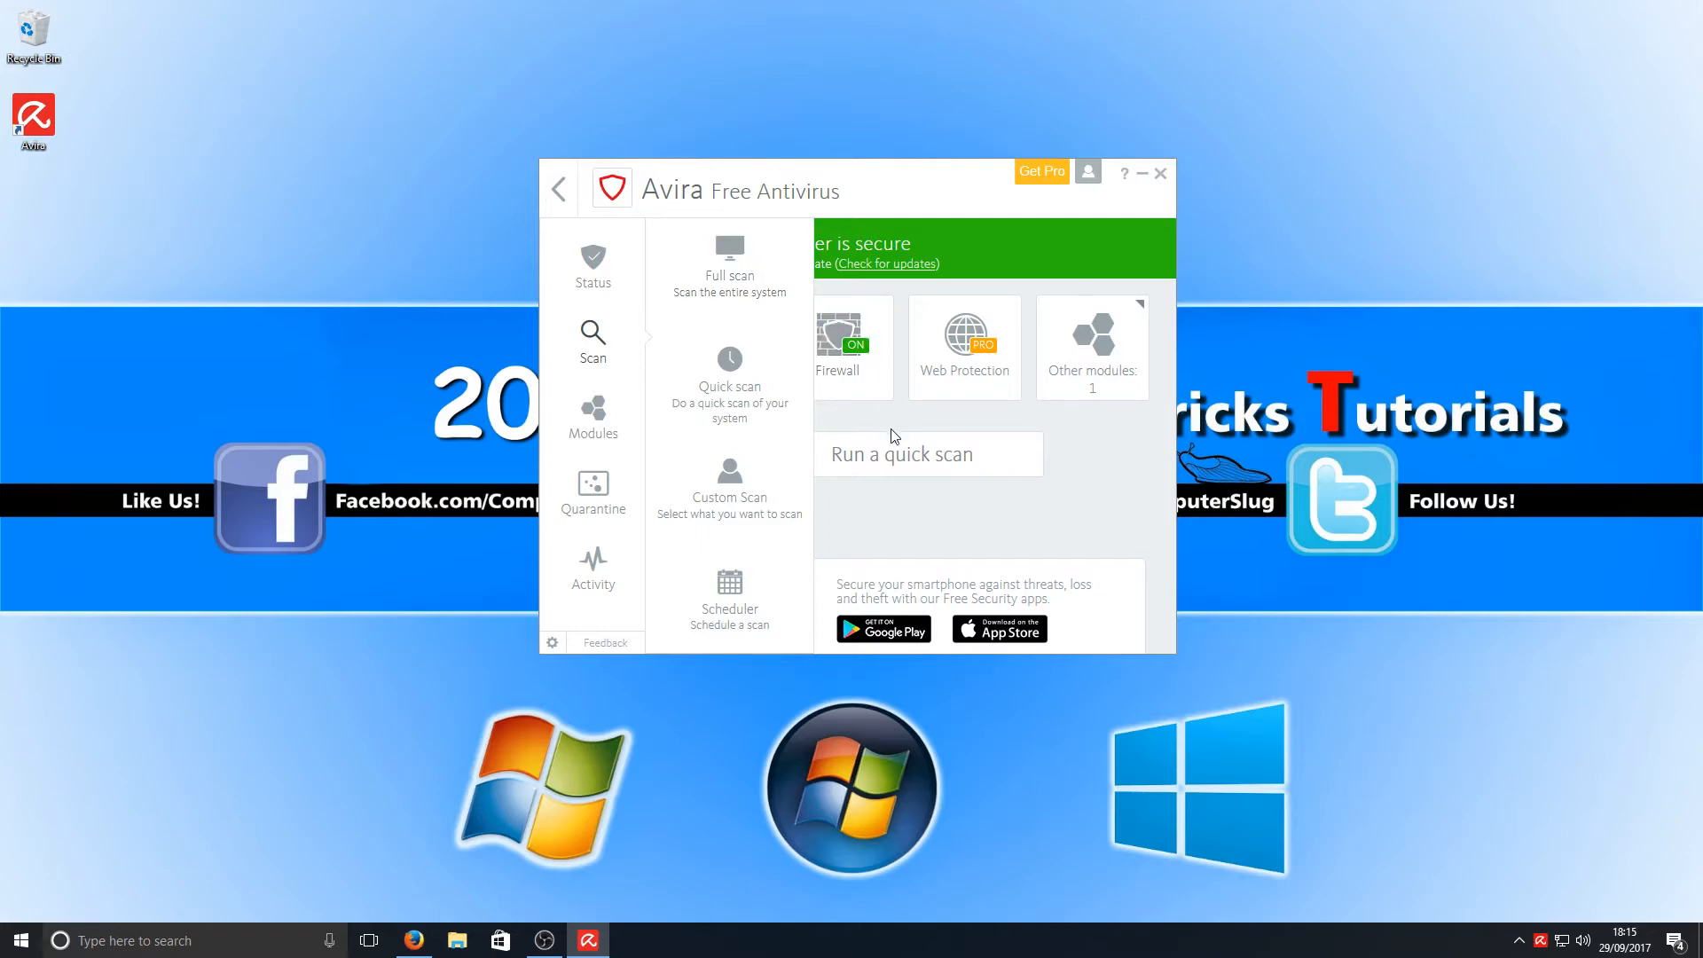
mouse_move(837, 342)
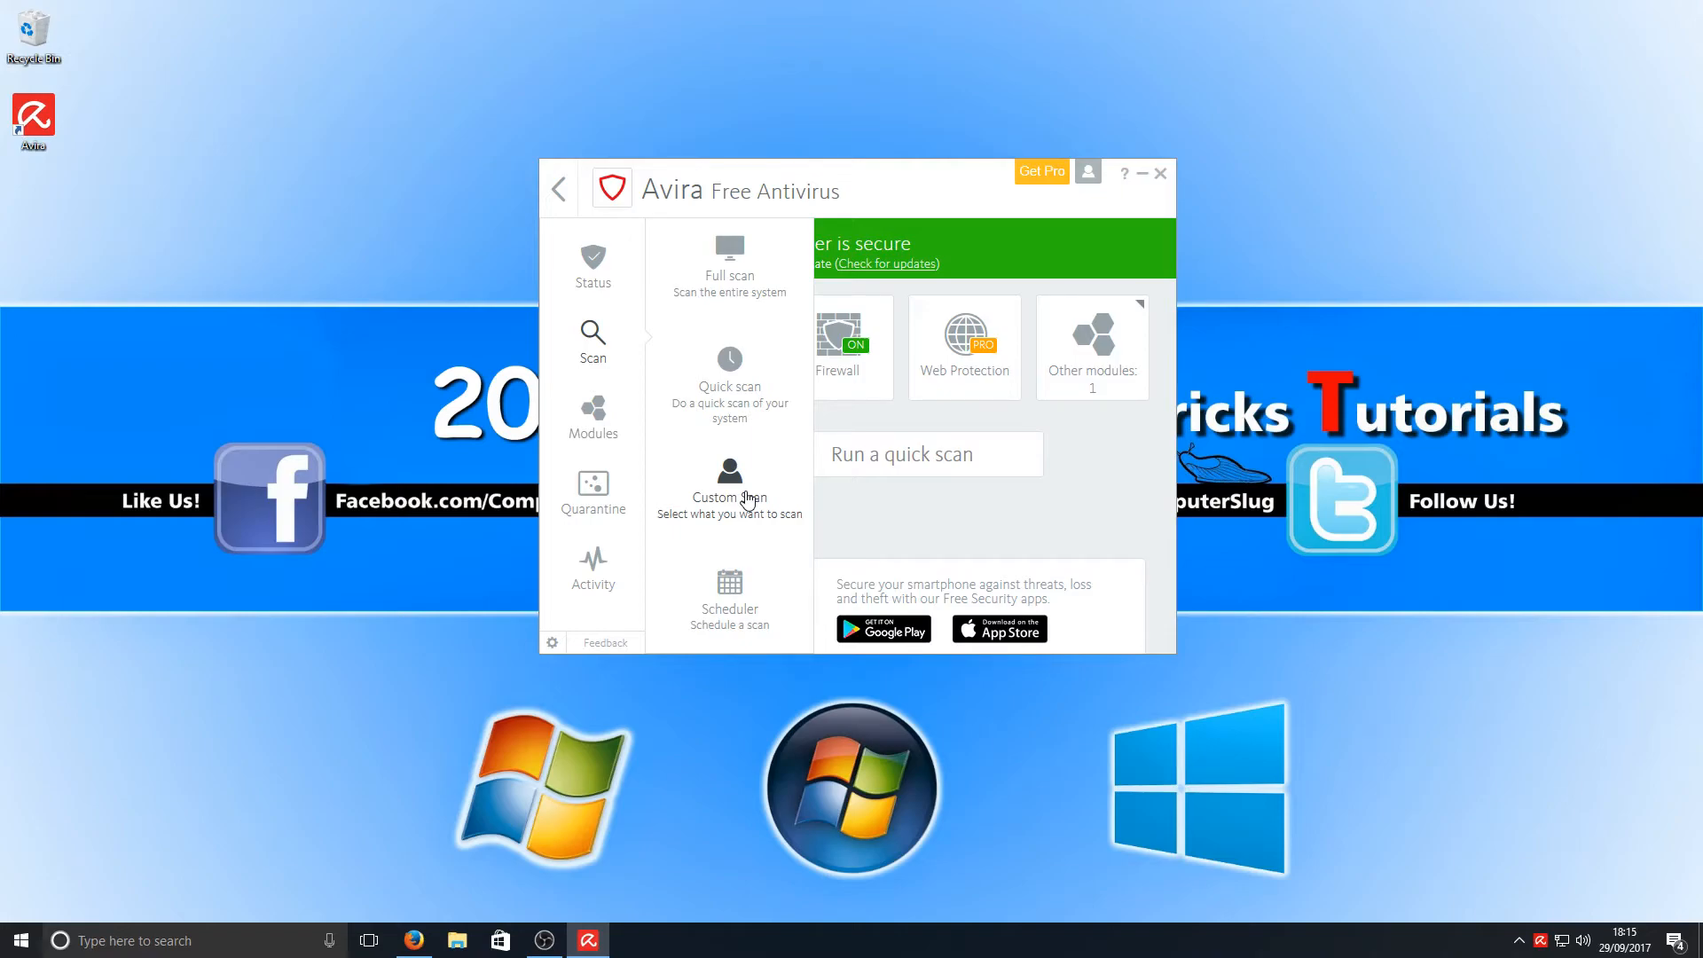
mouse_move(747, 501)
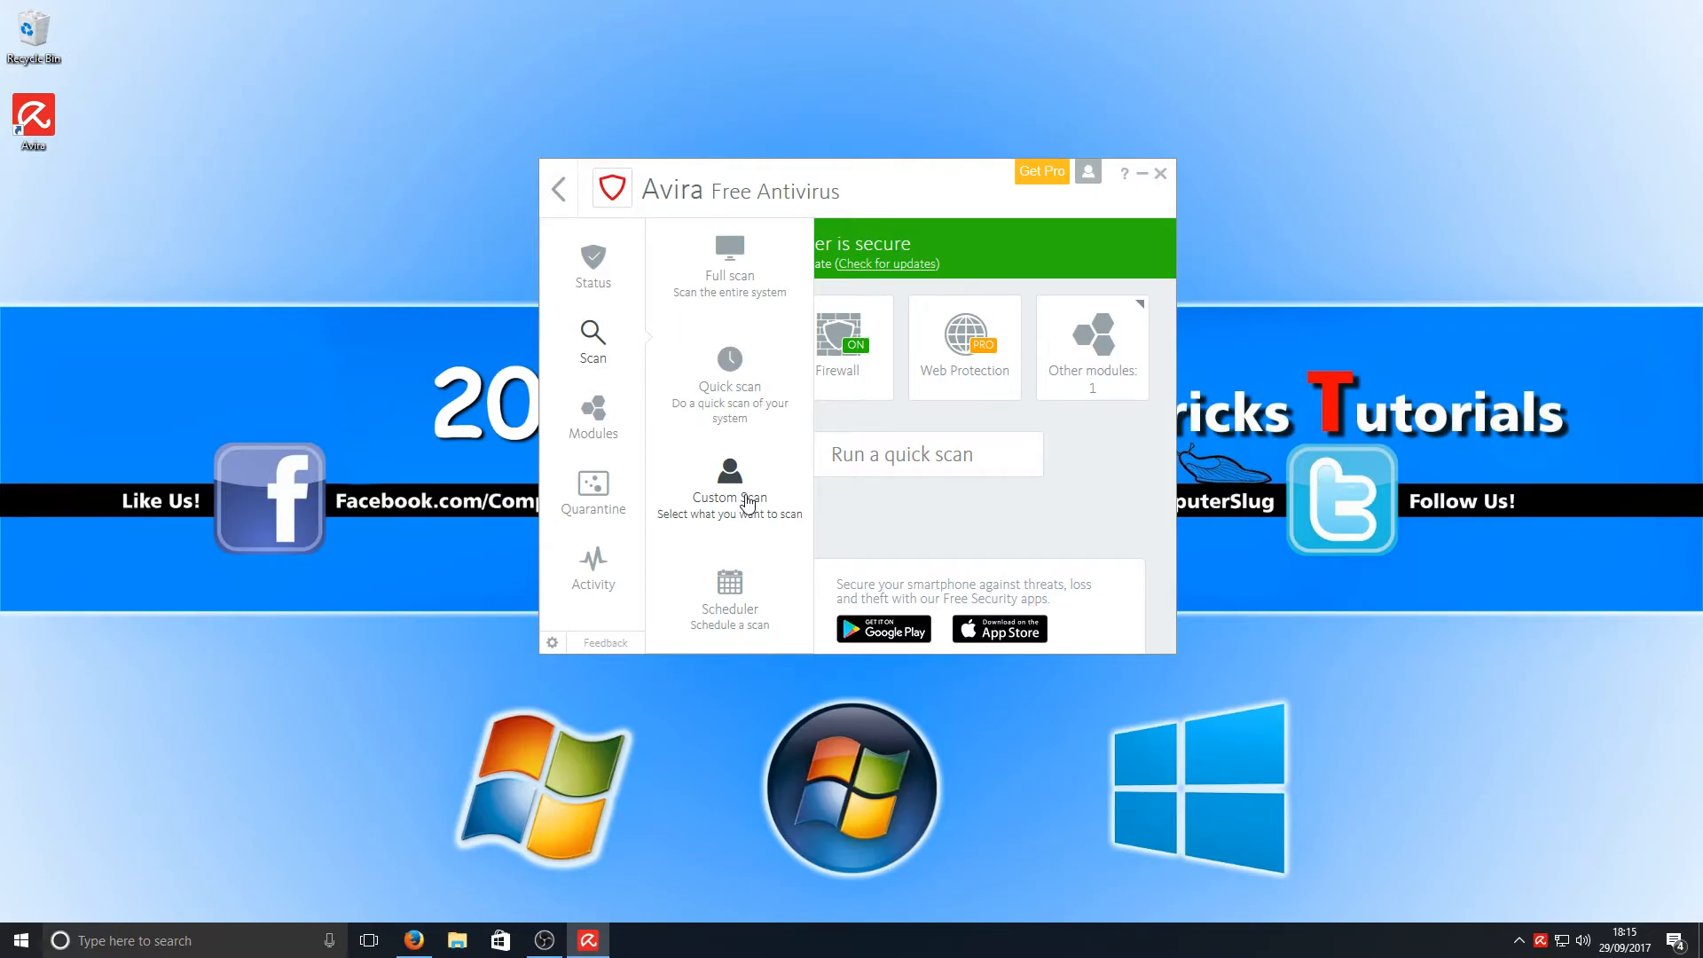
View the Scheduler's weekly quick scan, then return to the Status overview
click(729, 597)
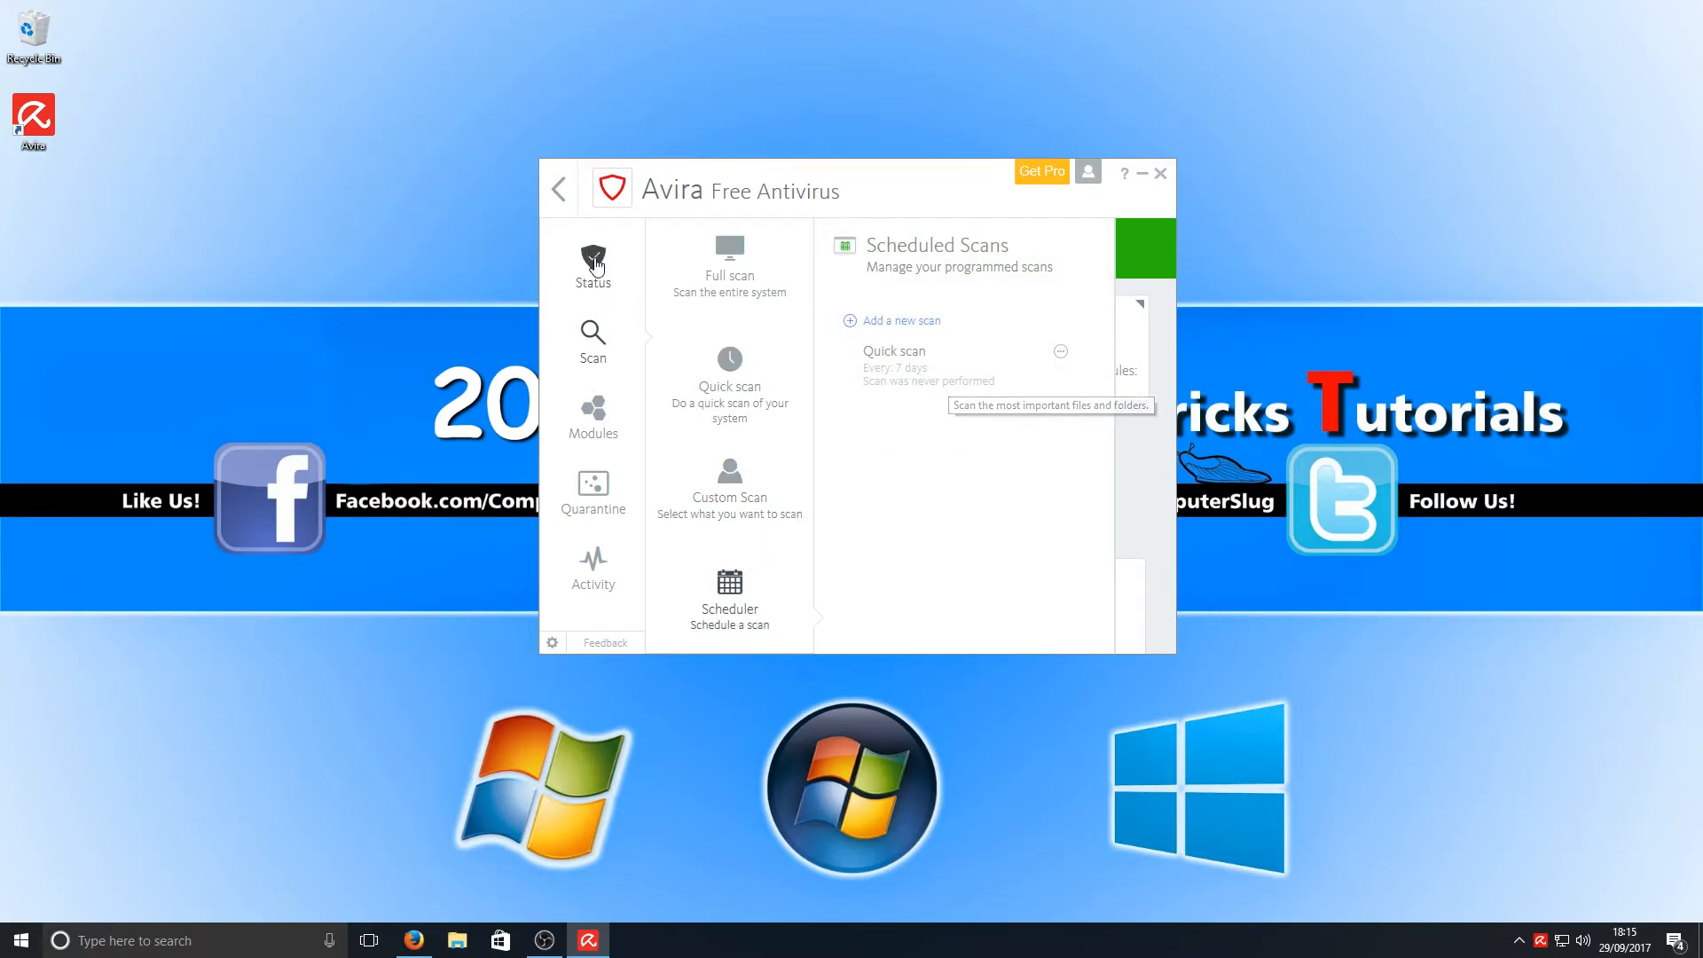
click(593, 266)
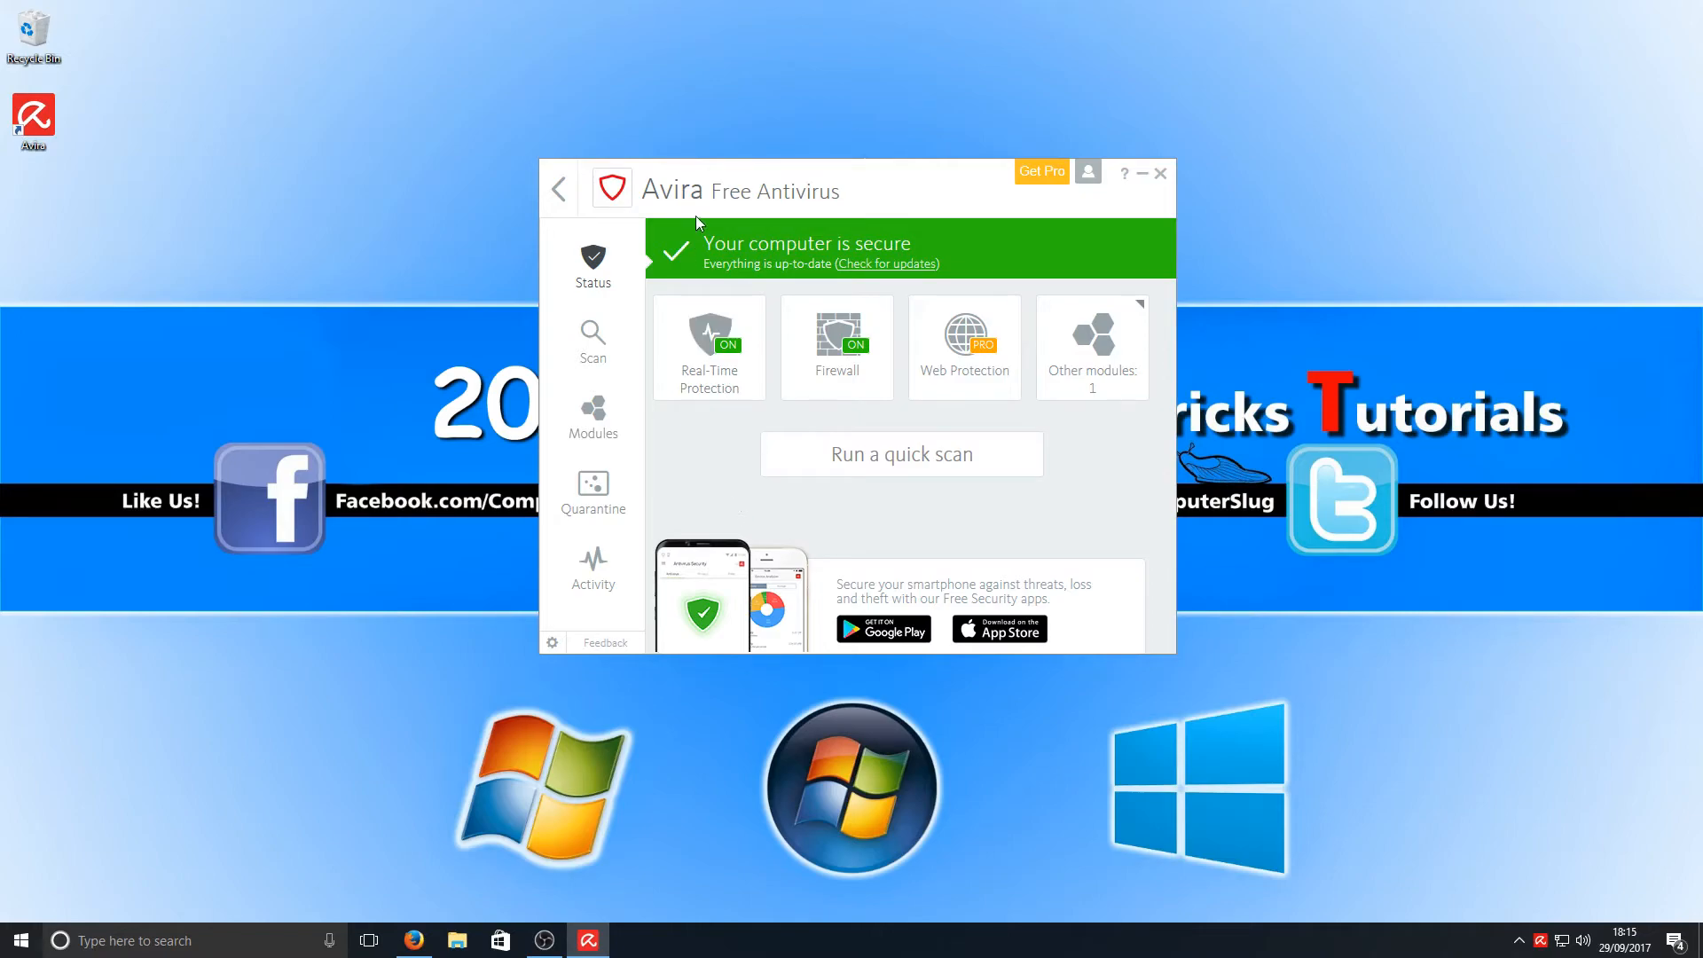
Check the Firewall module is on, then view the empty Quarantine page
click(593, 416)
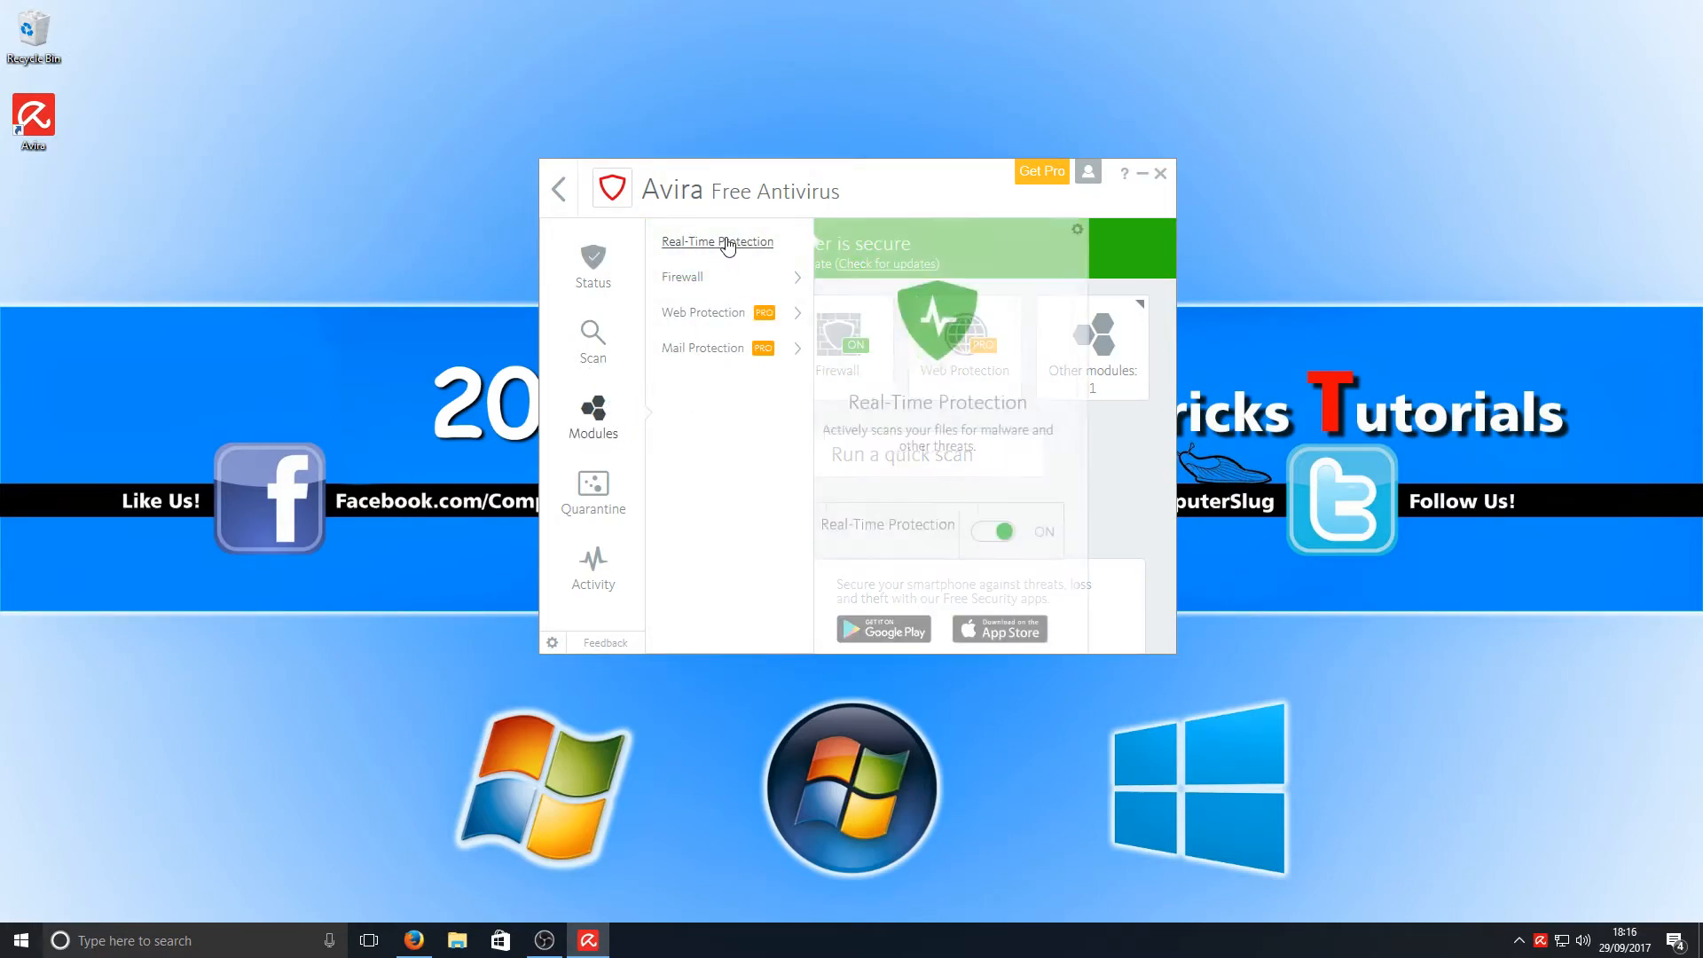
click(682, 277)
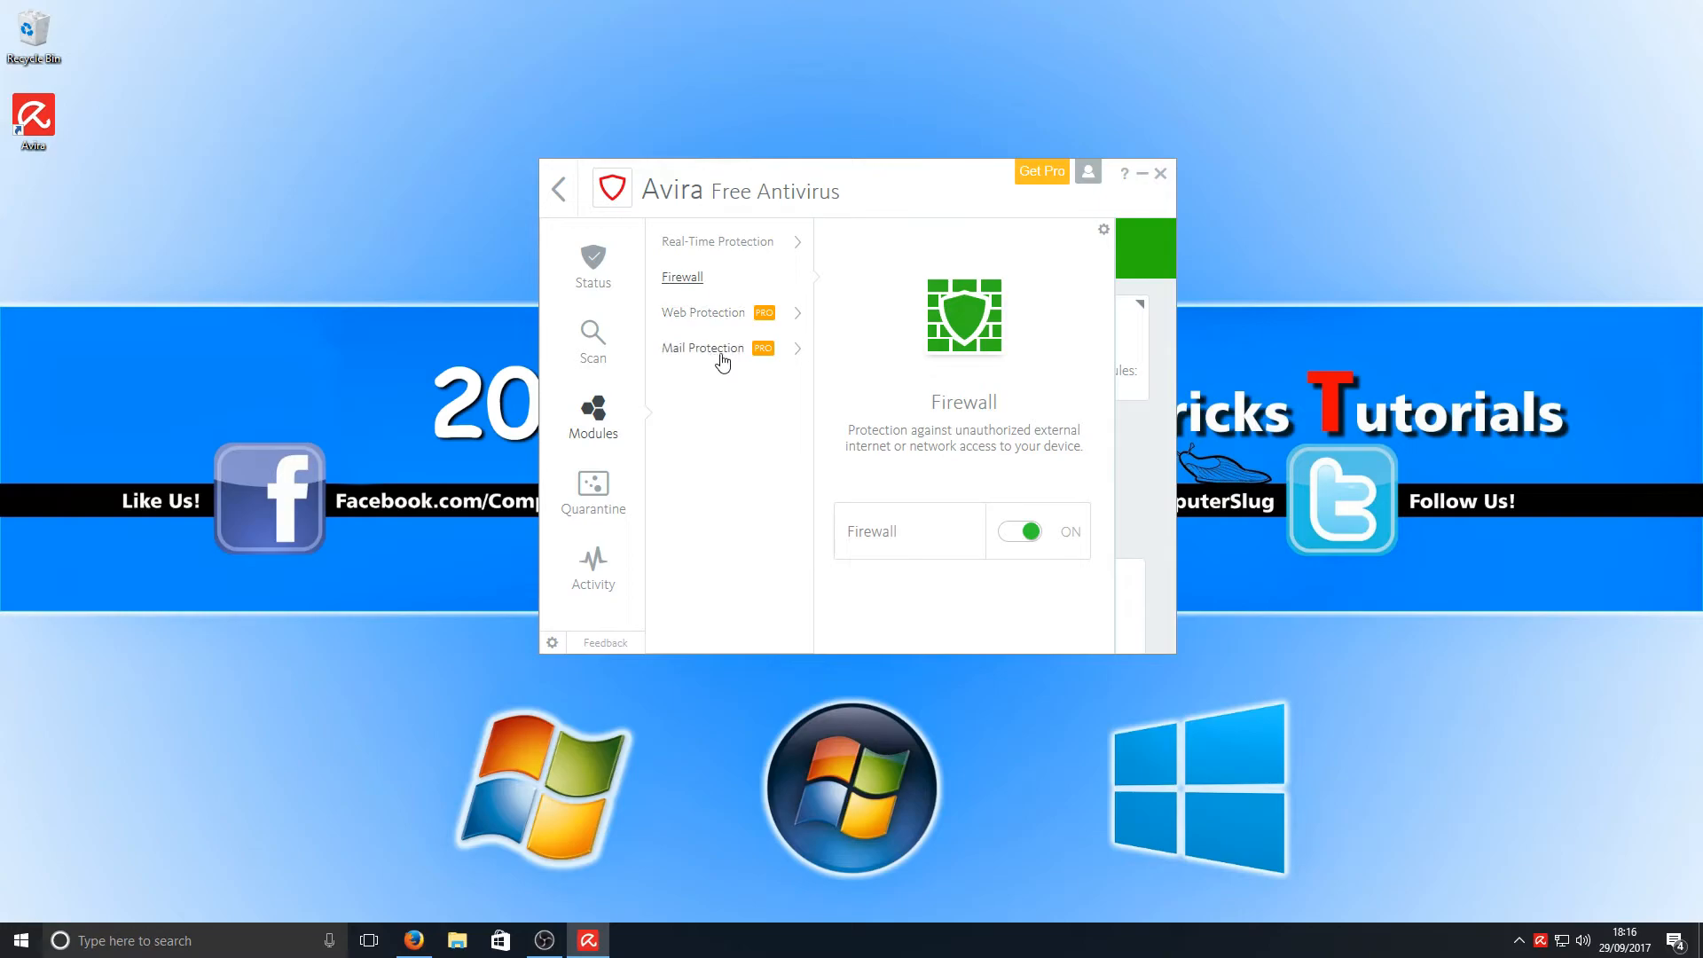
mouse_move(770, 369)
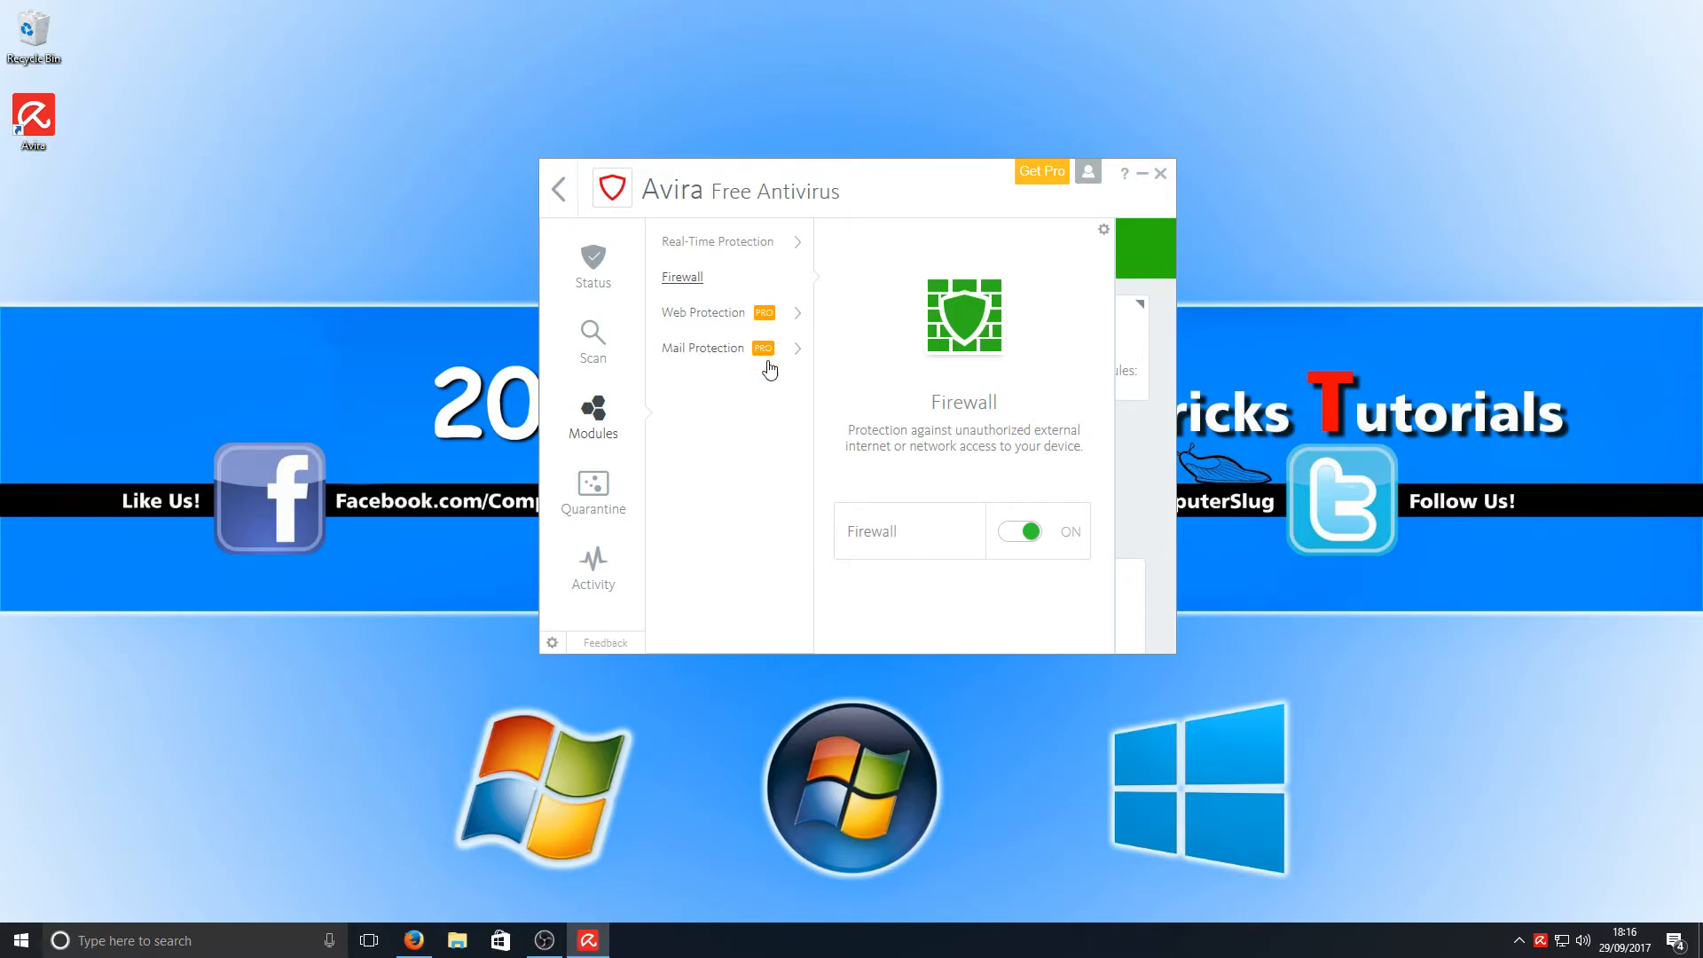
click(593, 494)
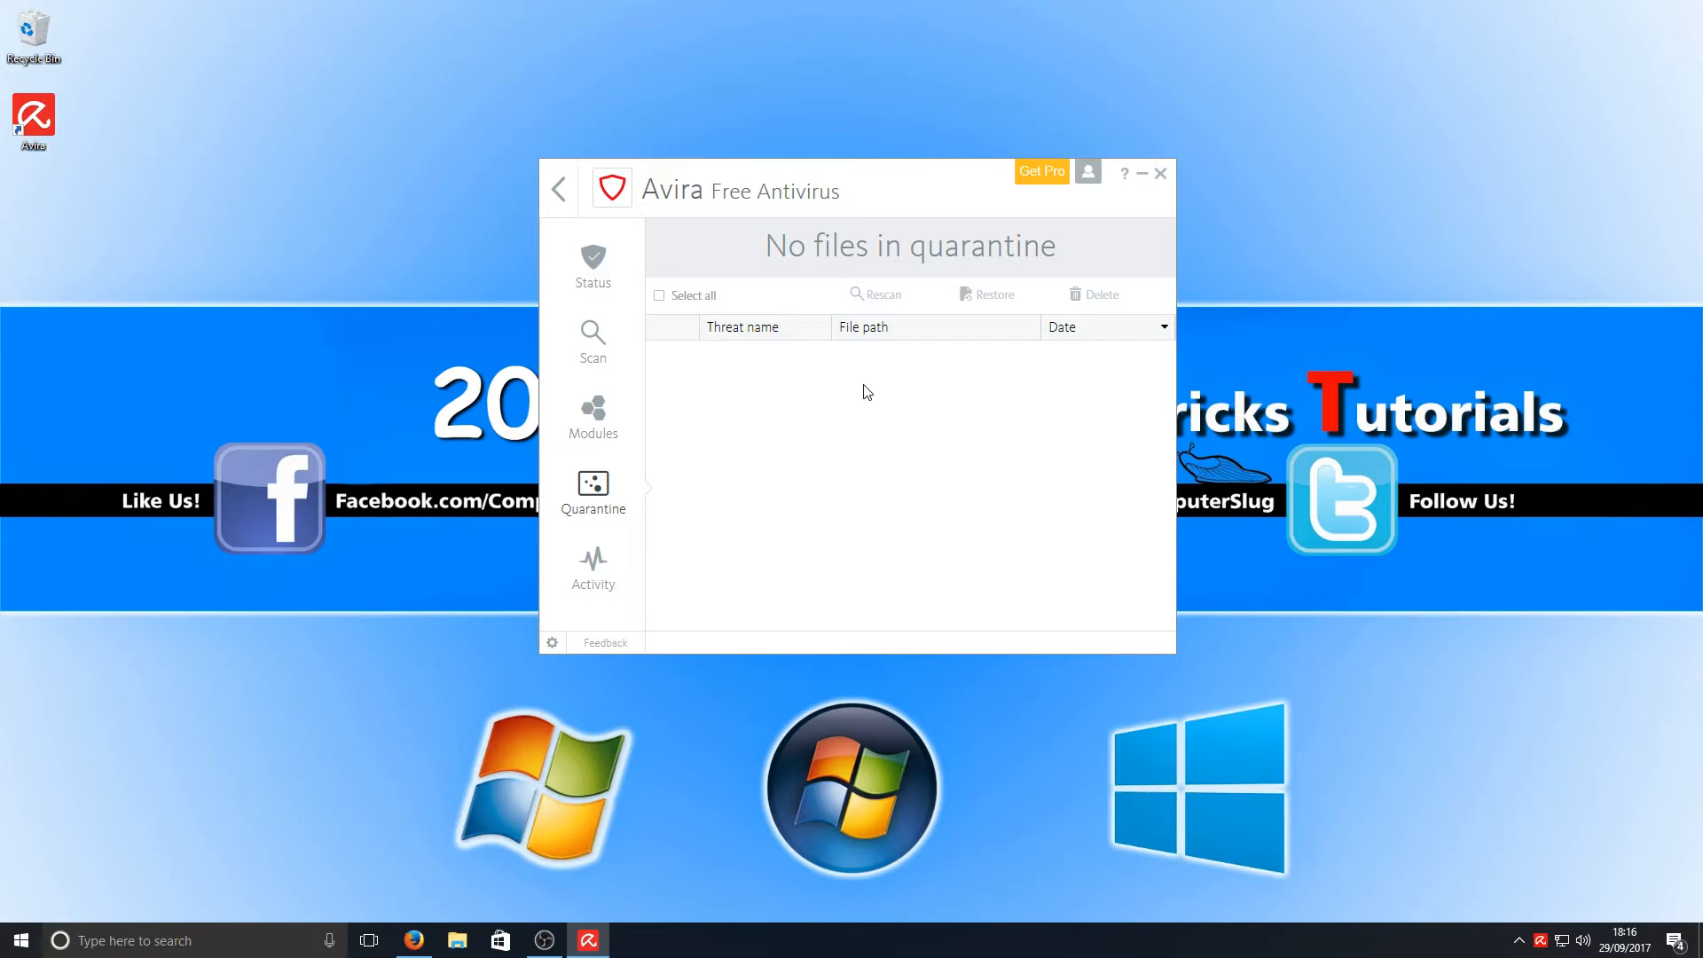
mouse_move(764, 392)
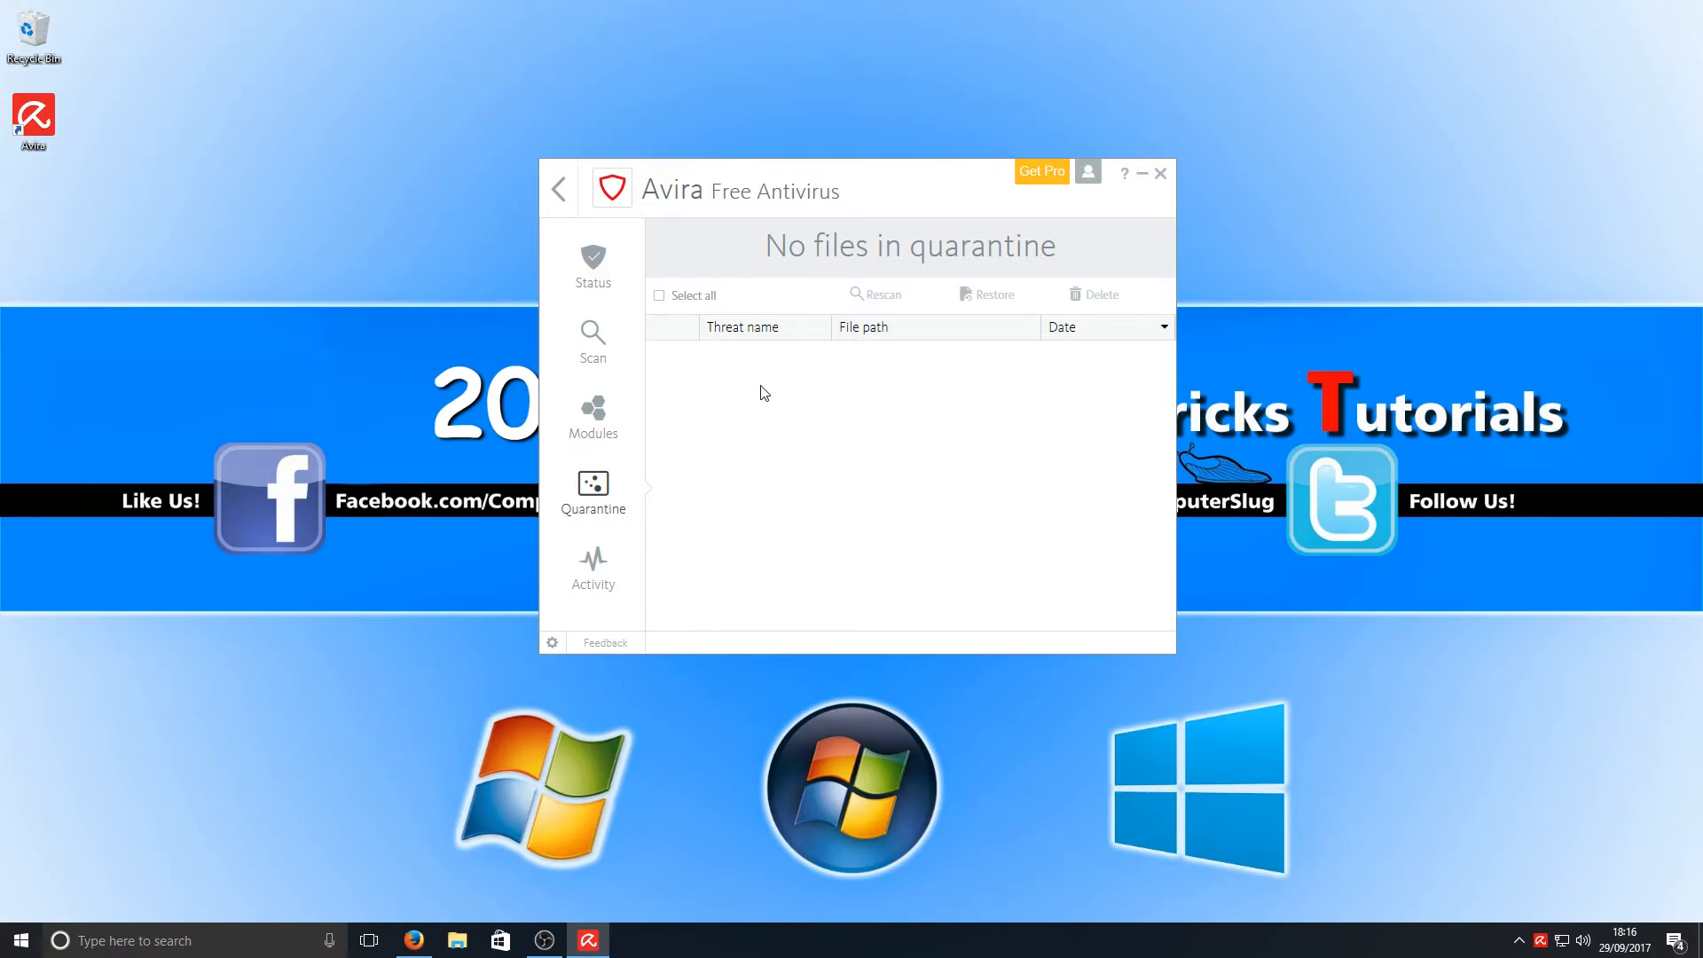
mouse_move(1003, 295)
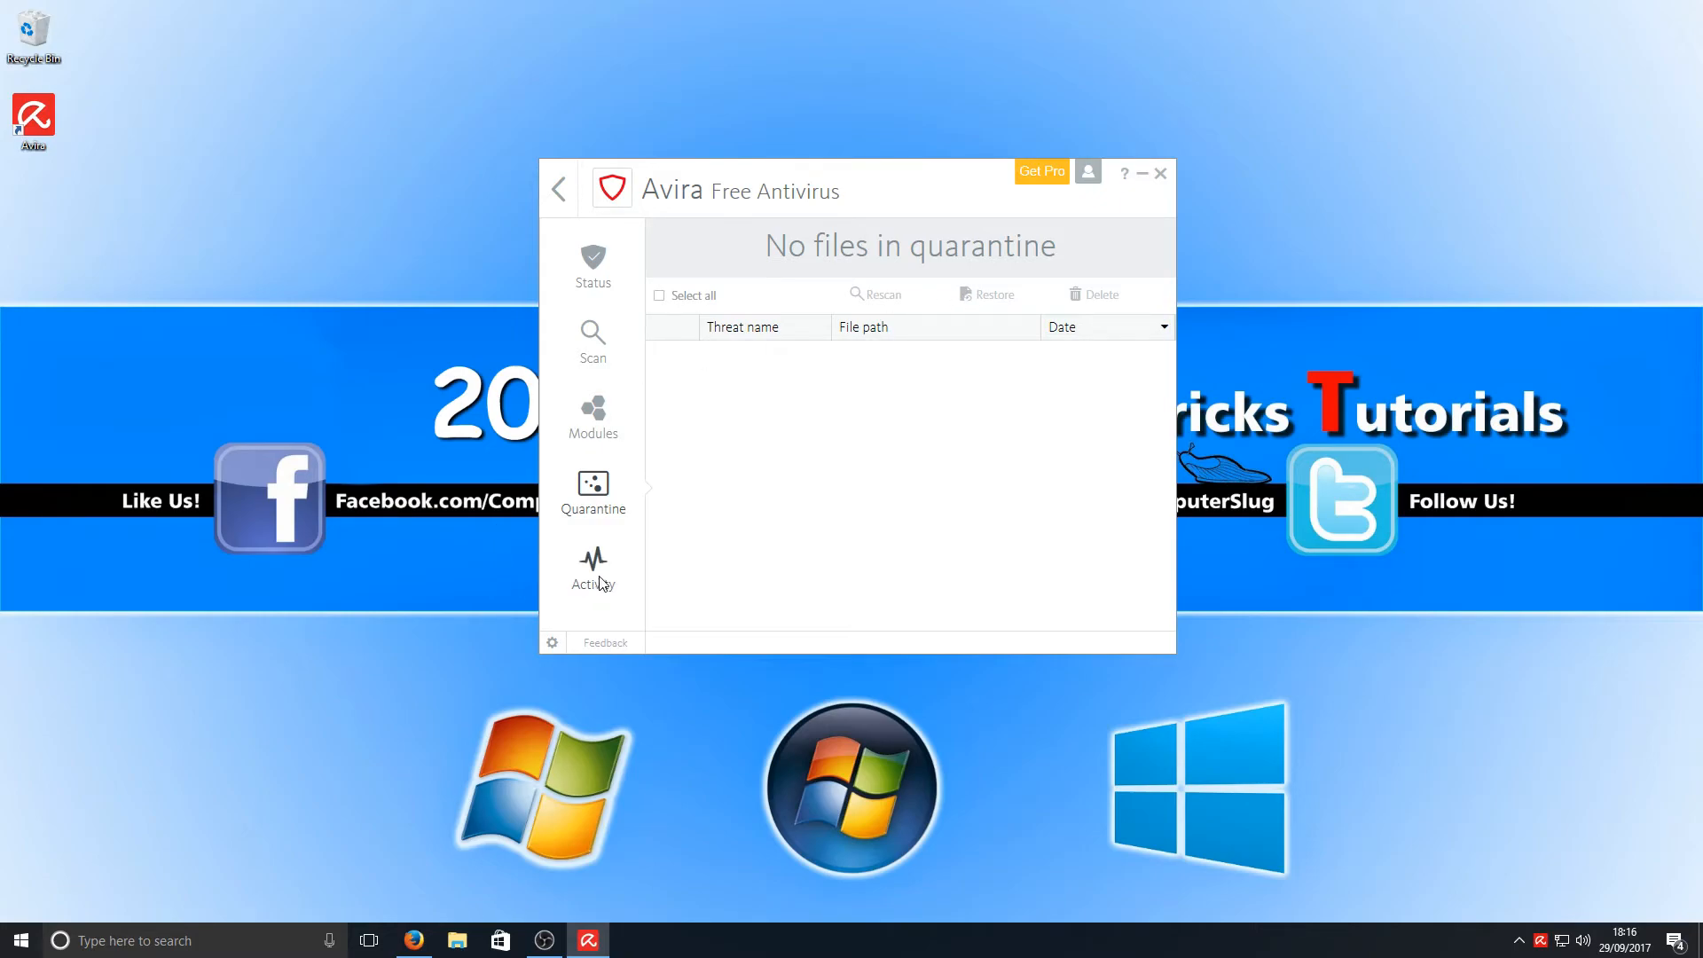
Open the Avira launcher, view My Devices showing this computer protected, and return to This Computer
click(593, 565)
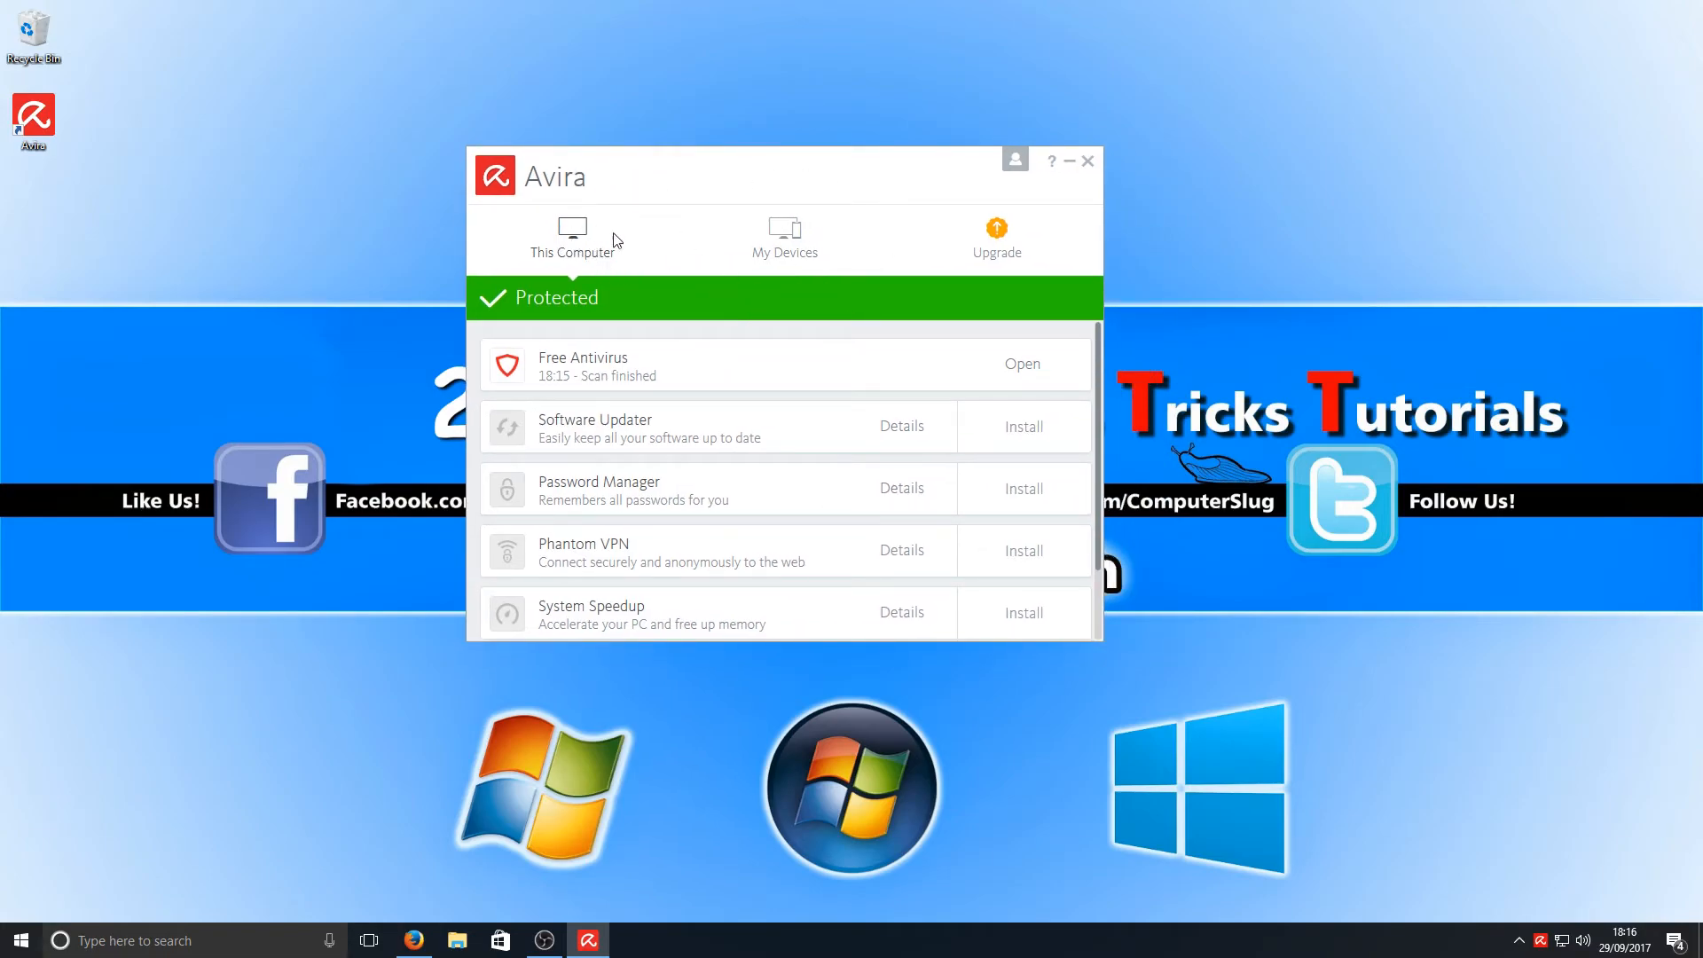
click(783, 237)
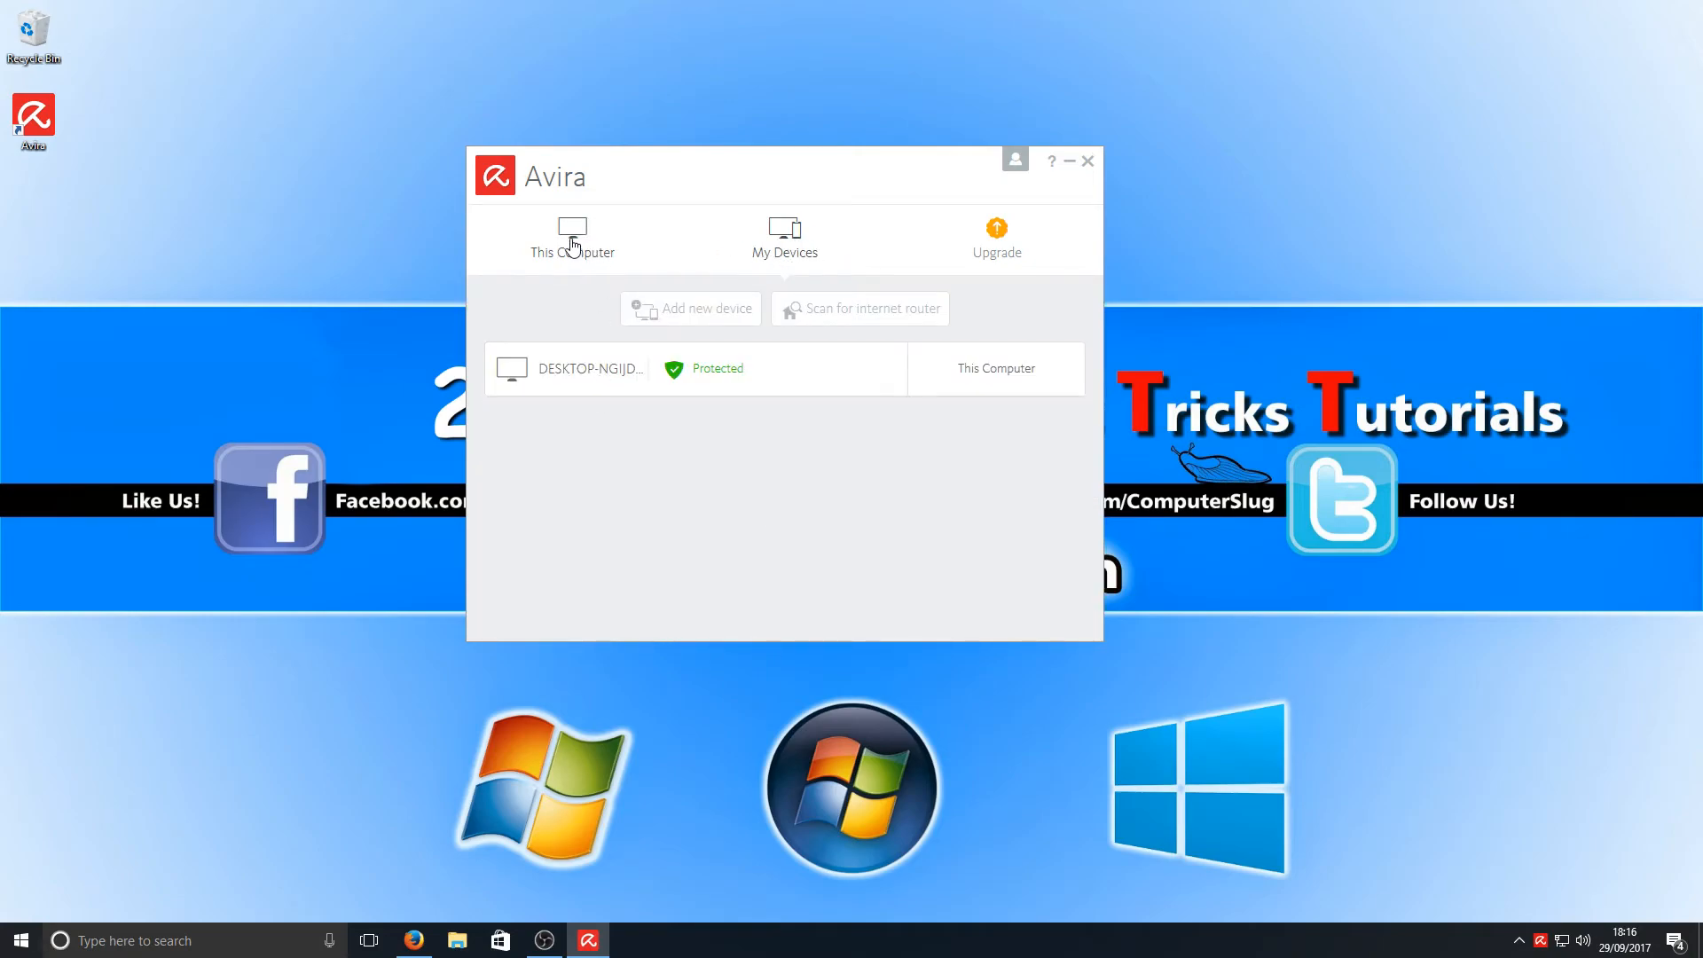
click(572, 239)
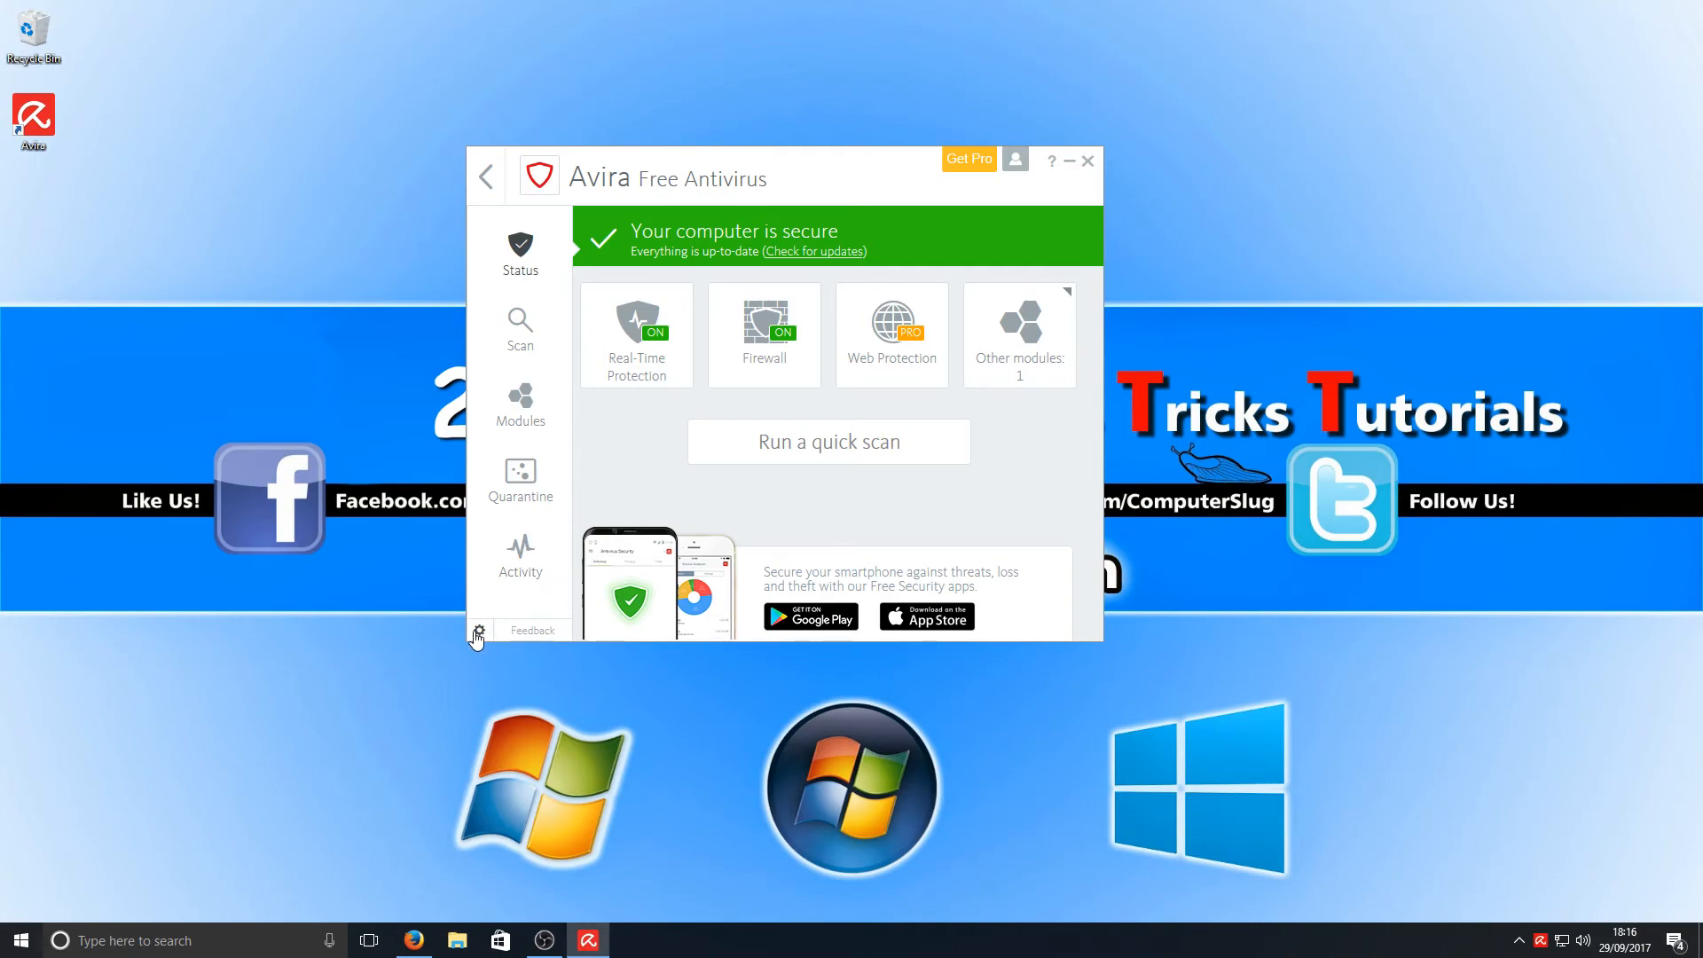
click(478, 630)
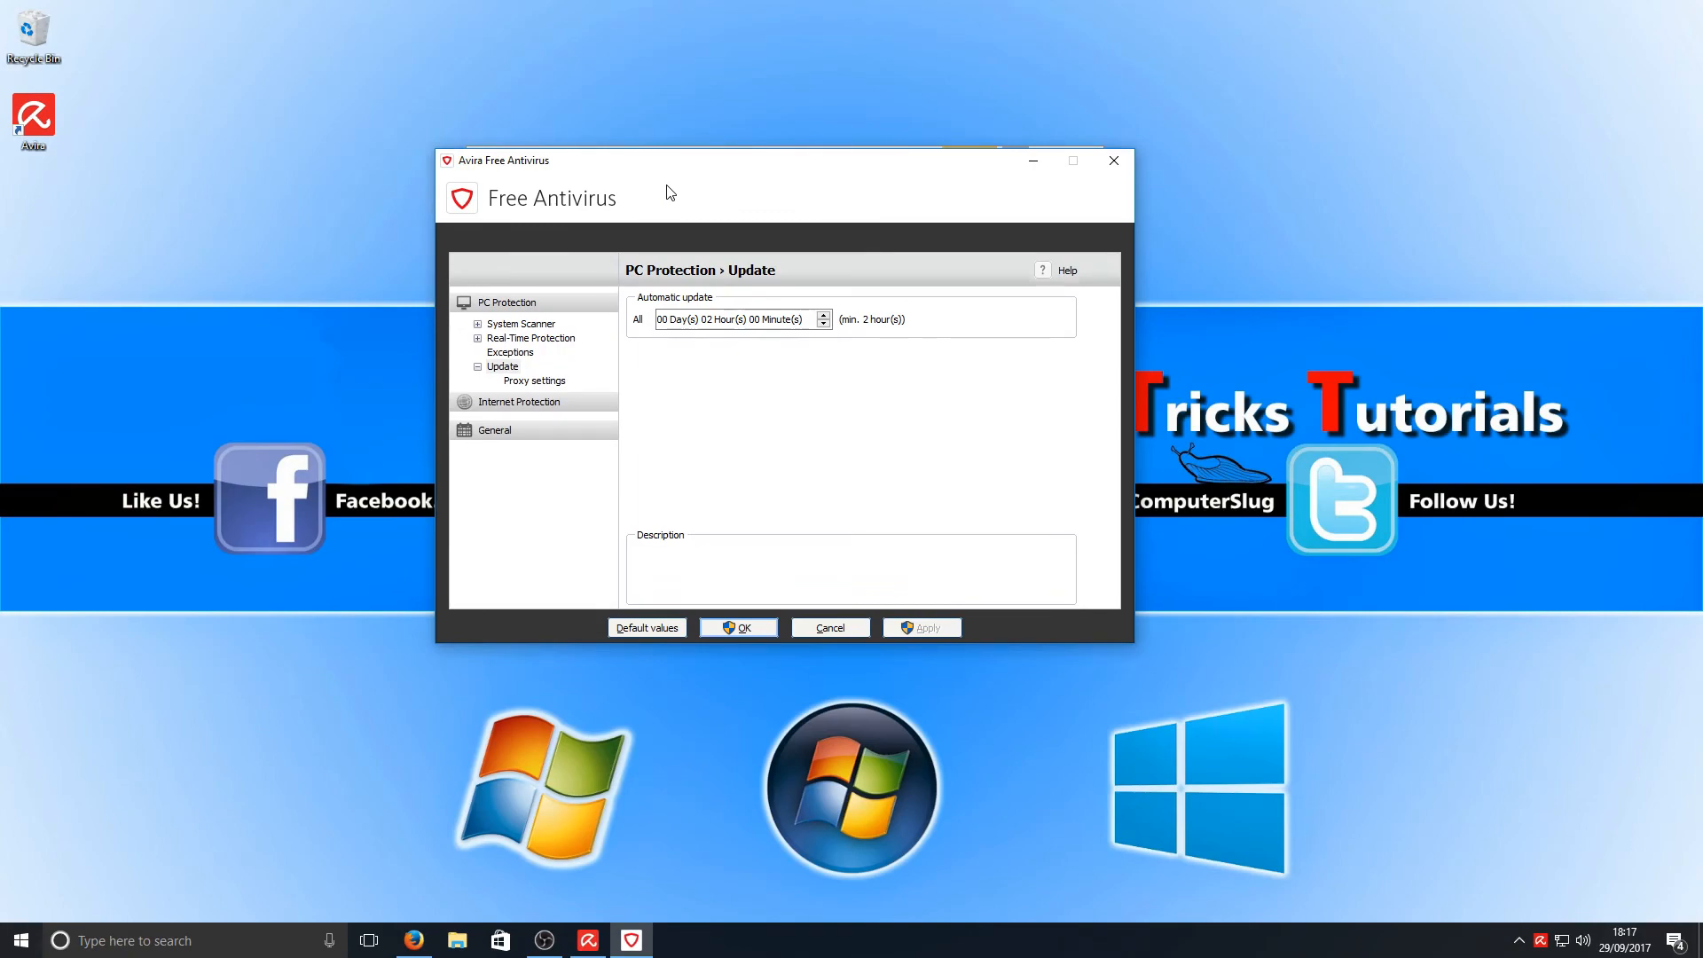
mouse_move(627, 261)
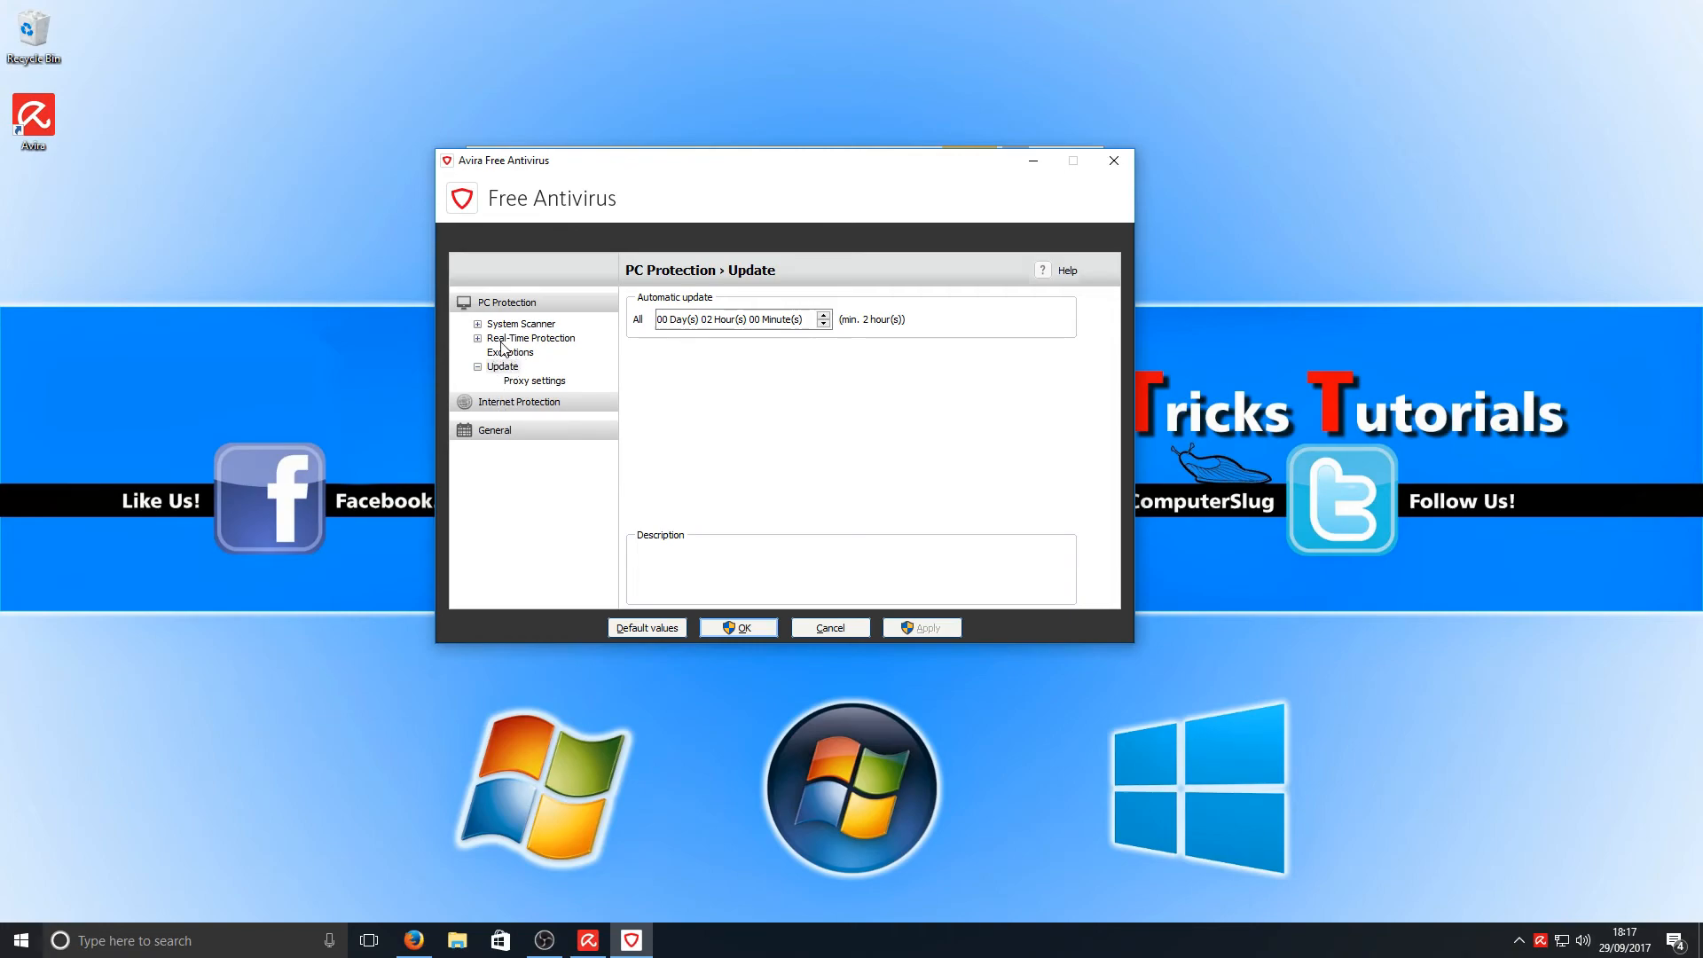
click(531, 338)
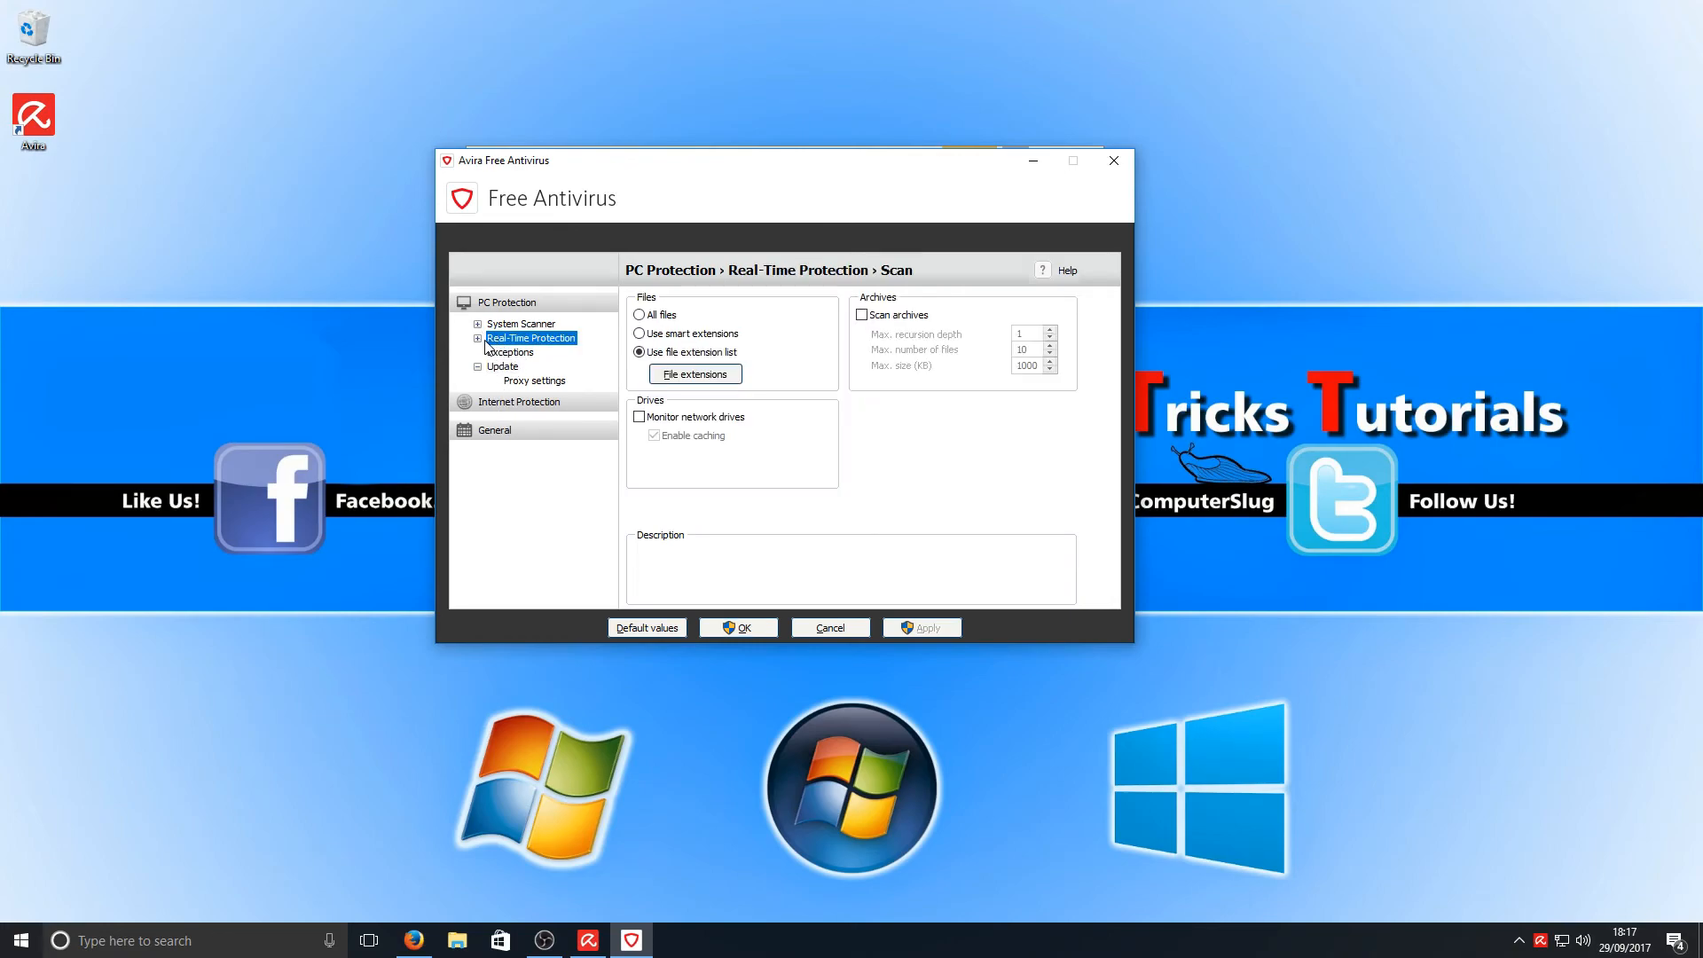
click(475, 338)
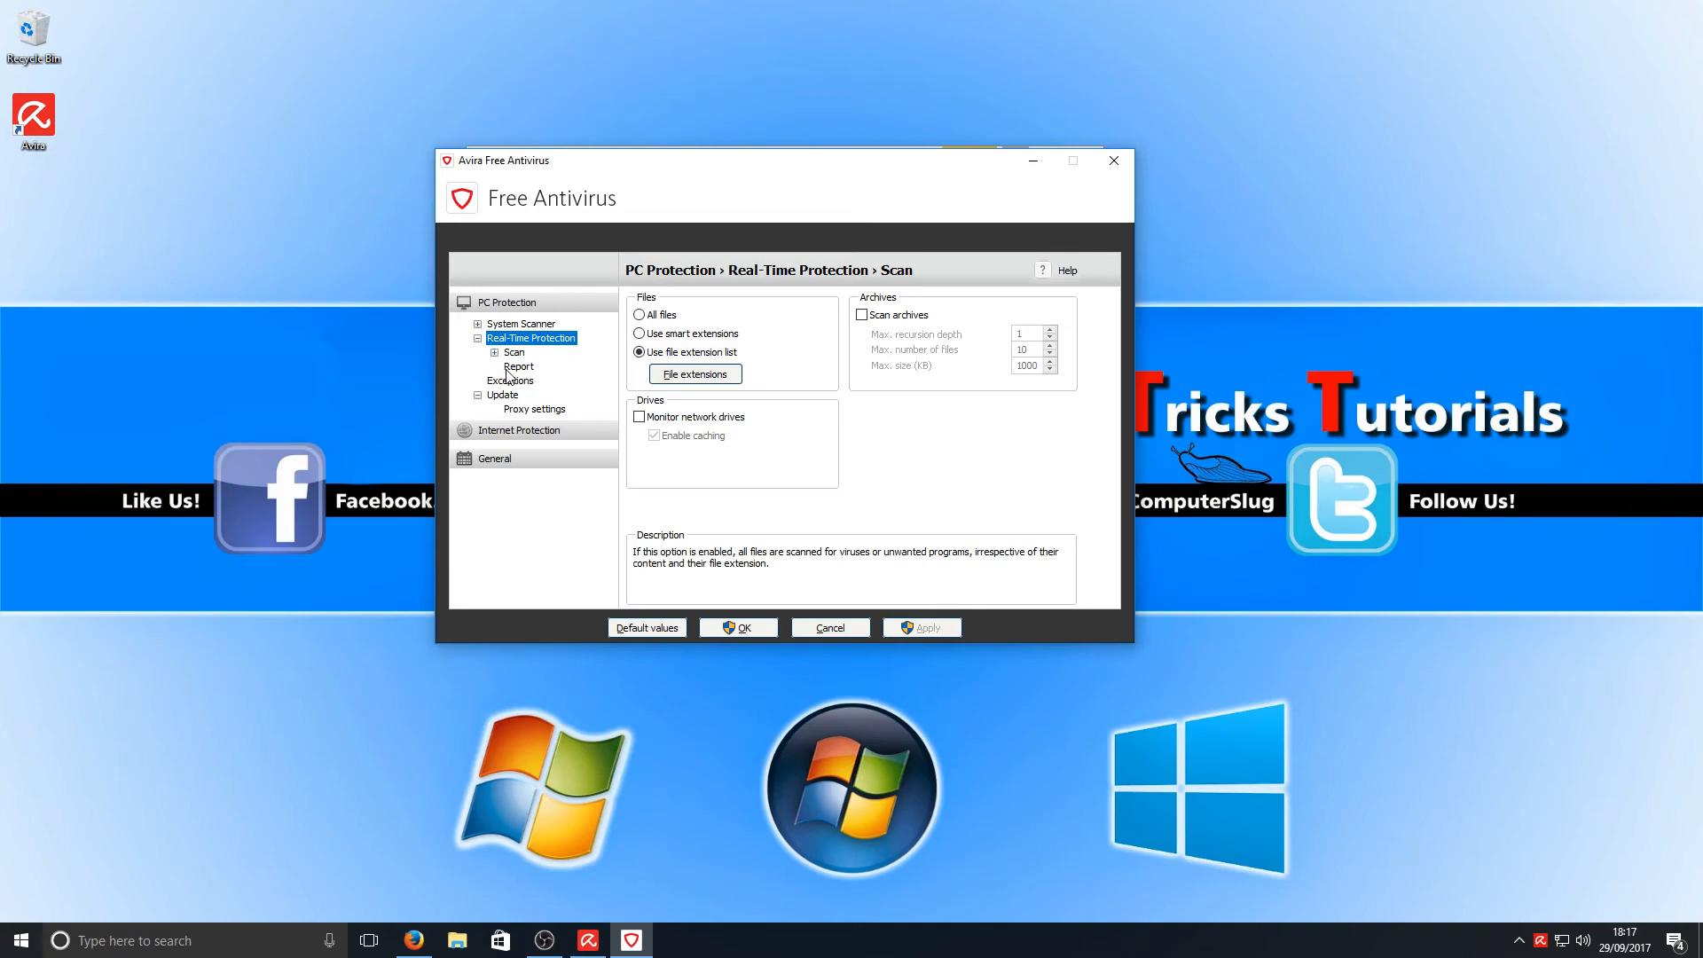
click(514, 352)
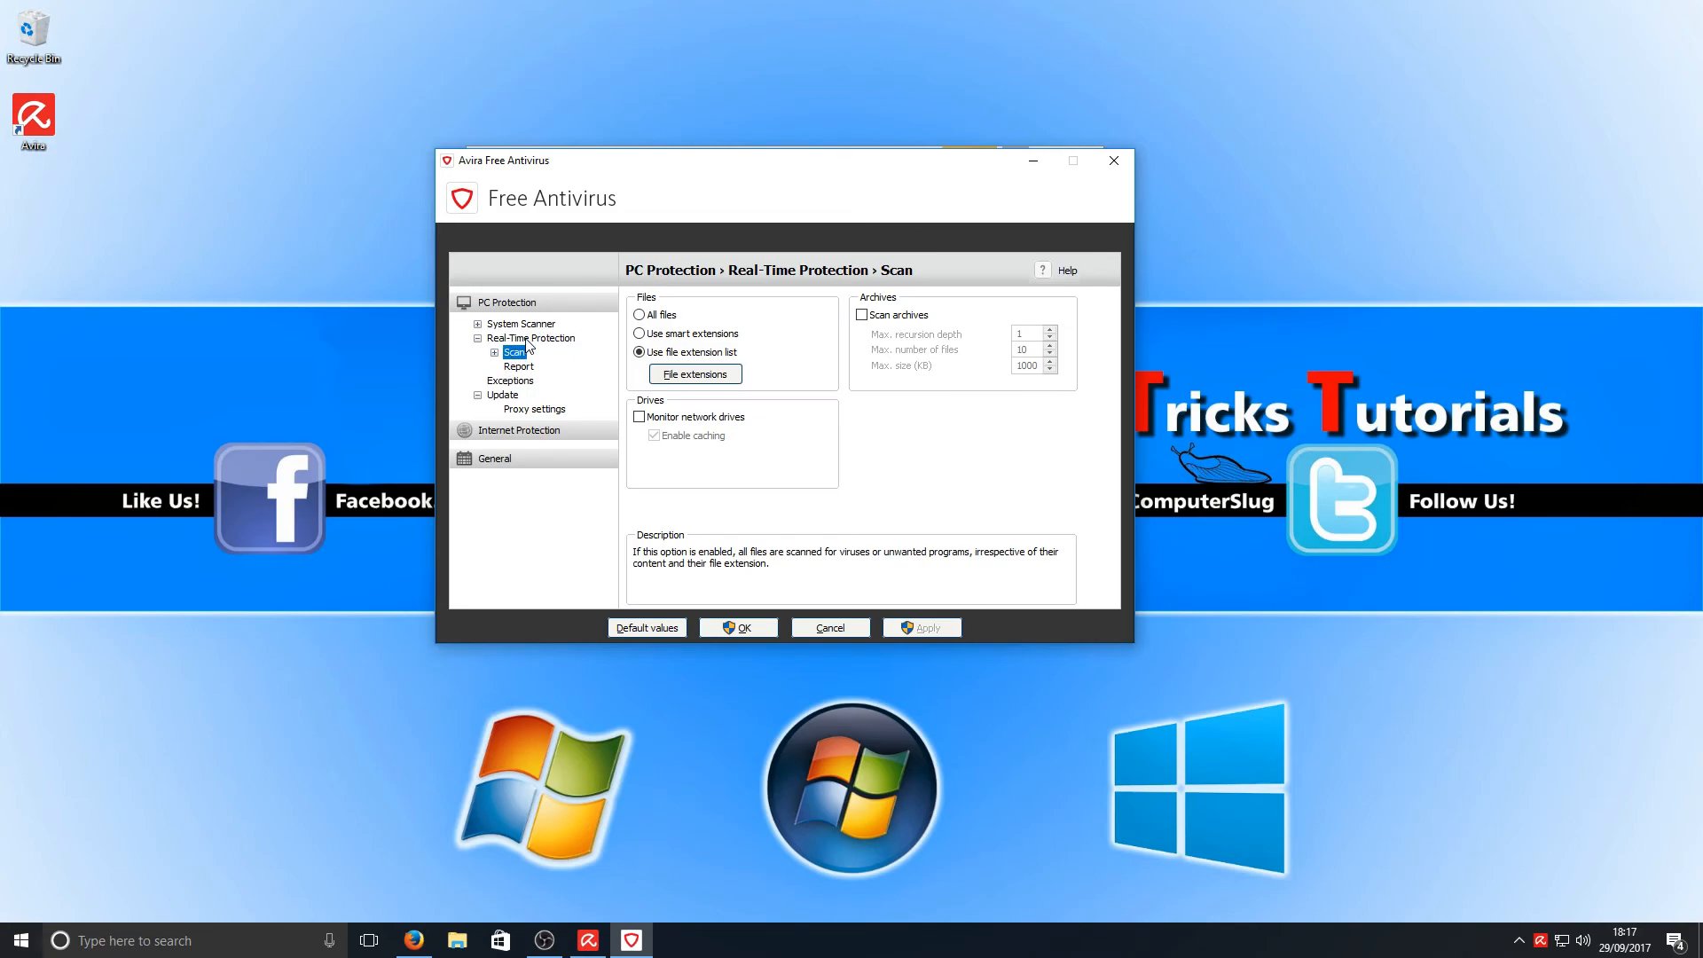
click(522, 323)
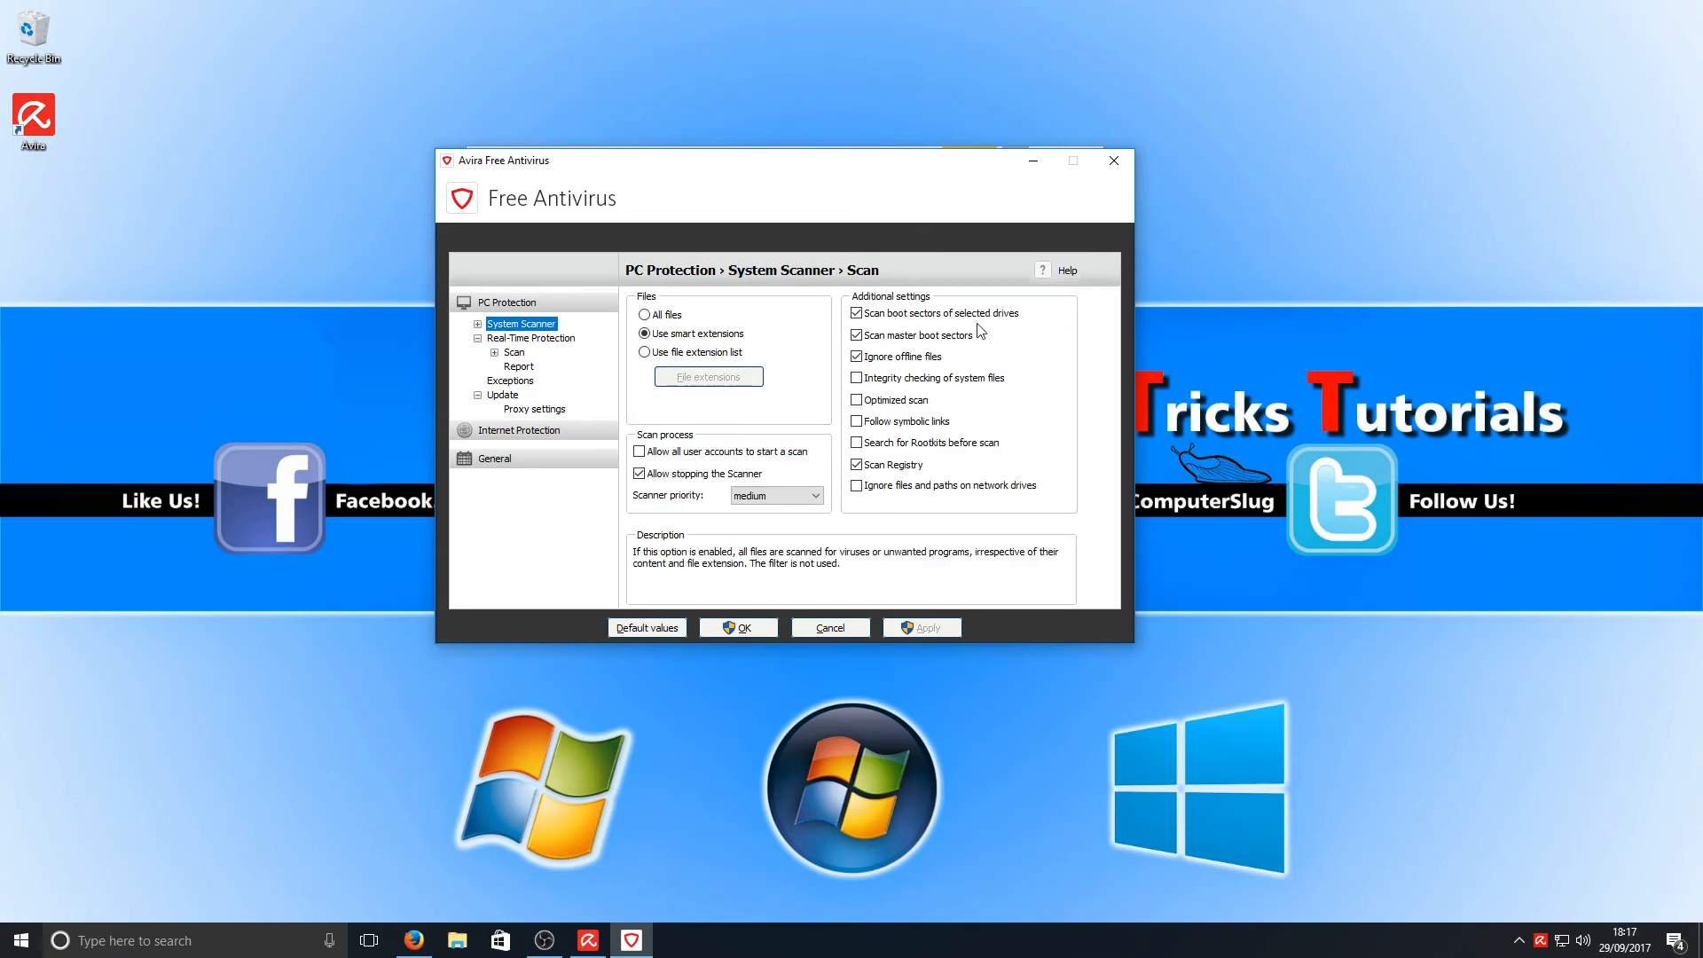
click(519, 429)
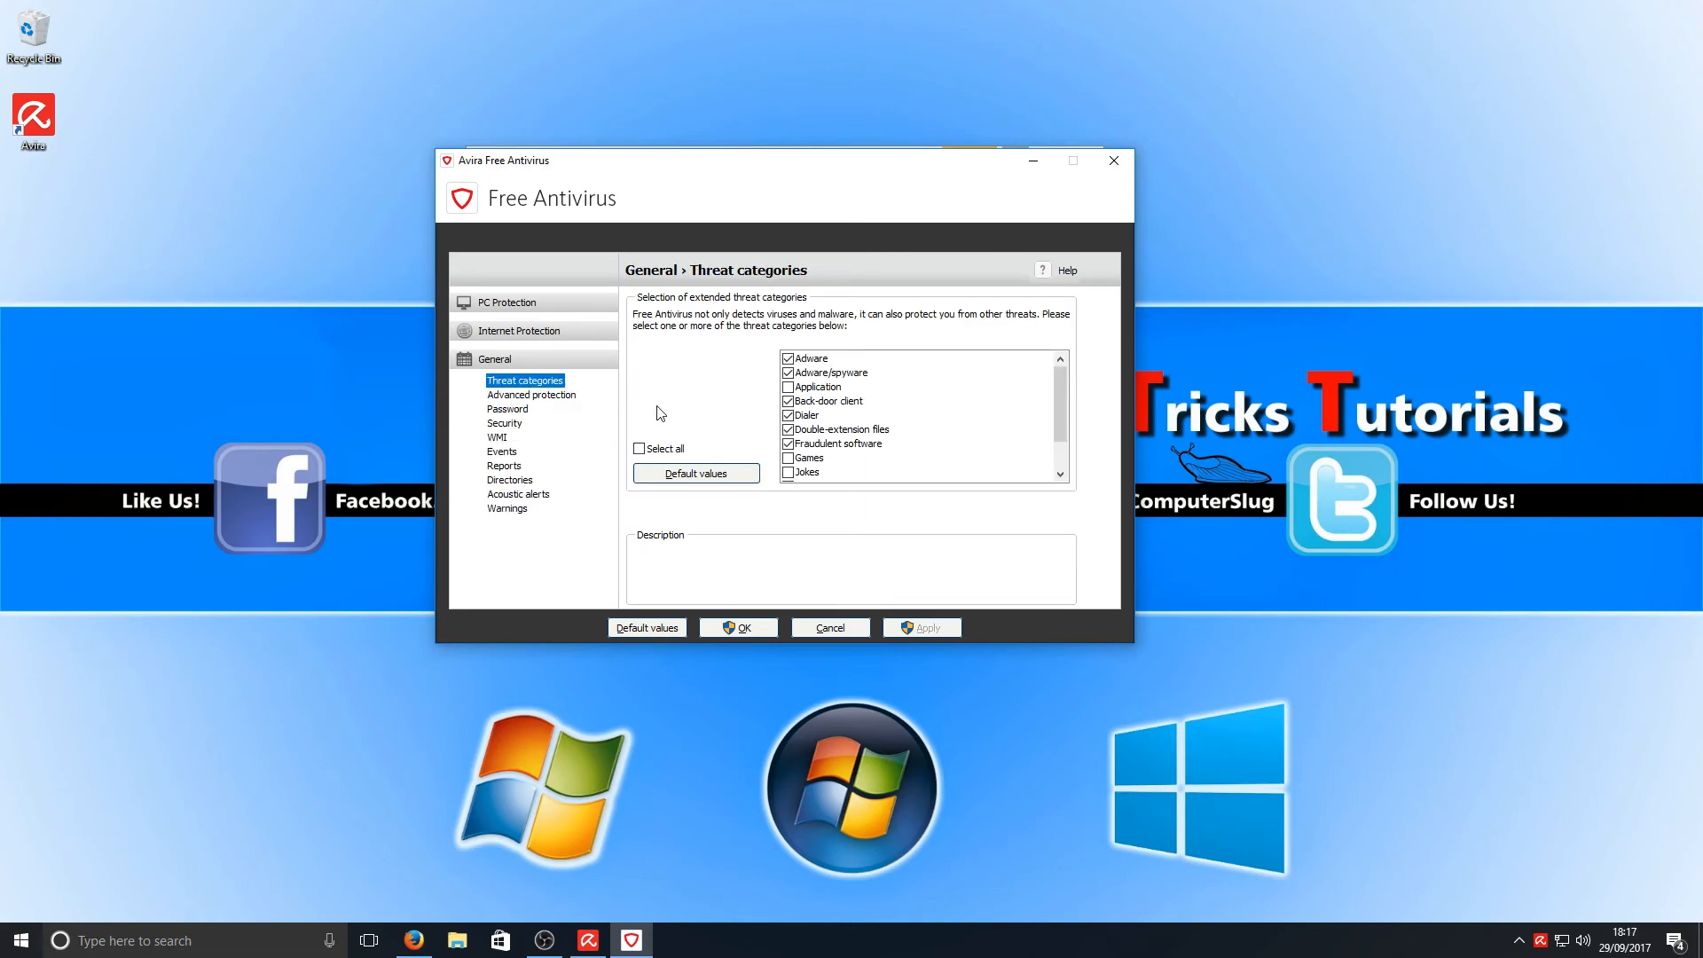
click(828, 628)
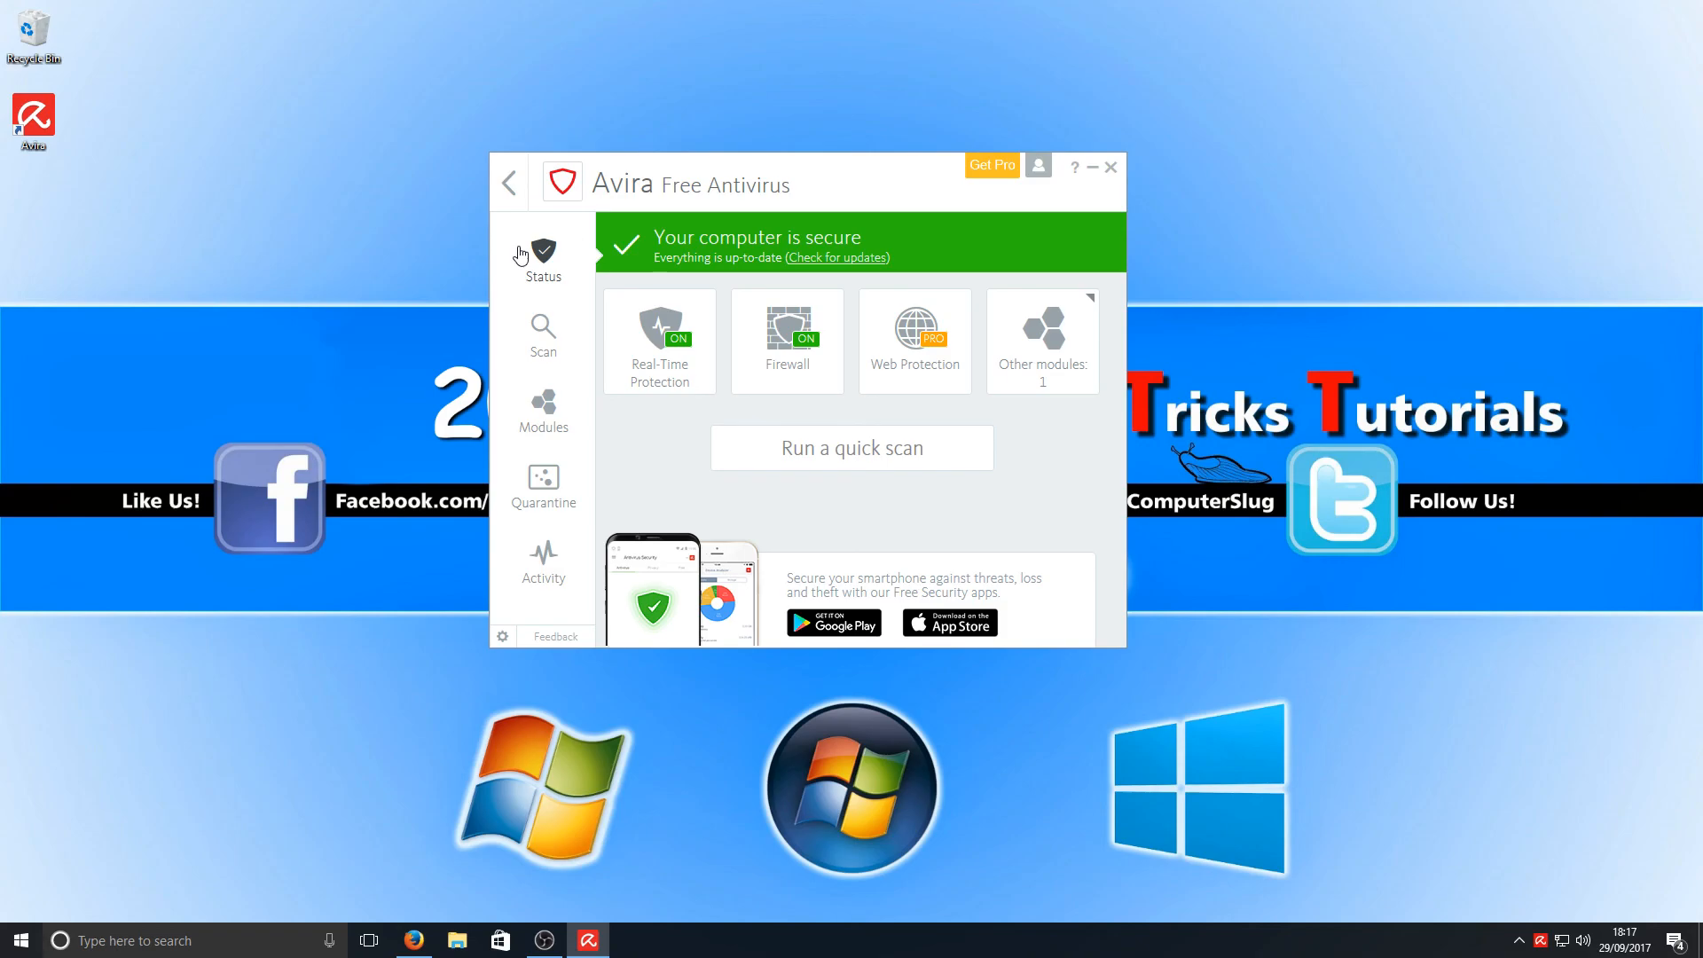
mouse_move(654, 228)
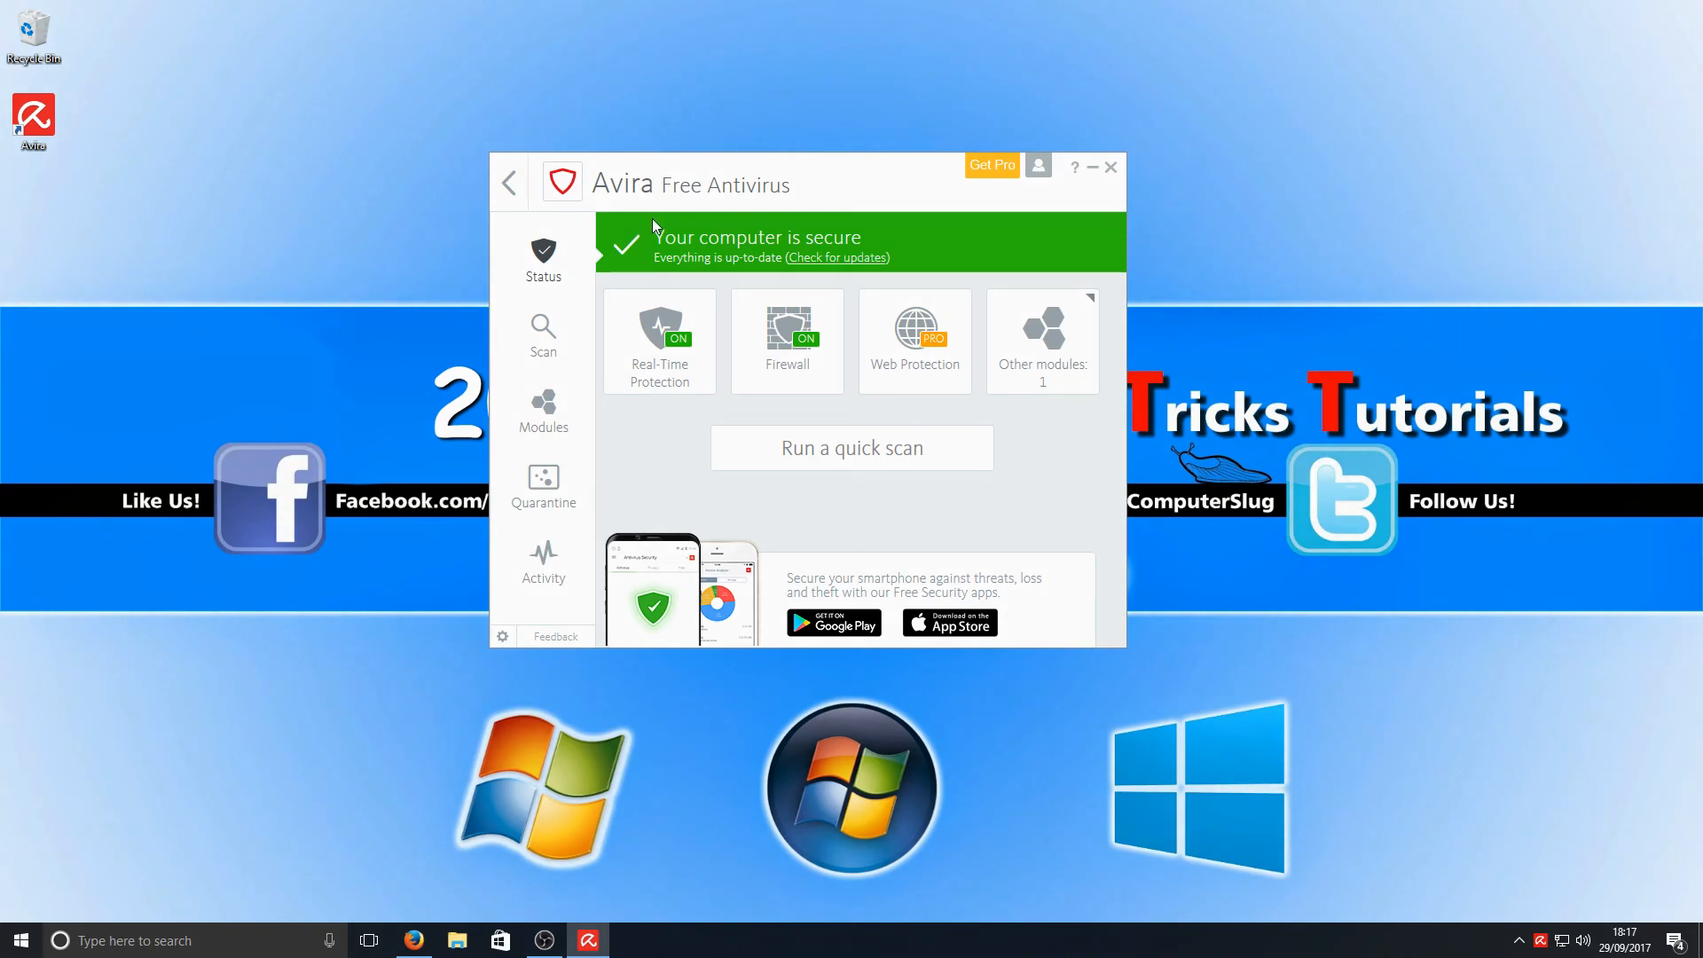